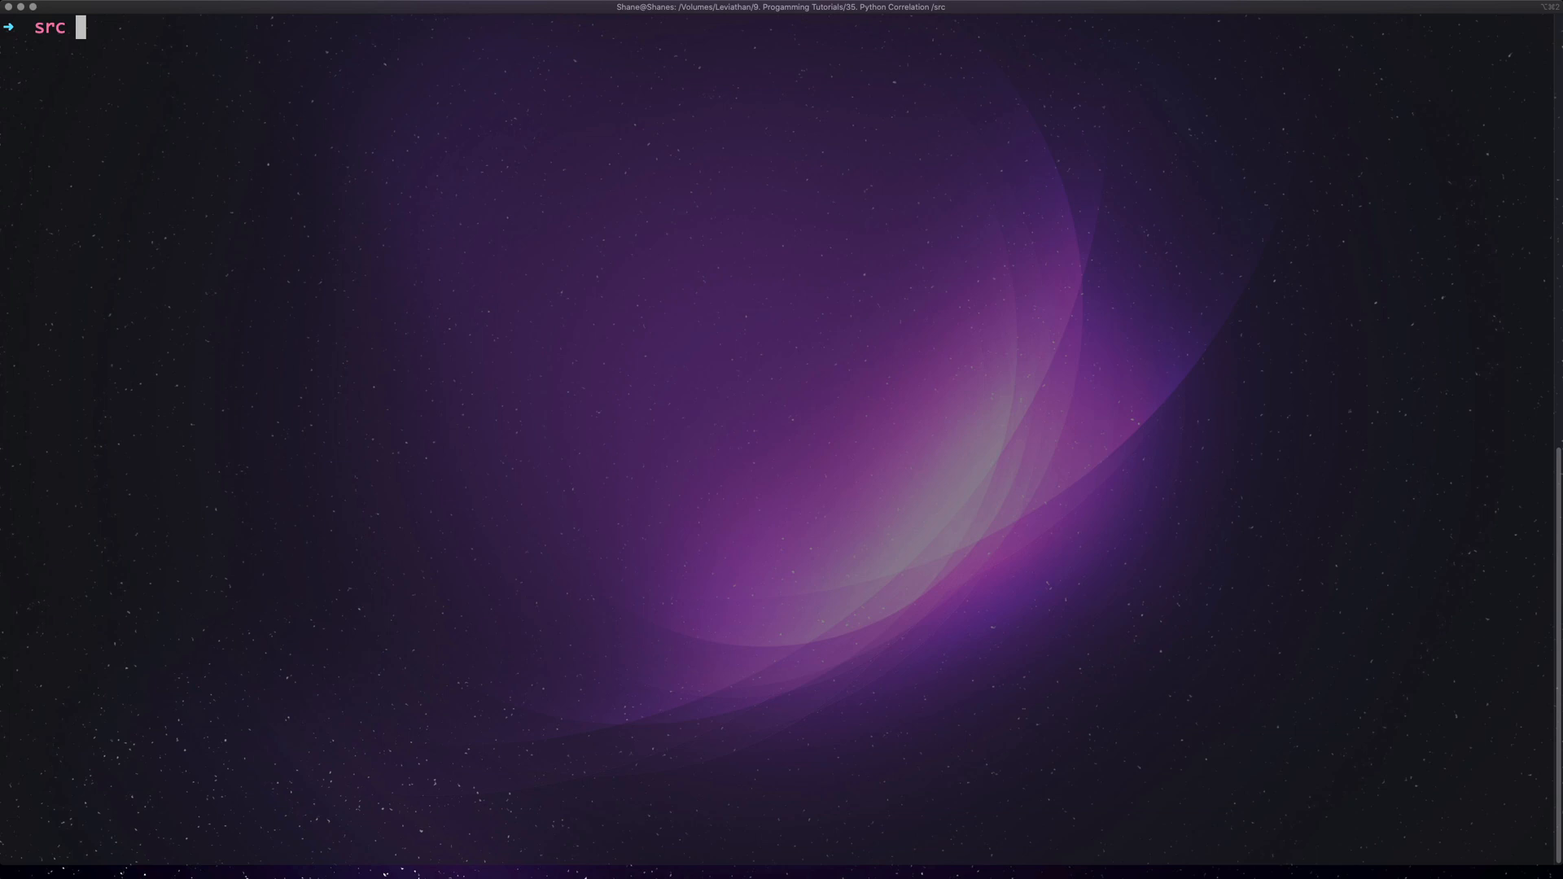
- List the src folder, view memes.csv's Memes and Dankness columns in less, then quit
text(ls)
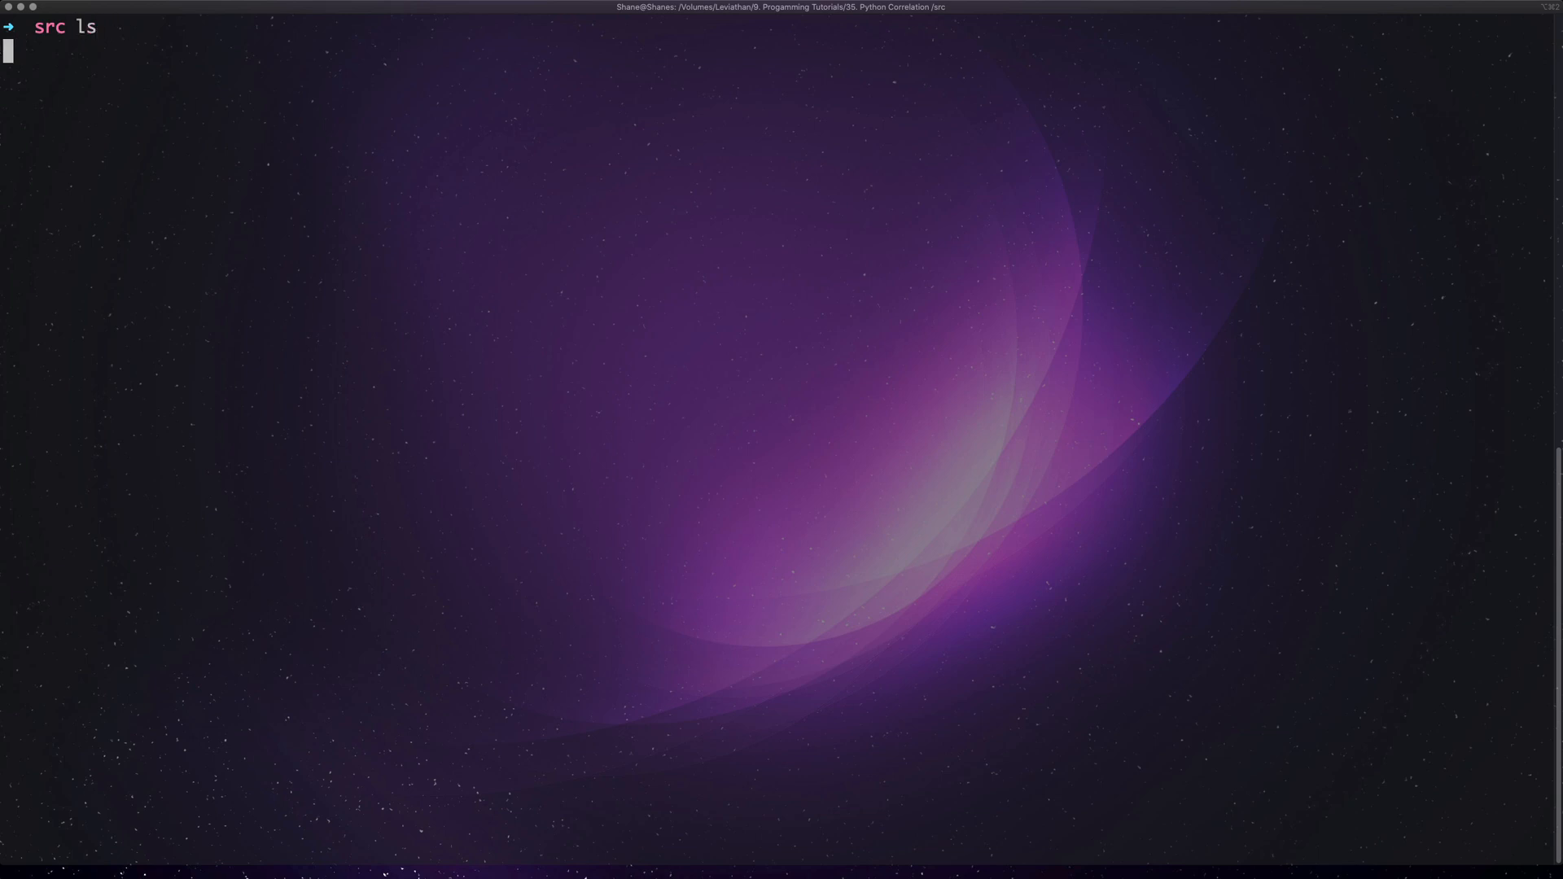
text(less me)
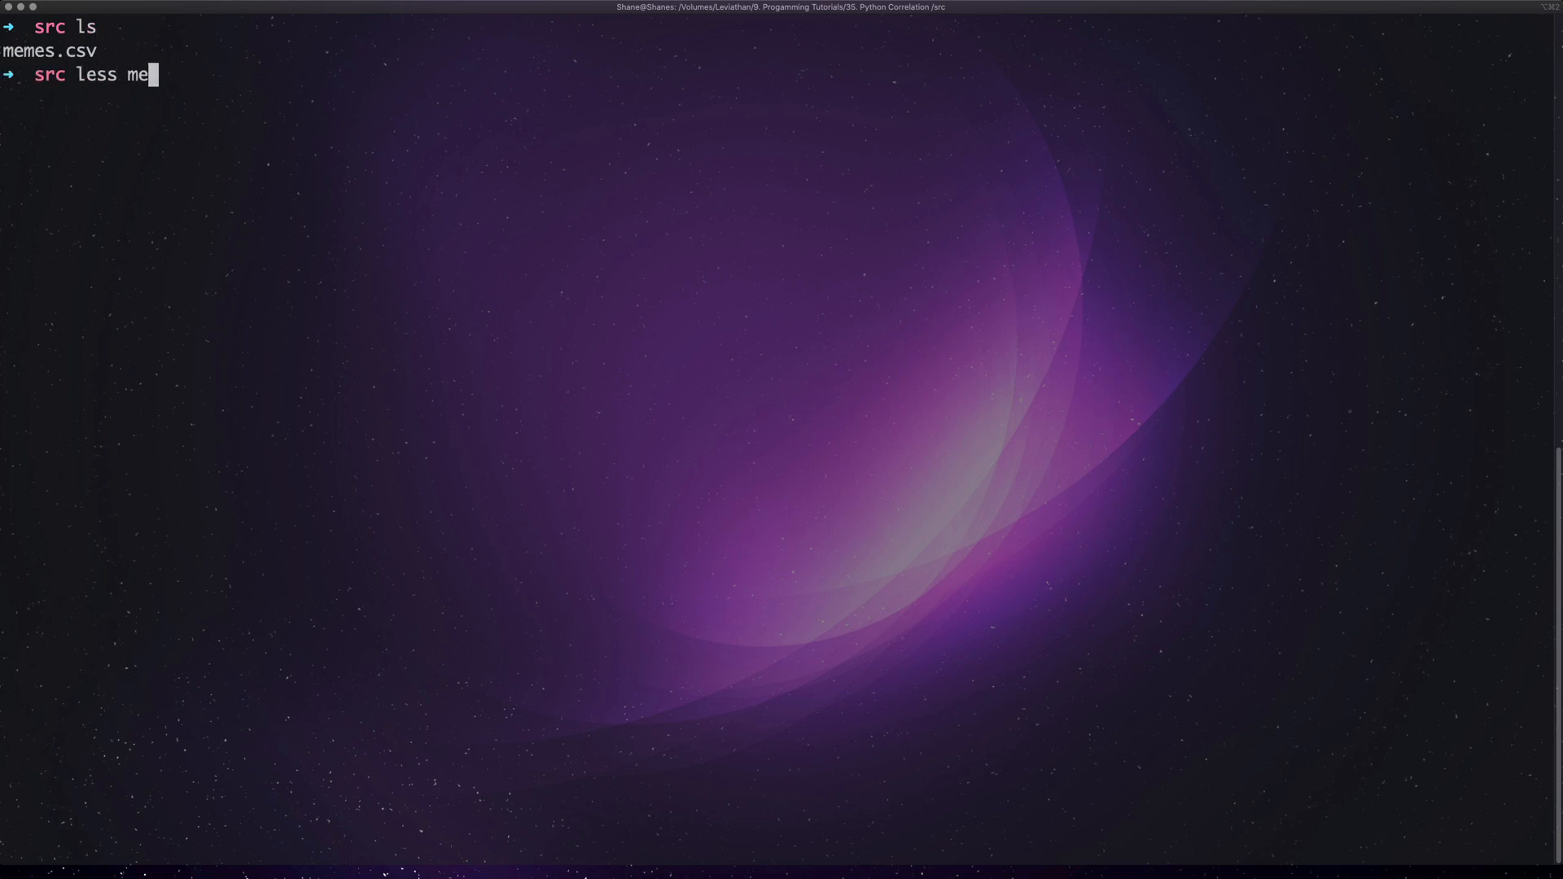
key(Return)
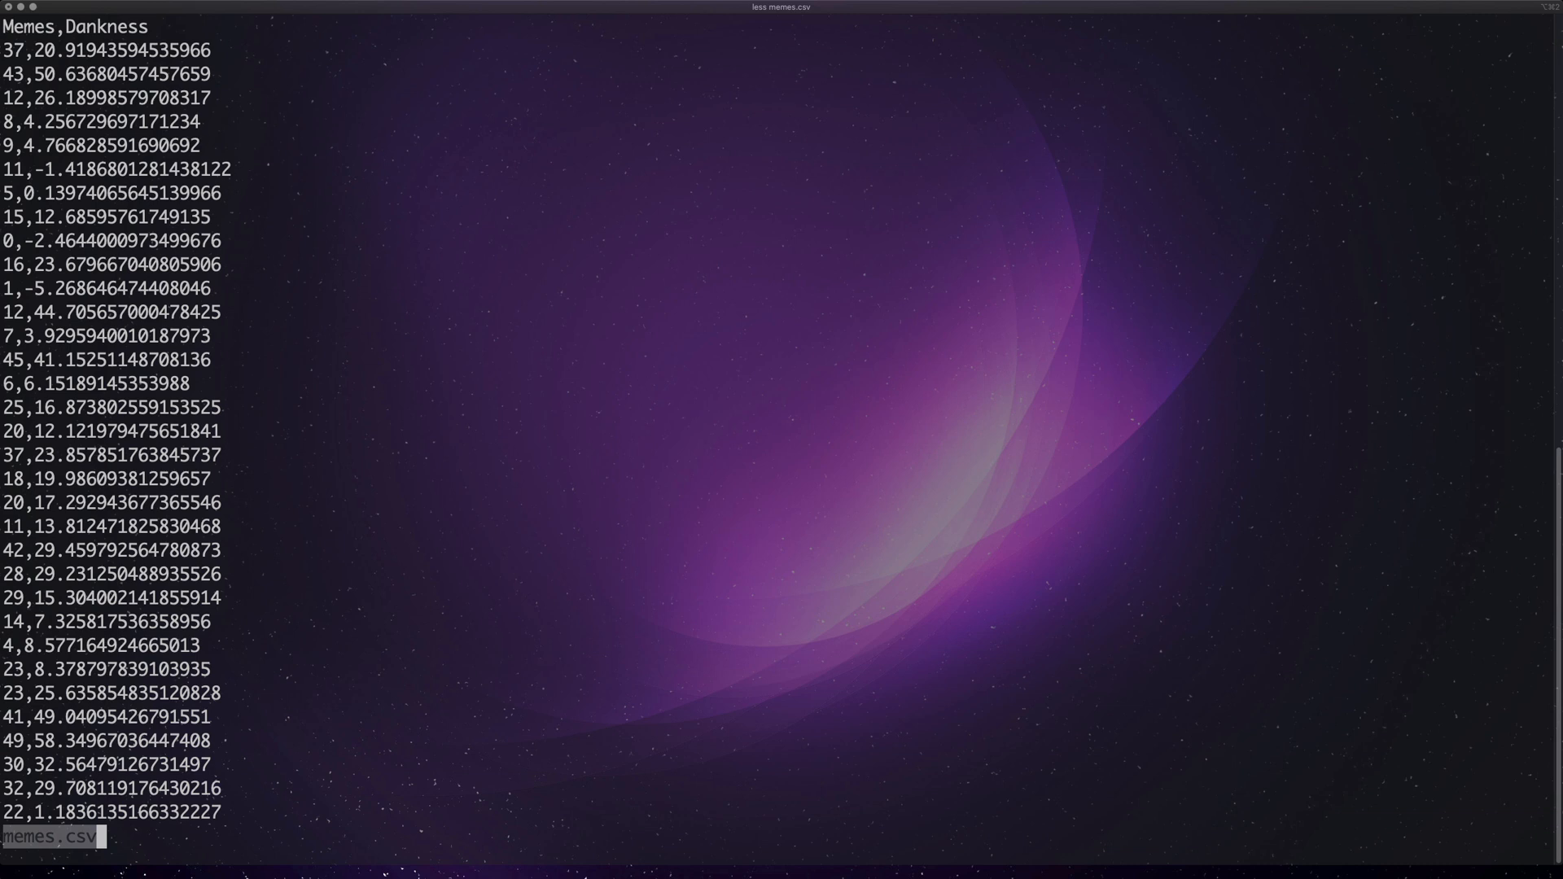
key(q)
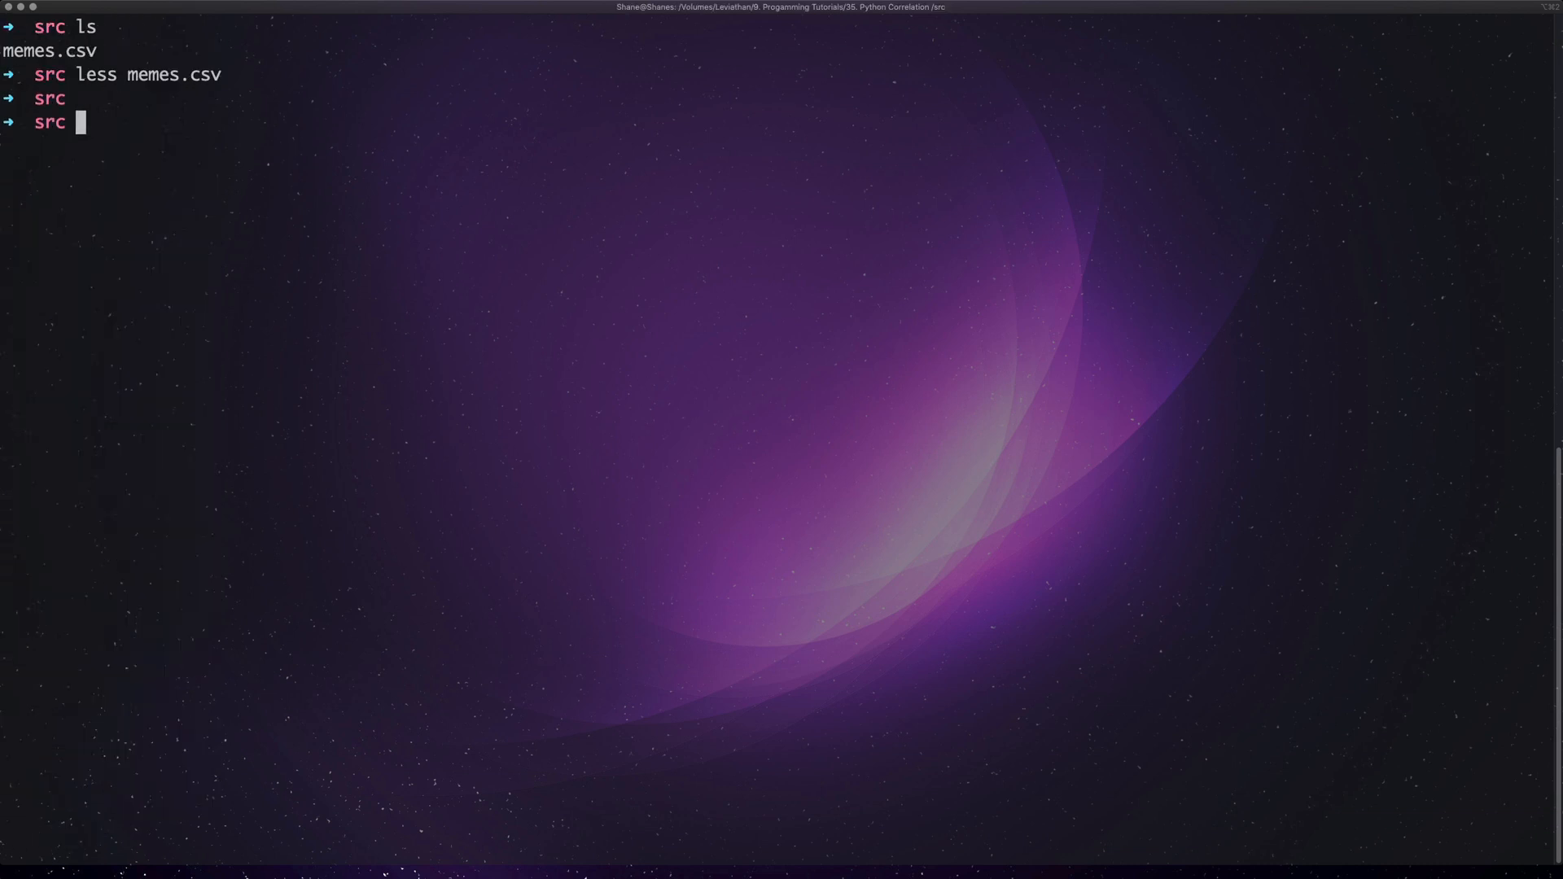
- Create main.py in vi importing numpy as np, pandas as pd and matplotlib.pyplot as plt
text(vi)
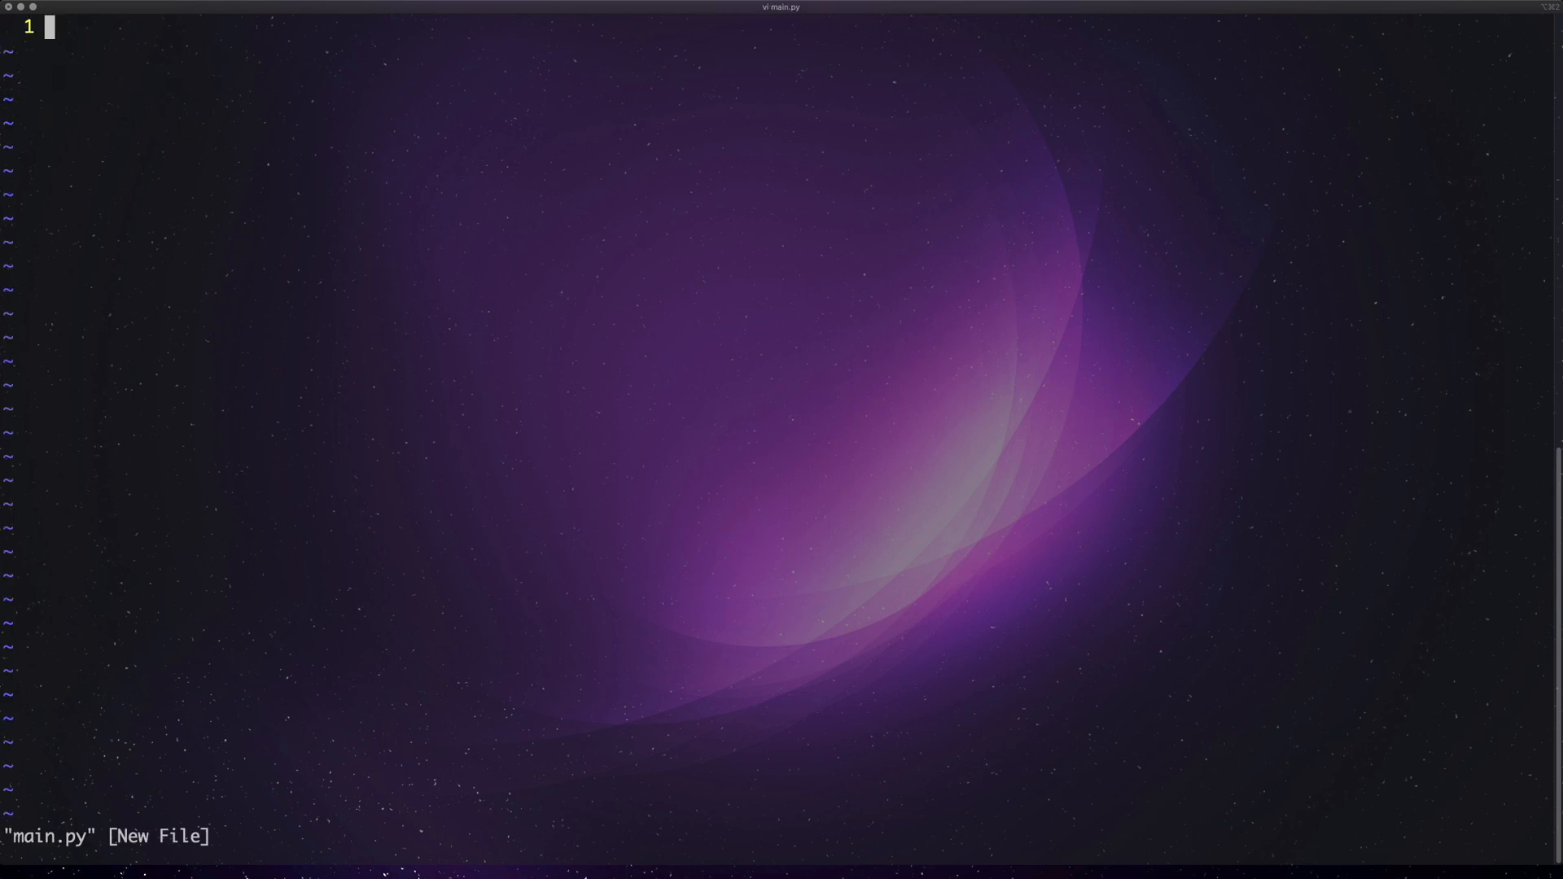
text(import)
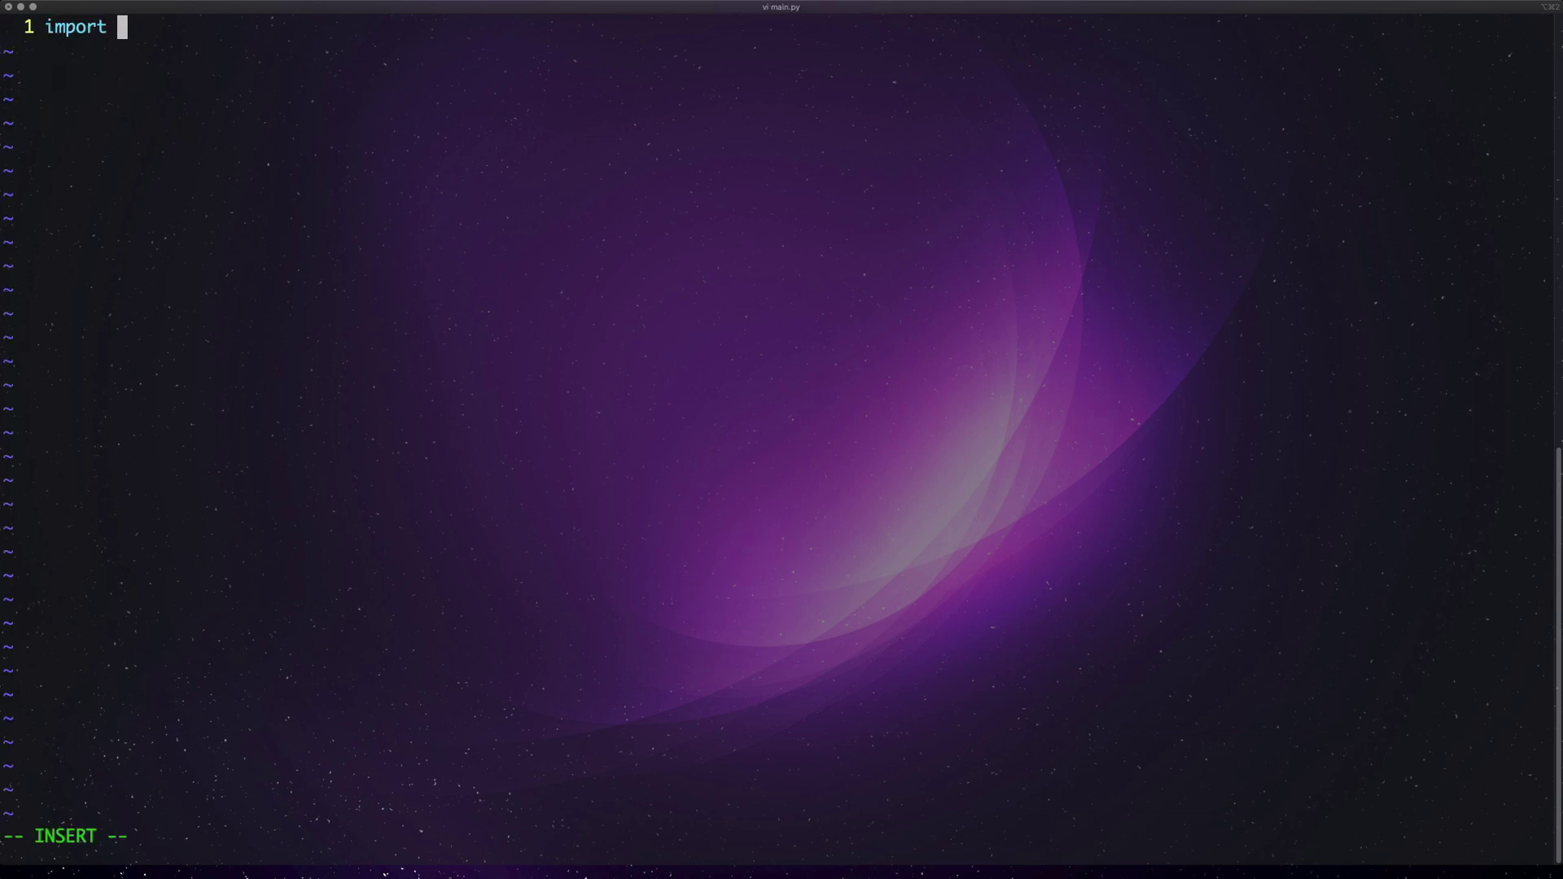
text(numpy as np)
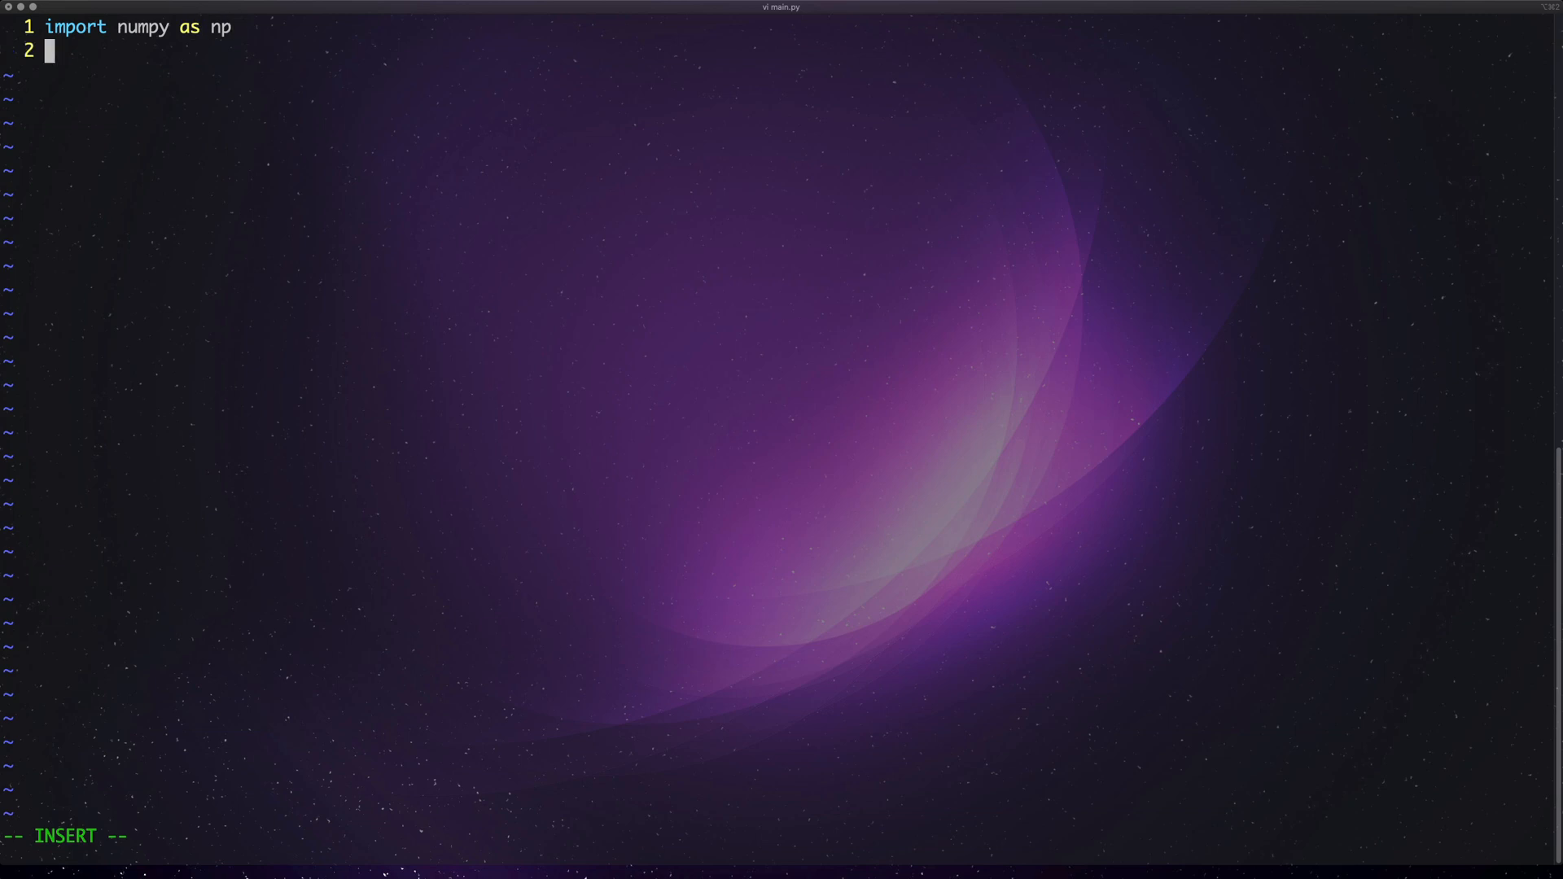
text(import pand)
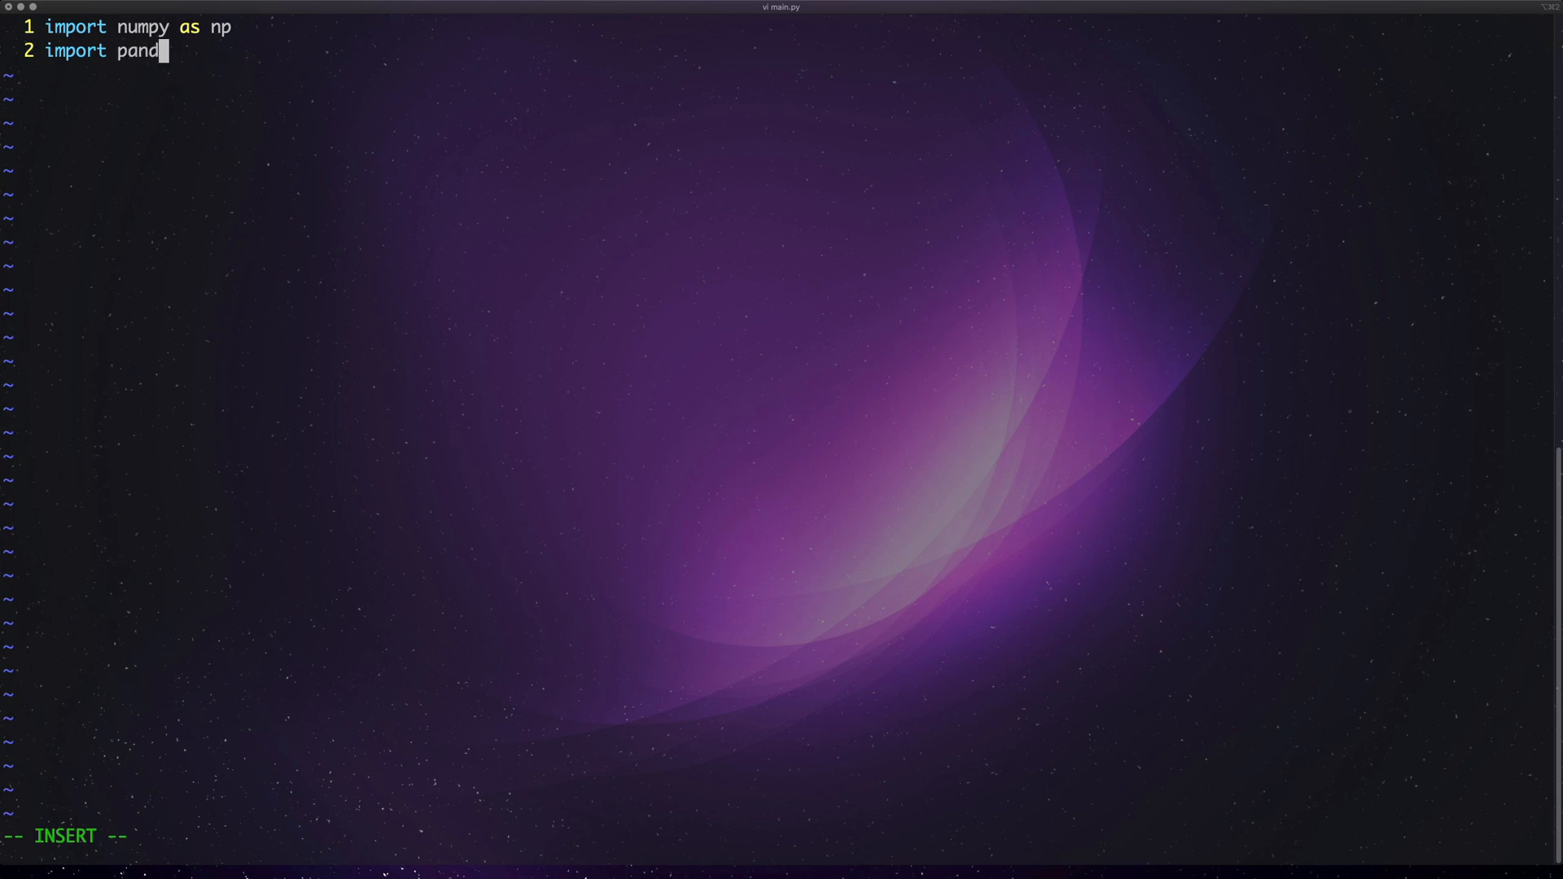
text(as as pd)
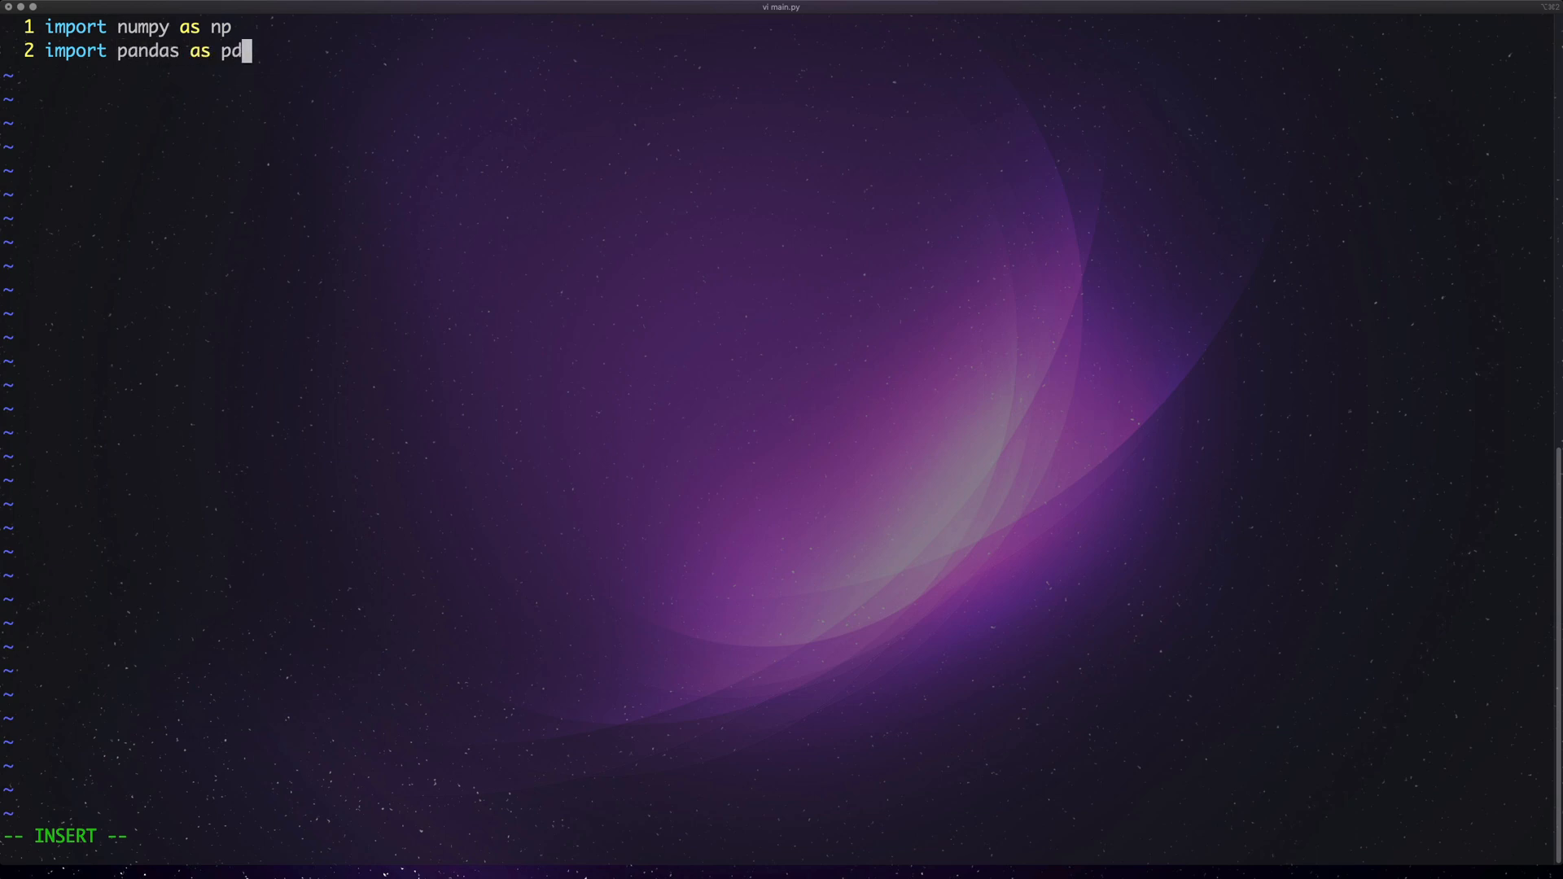
key(Return)
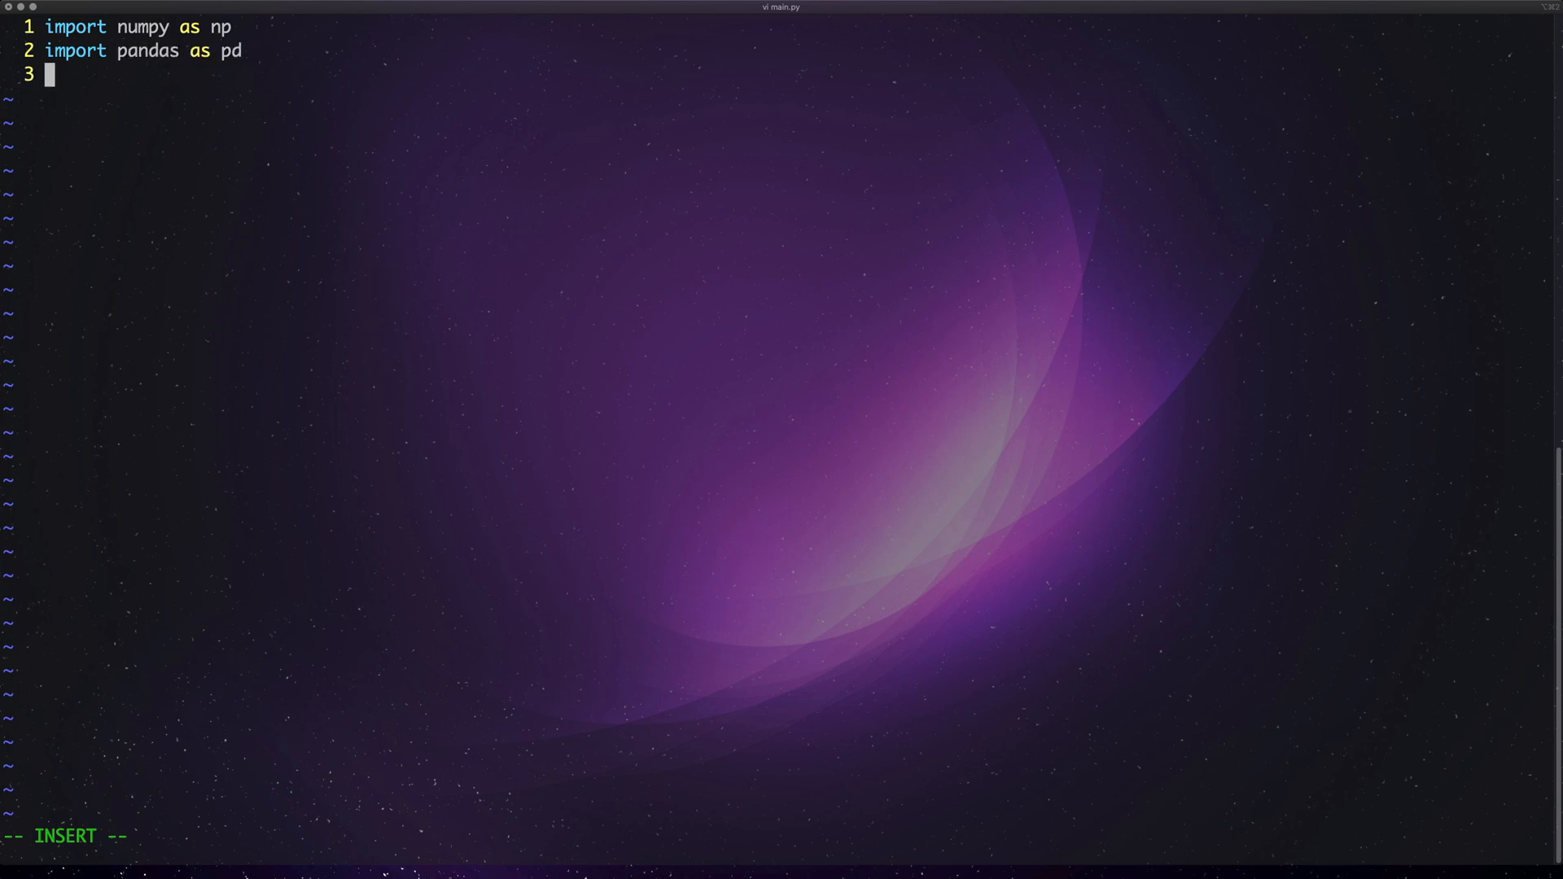
text(import)
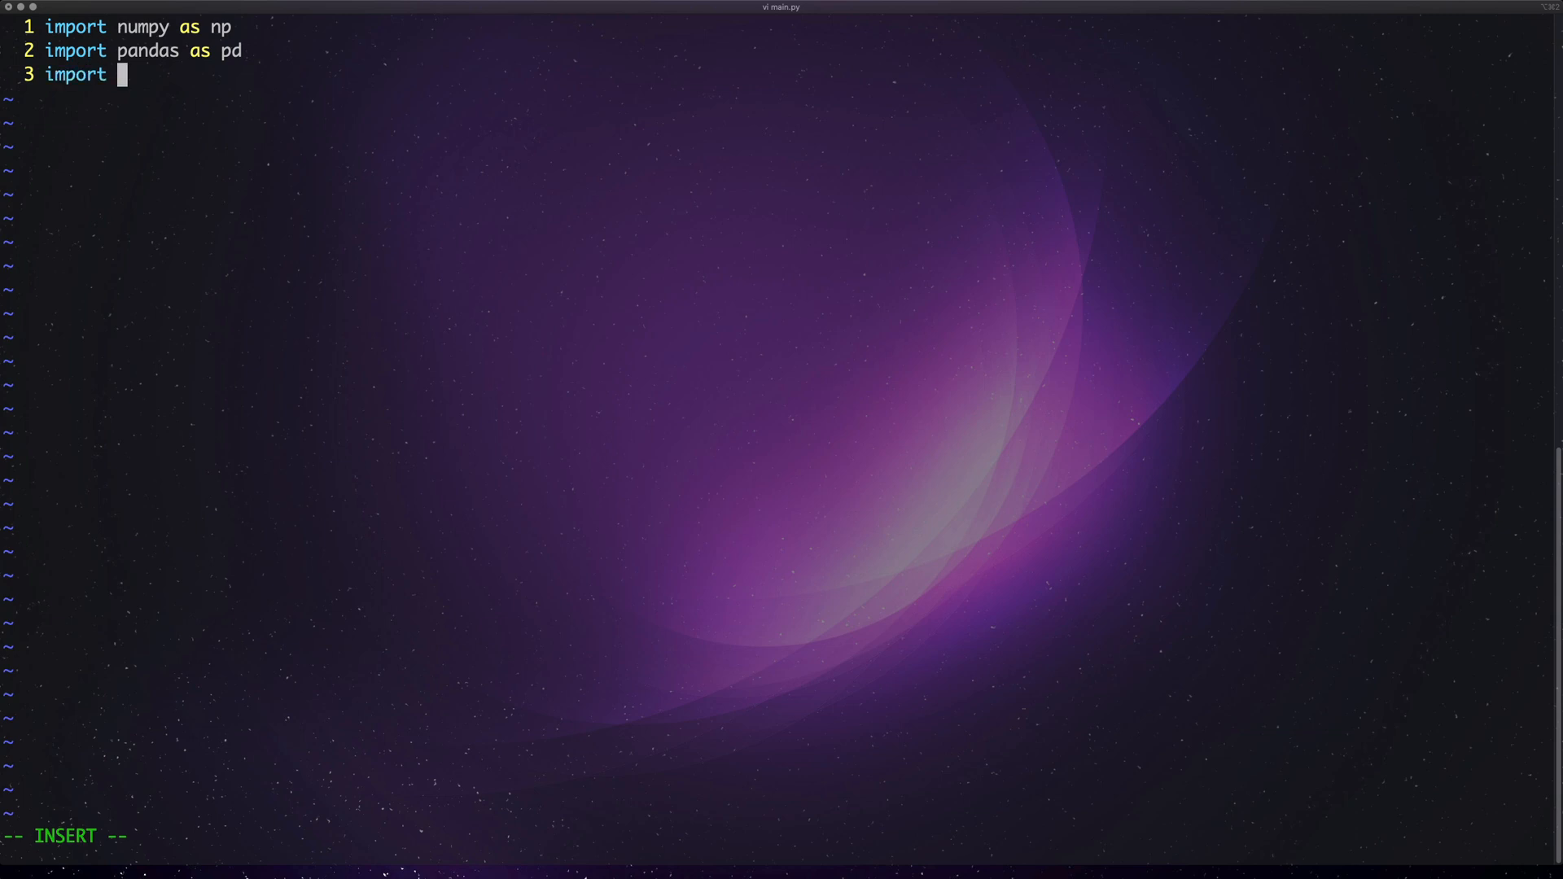
text(matp)
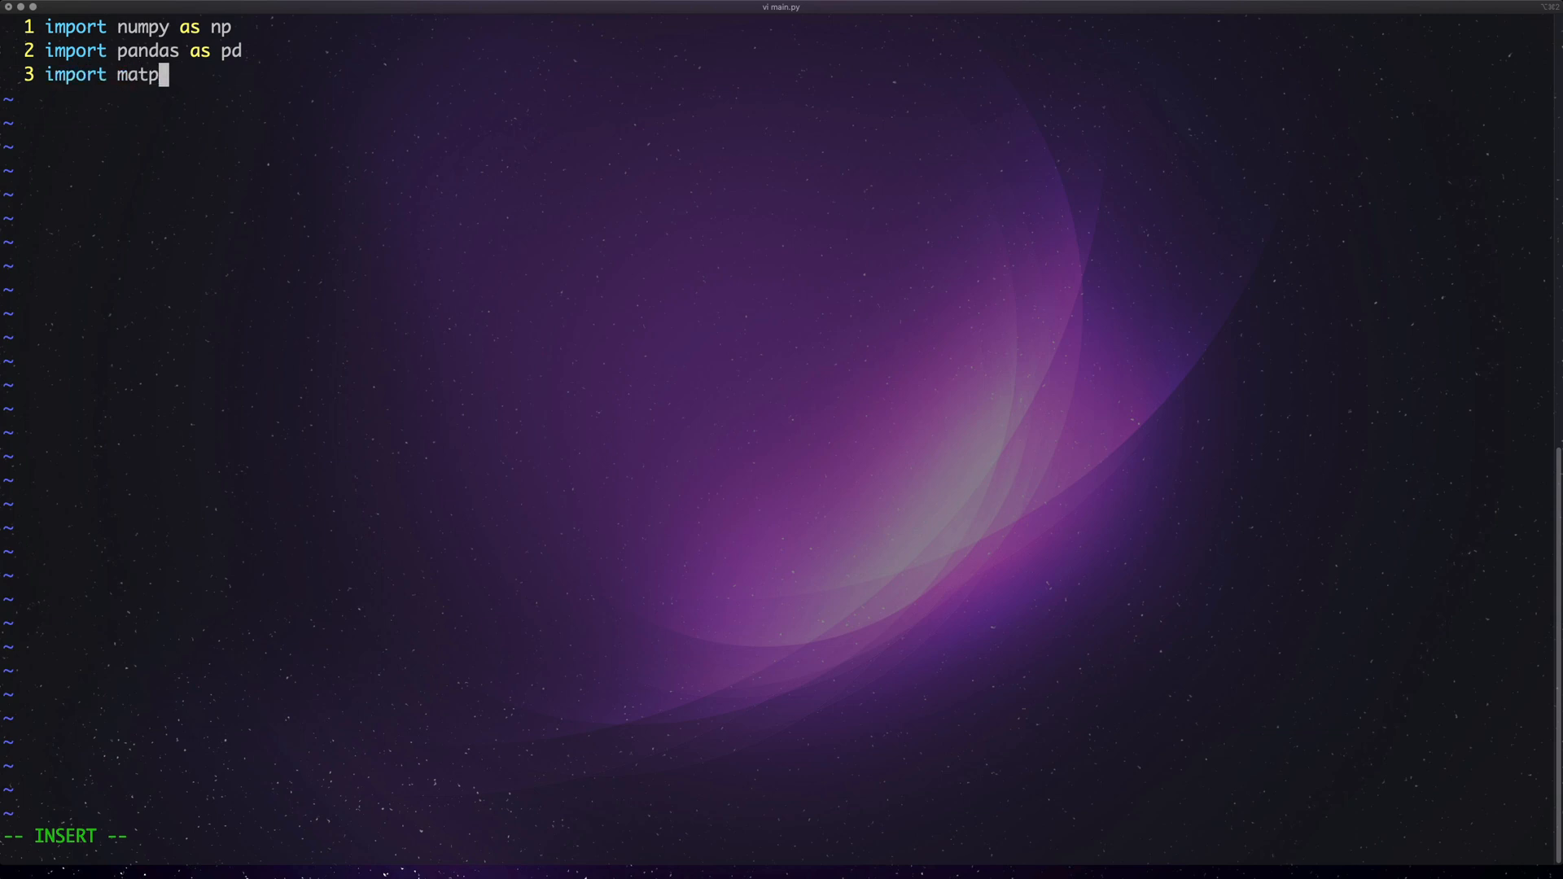
text(lot.)
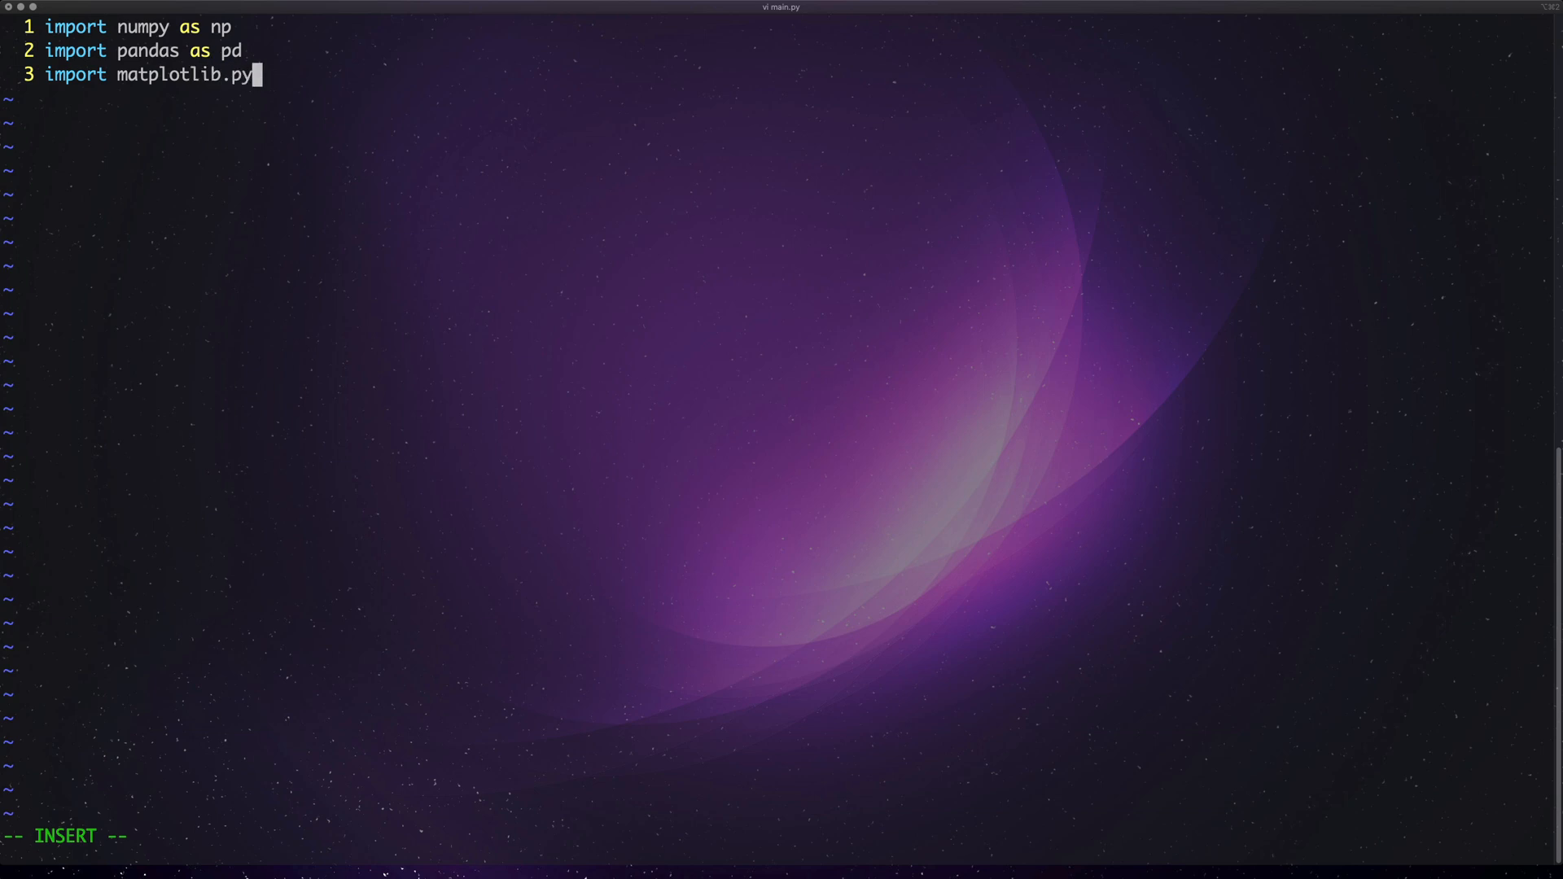
text(plot as plt)
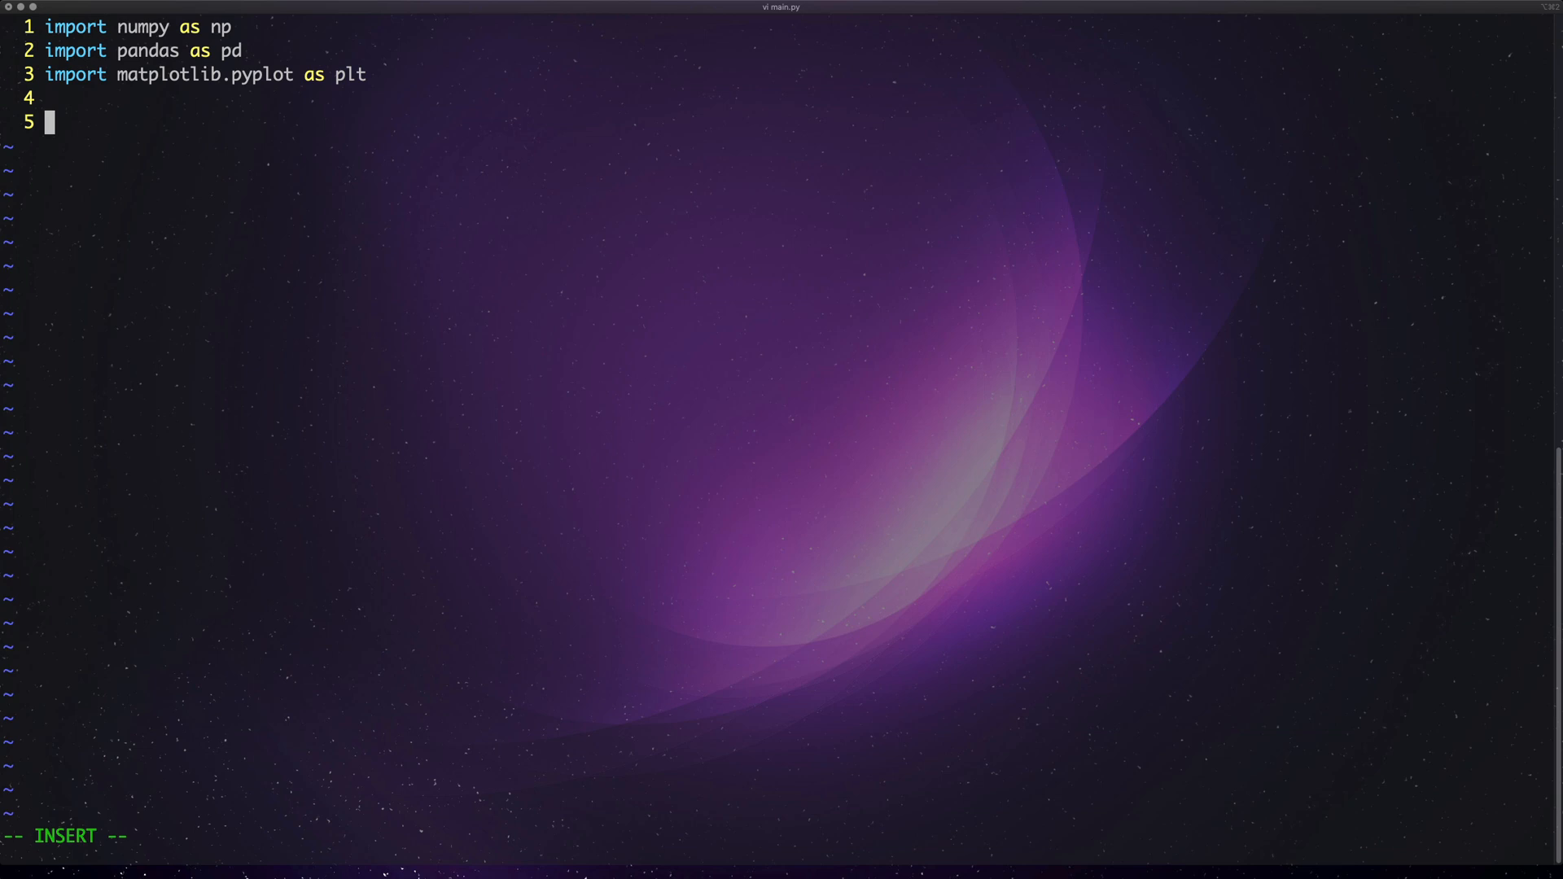
- Add data = pd.read_csv('memes.csv') to load the CSV
text(data =)
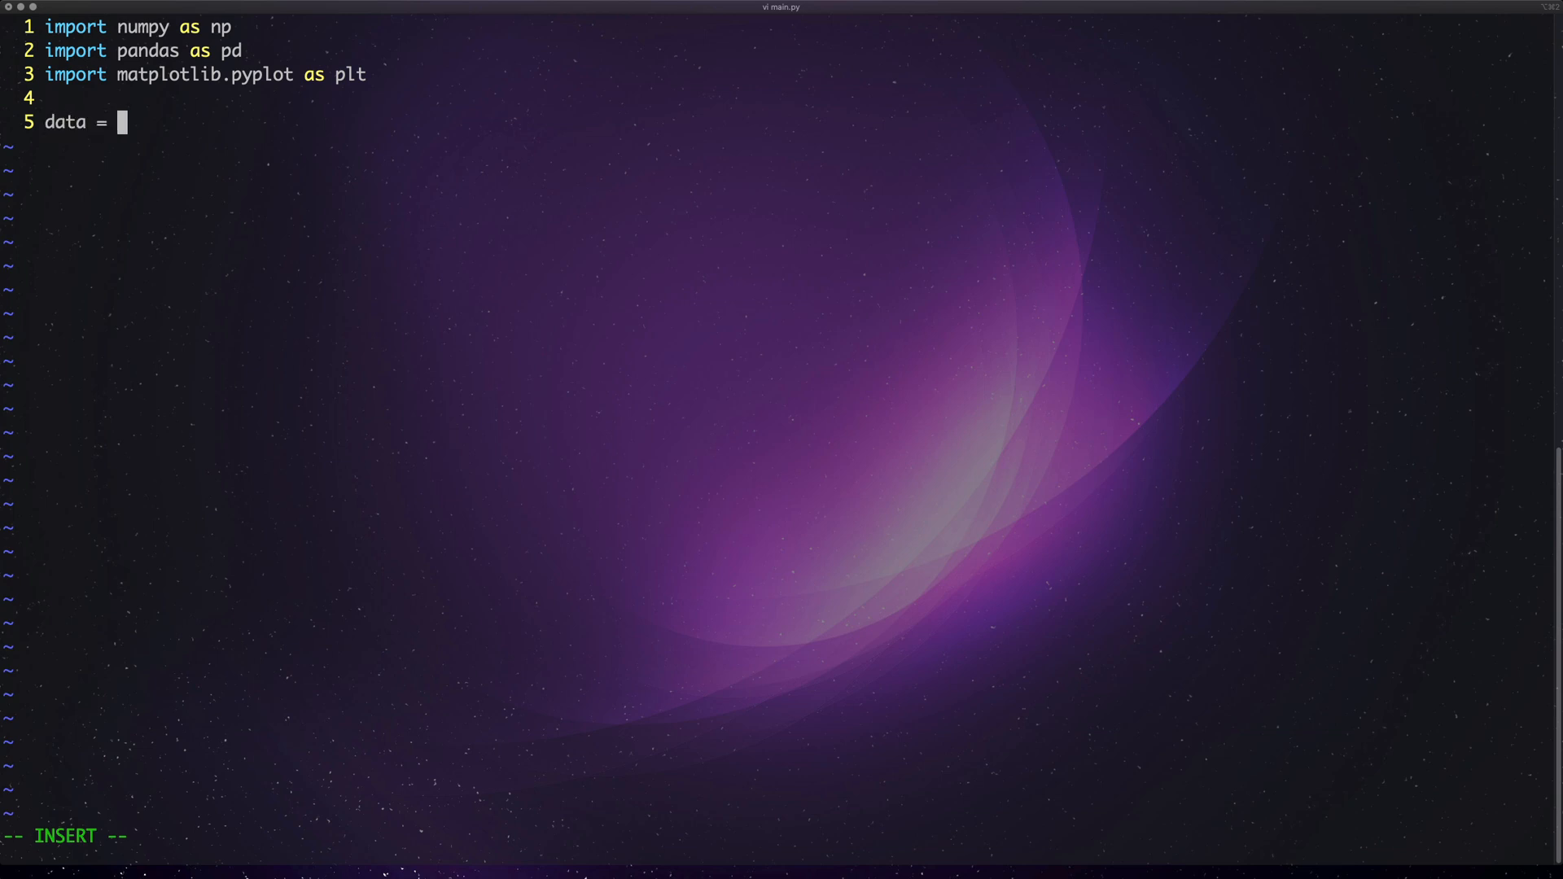
text(pd.)
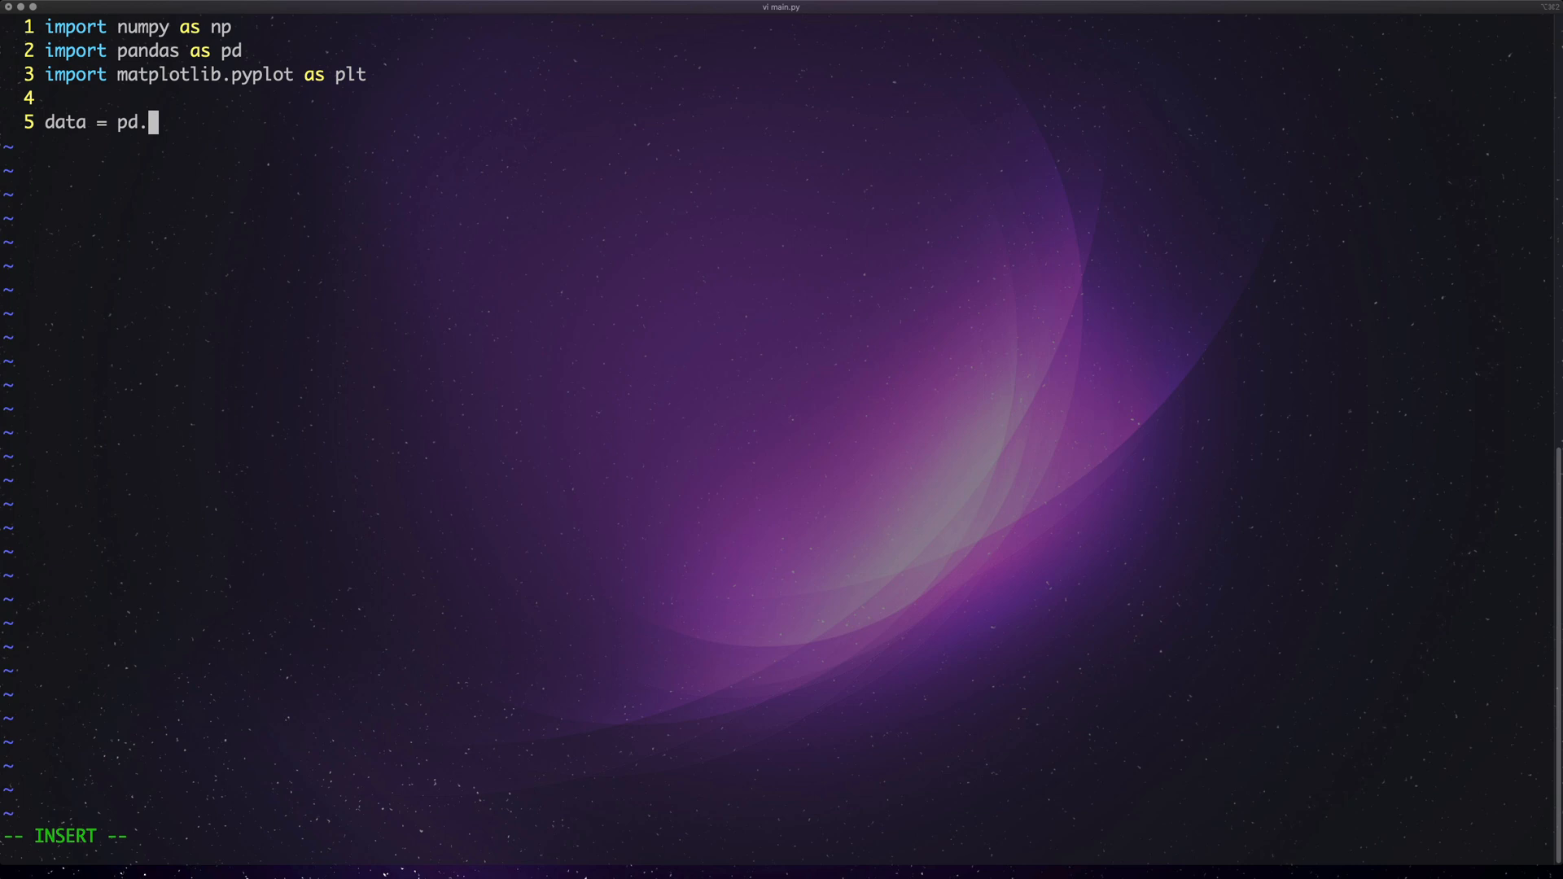
text(read_csv(')
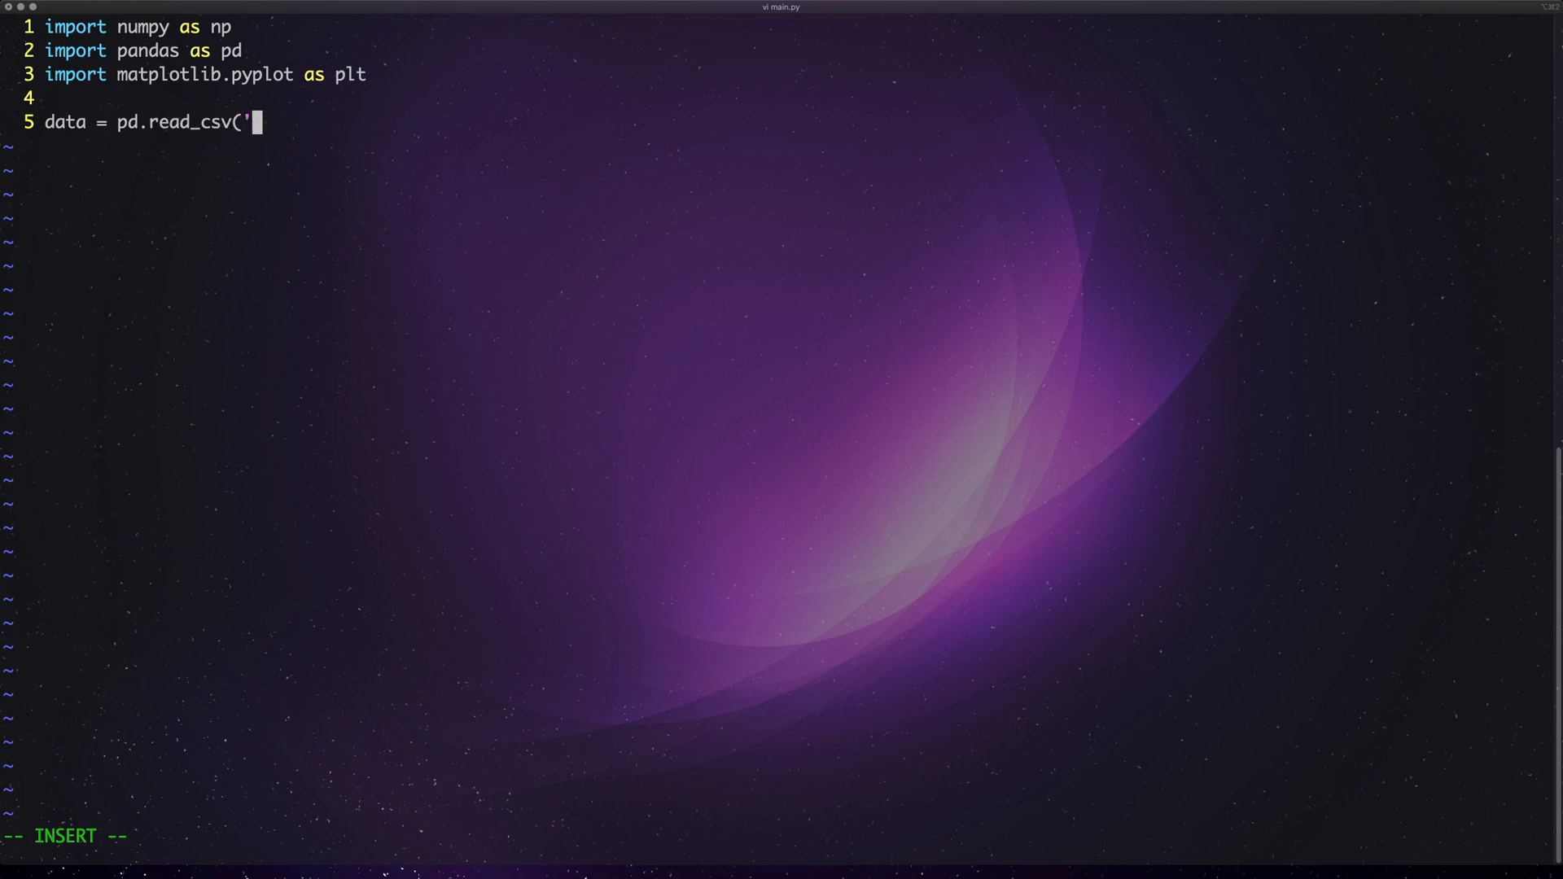
text(memes.)
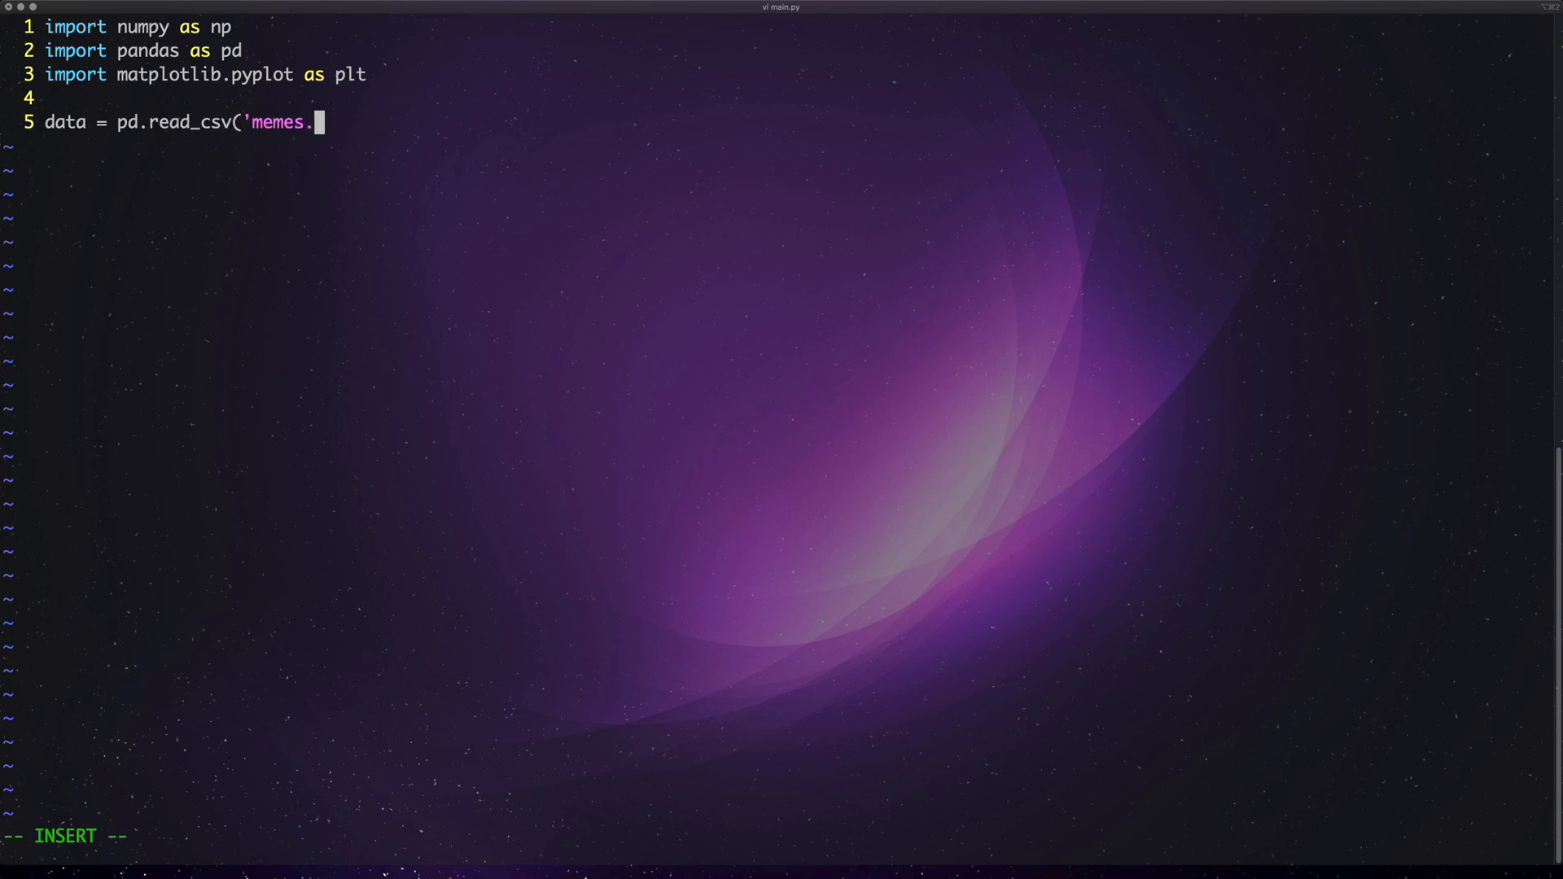
text(csv'))
text(x =)
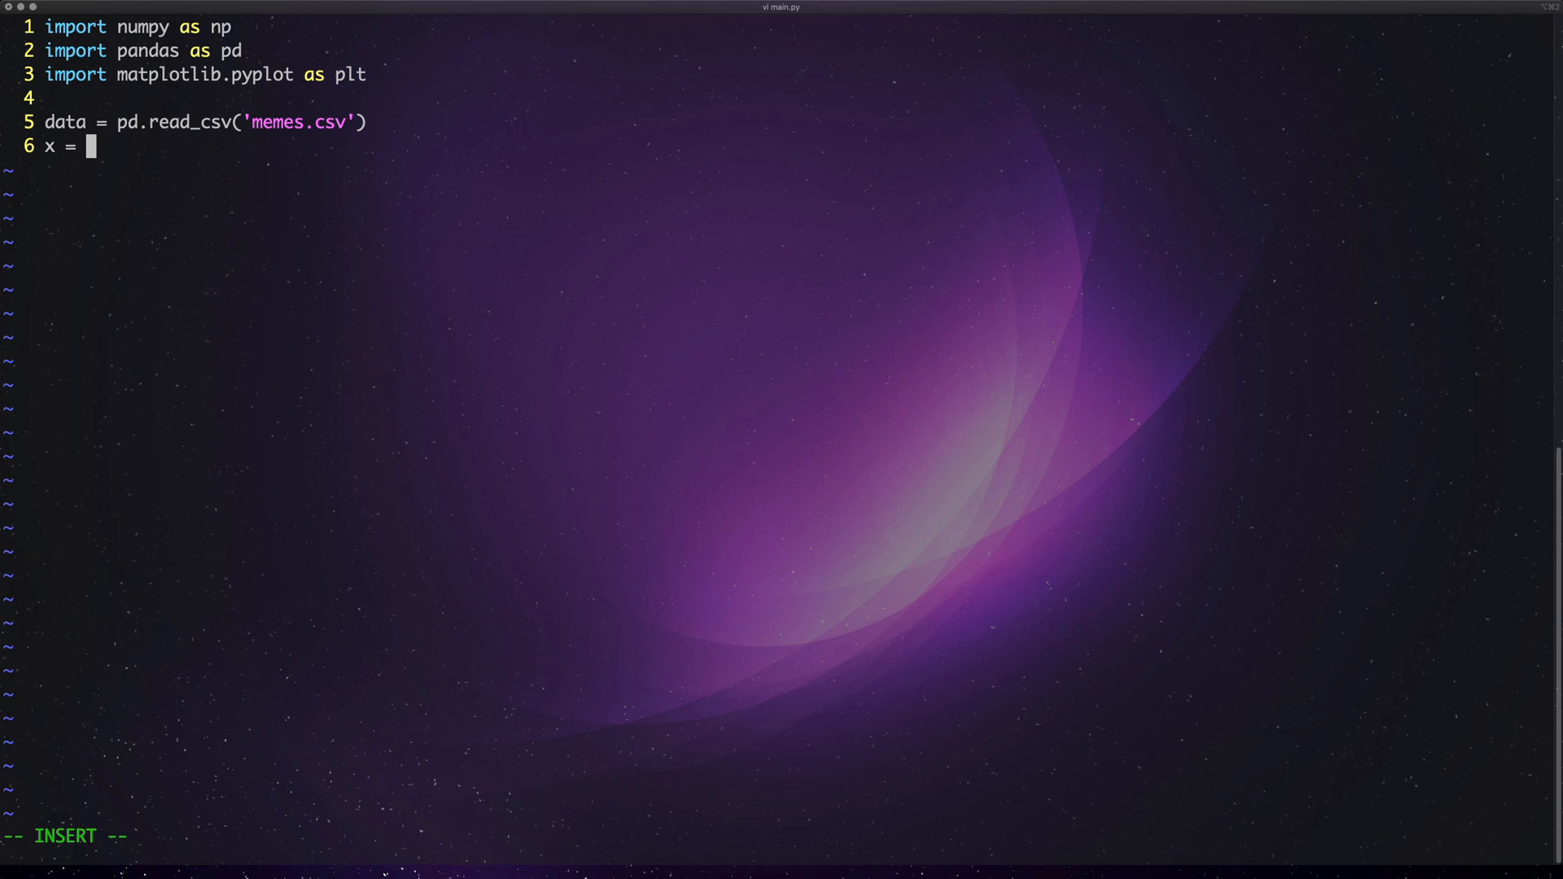
- Assign x = data['Memes'] and y = data['Dankness']
text(data [)
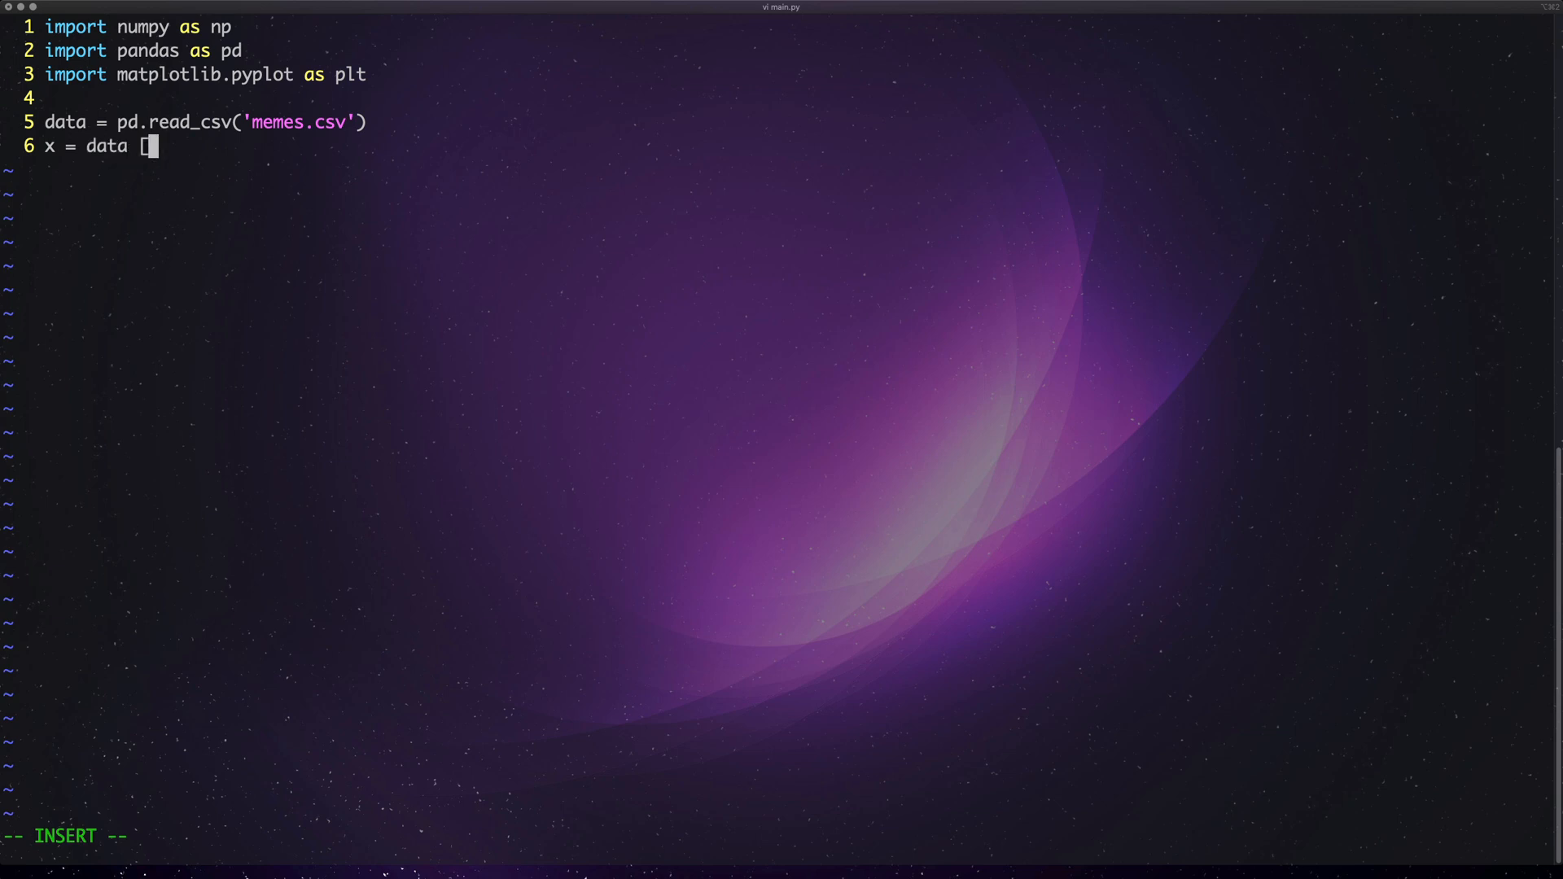
text([')
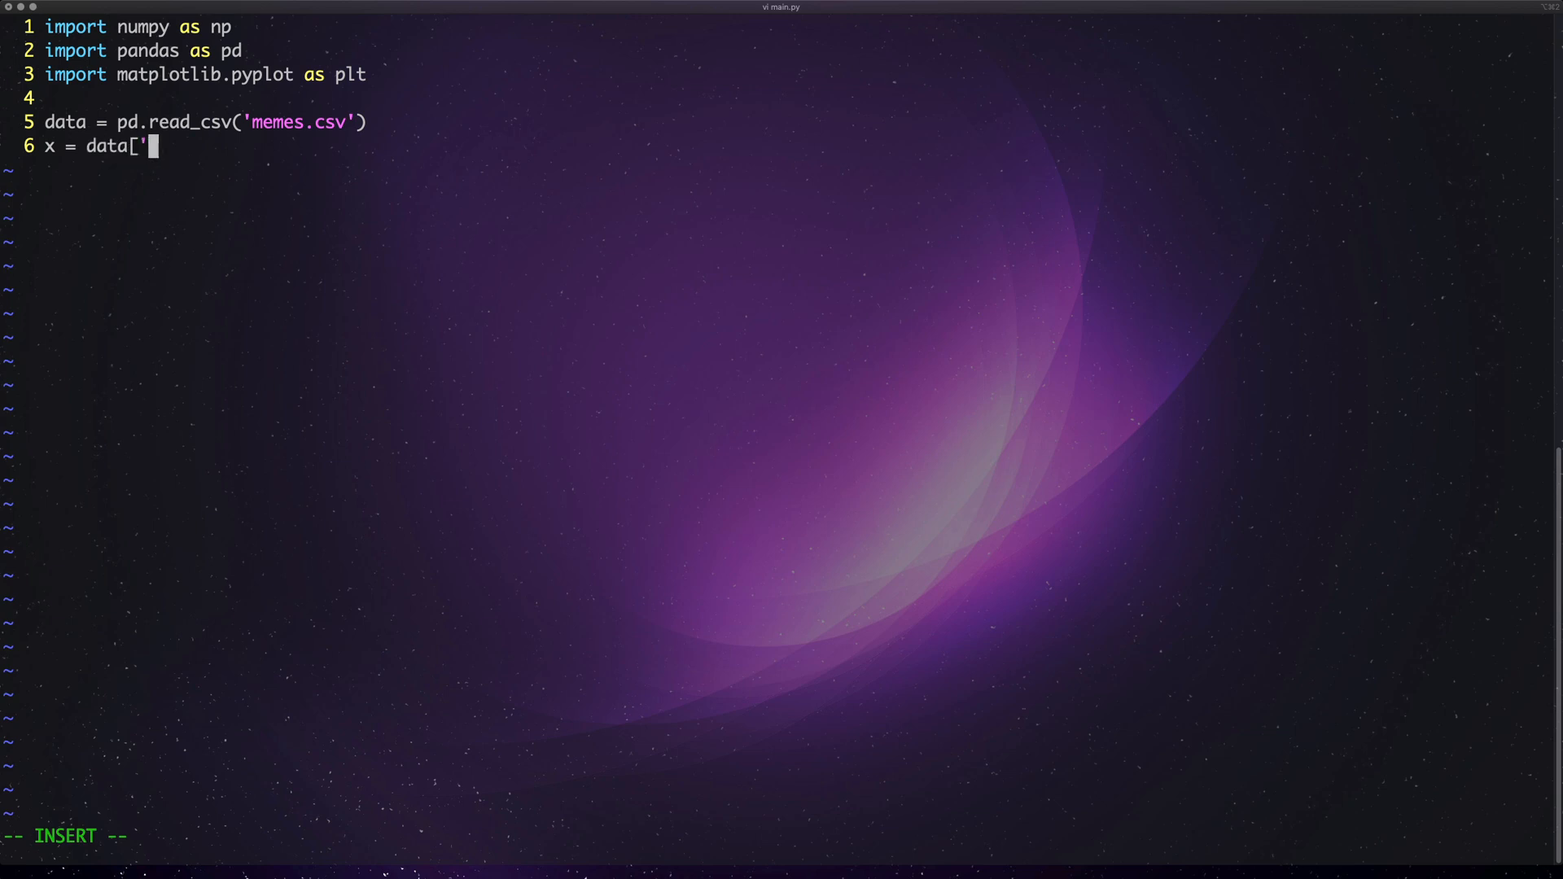
text(Memes')
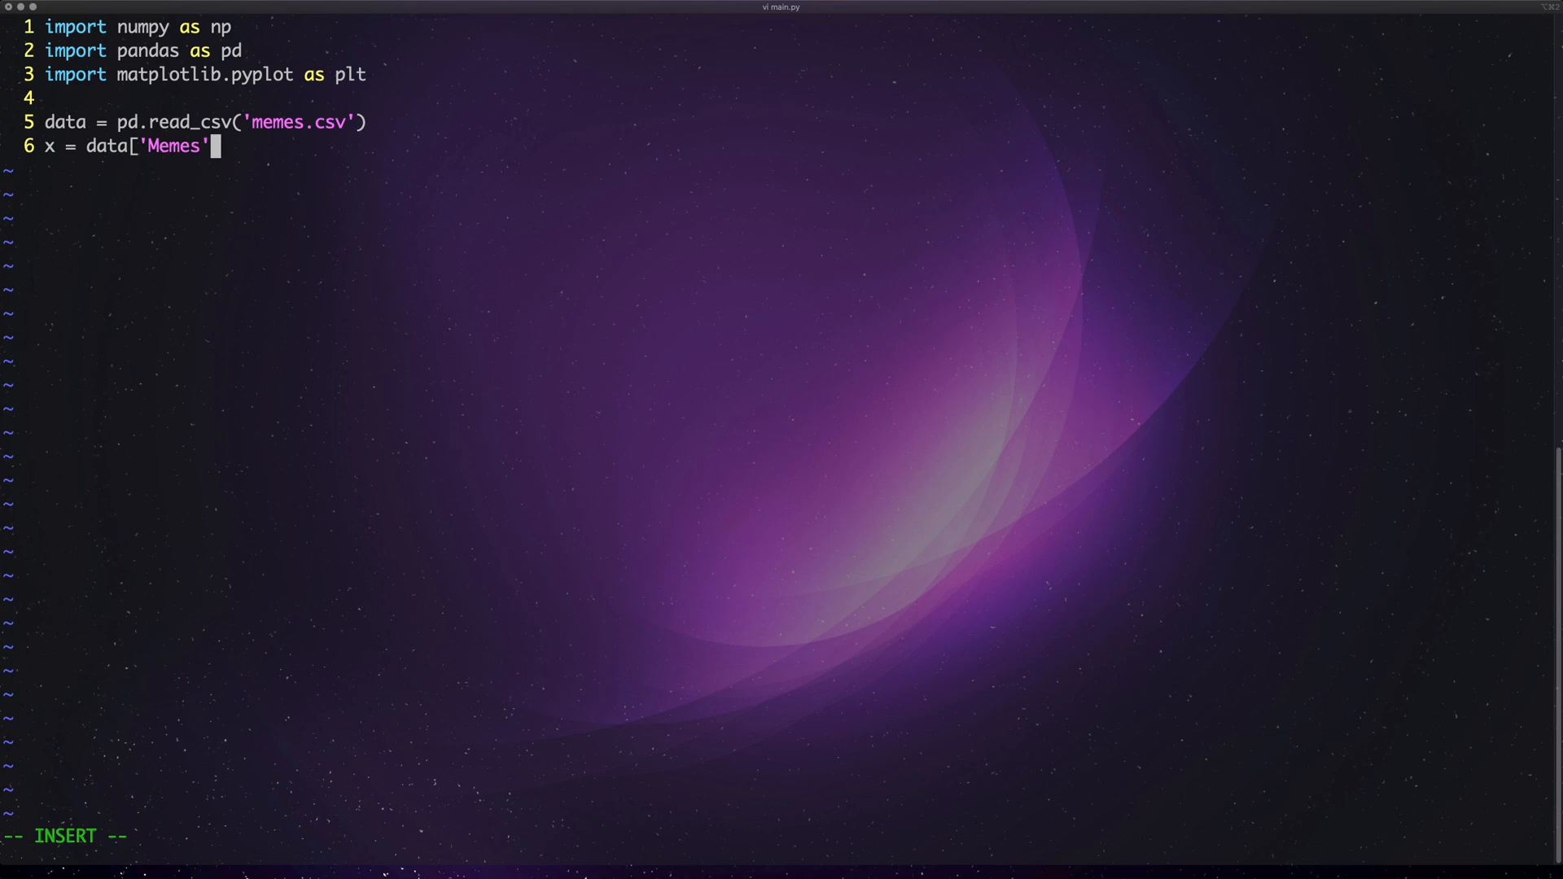
key(Return)
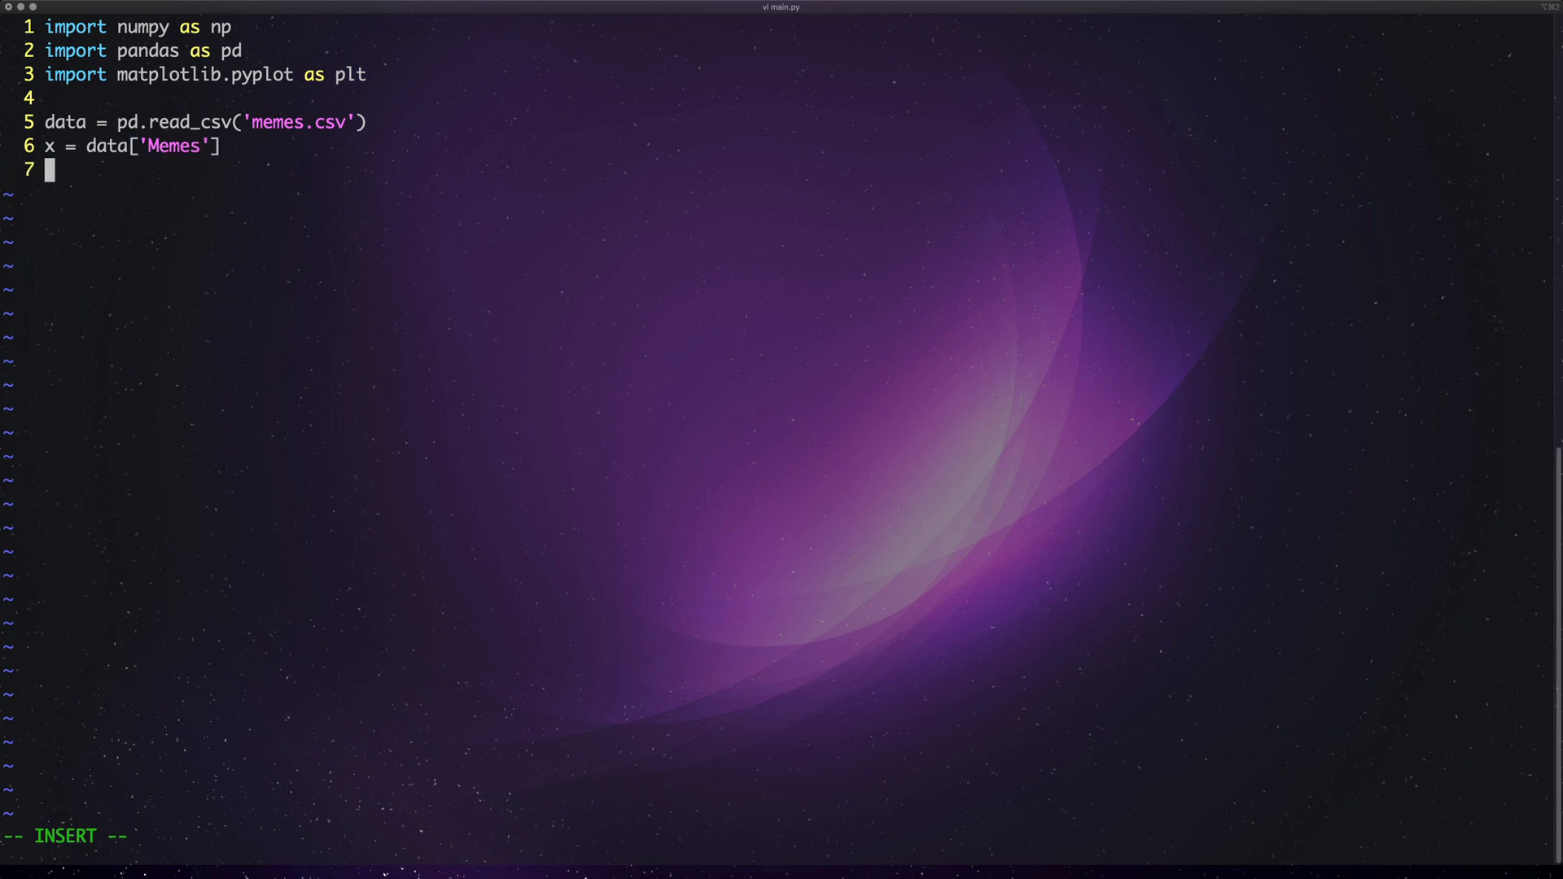
text(y)
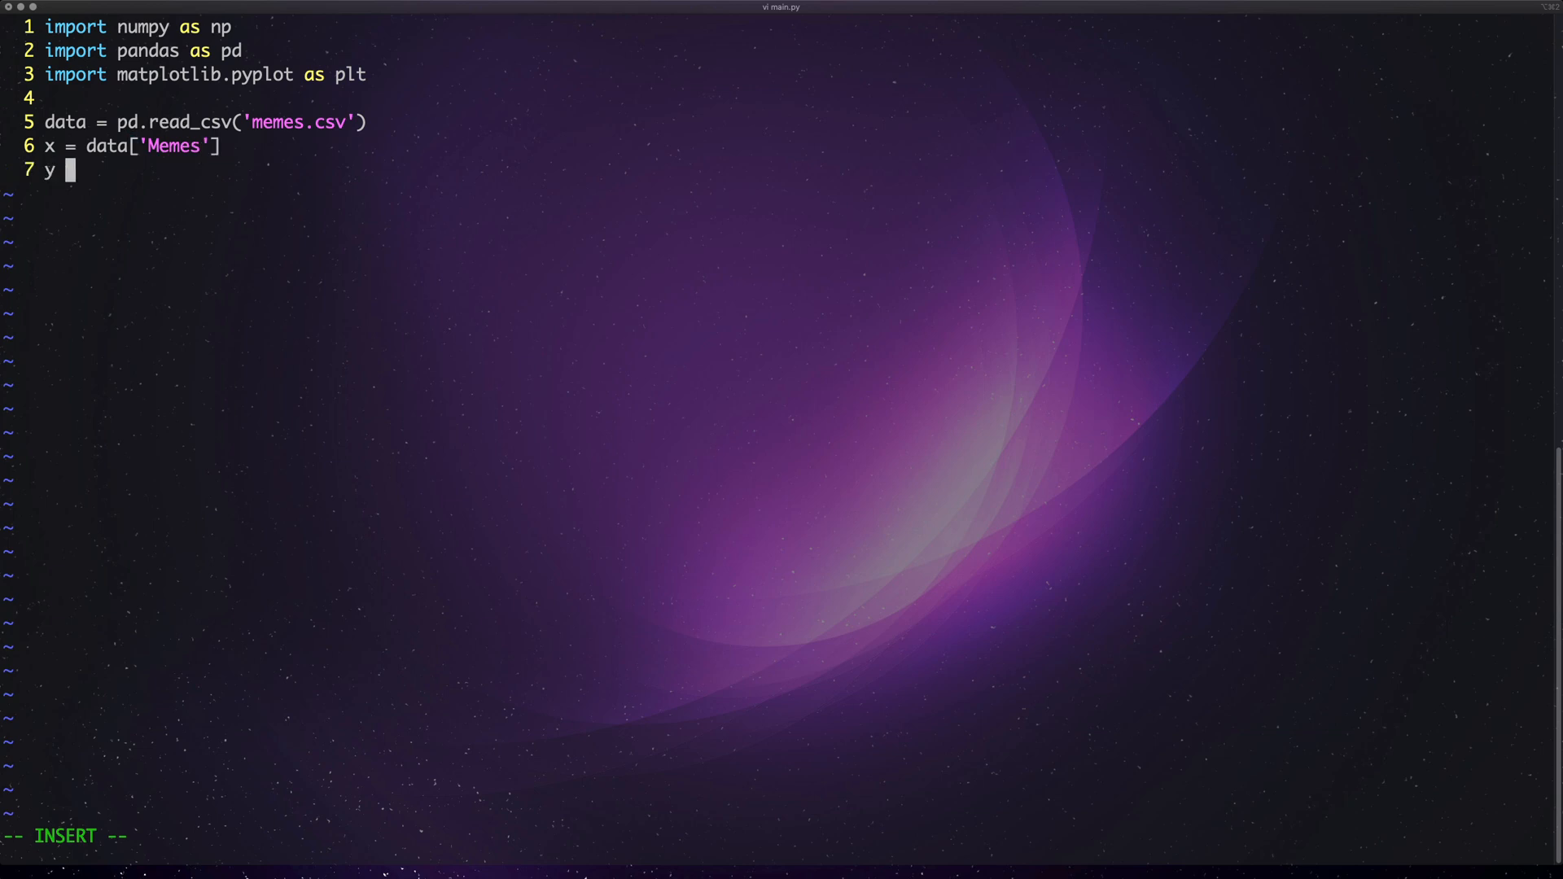
text(=)
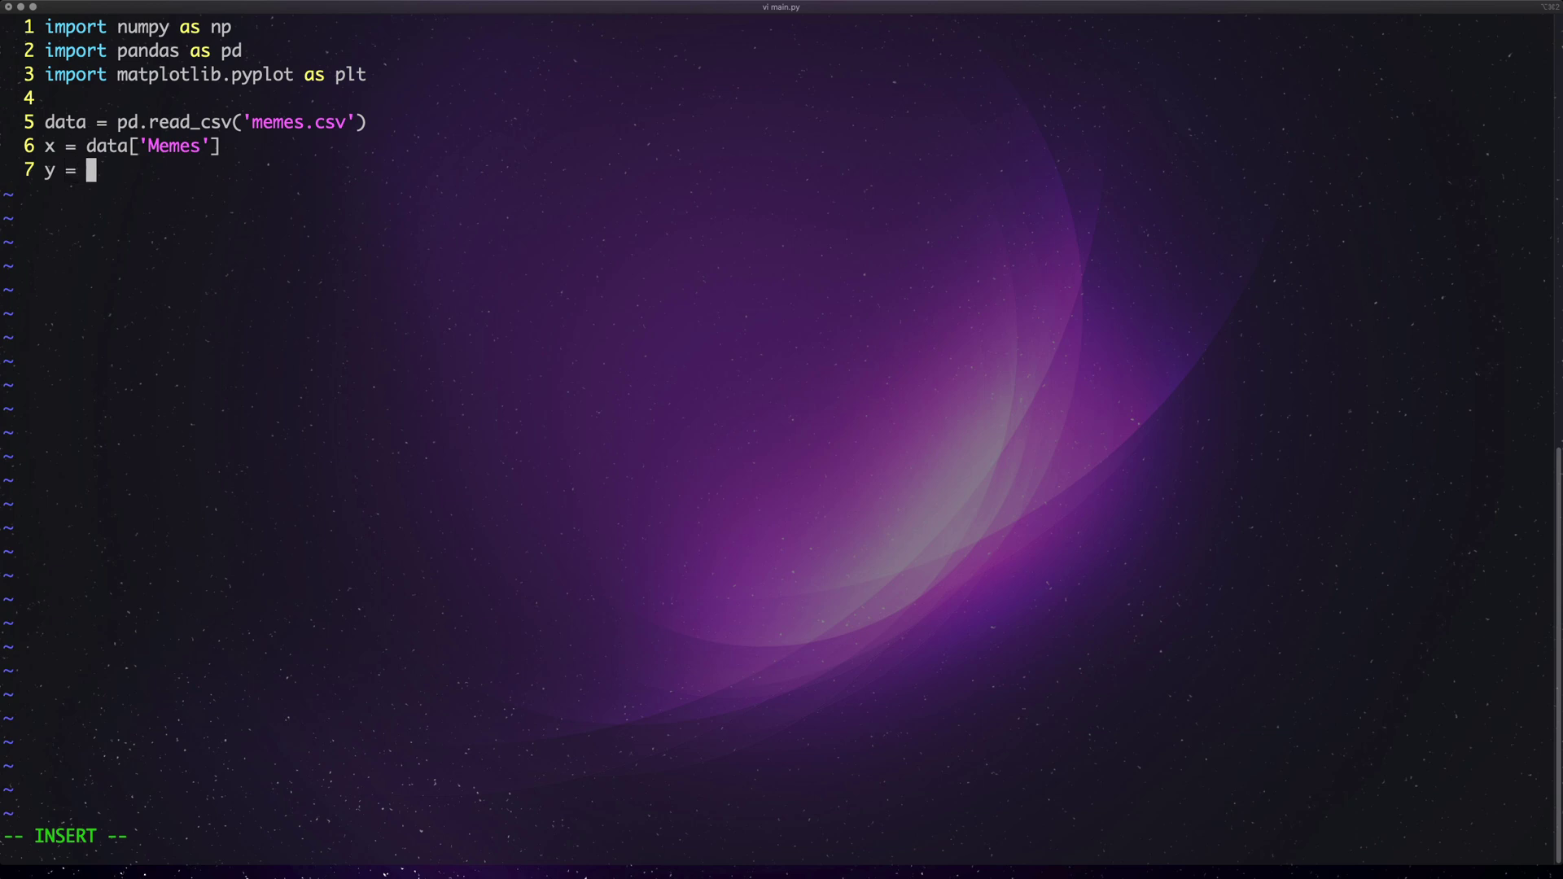
text(data[')
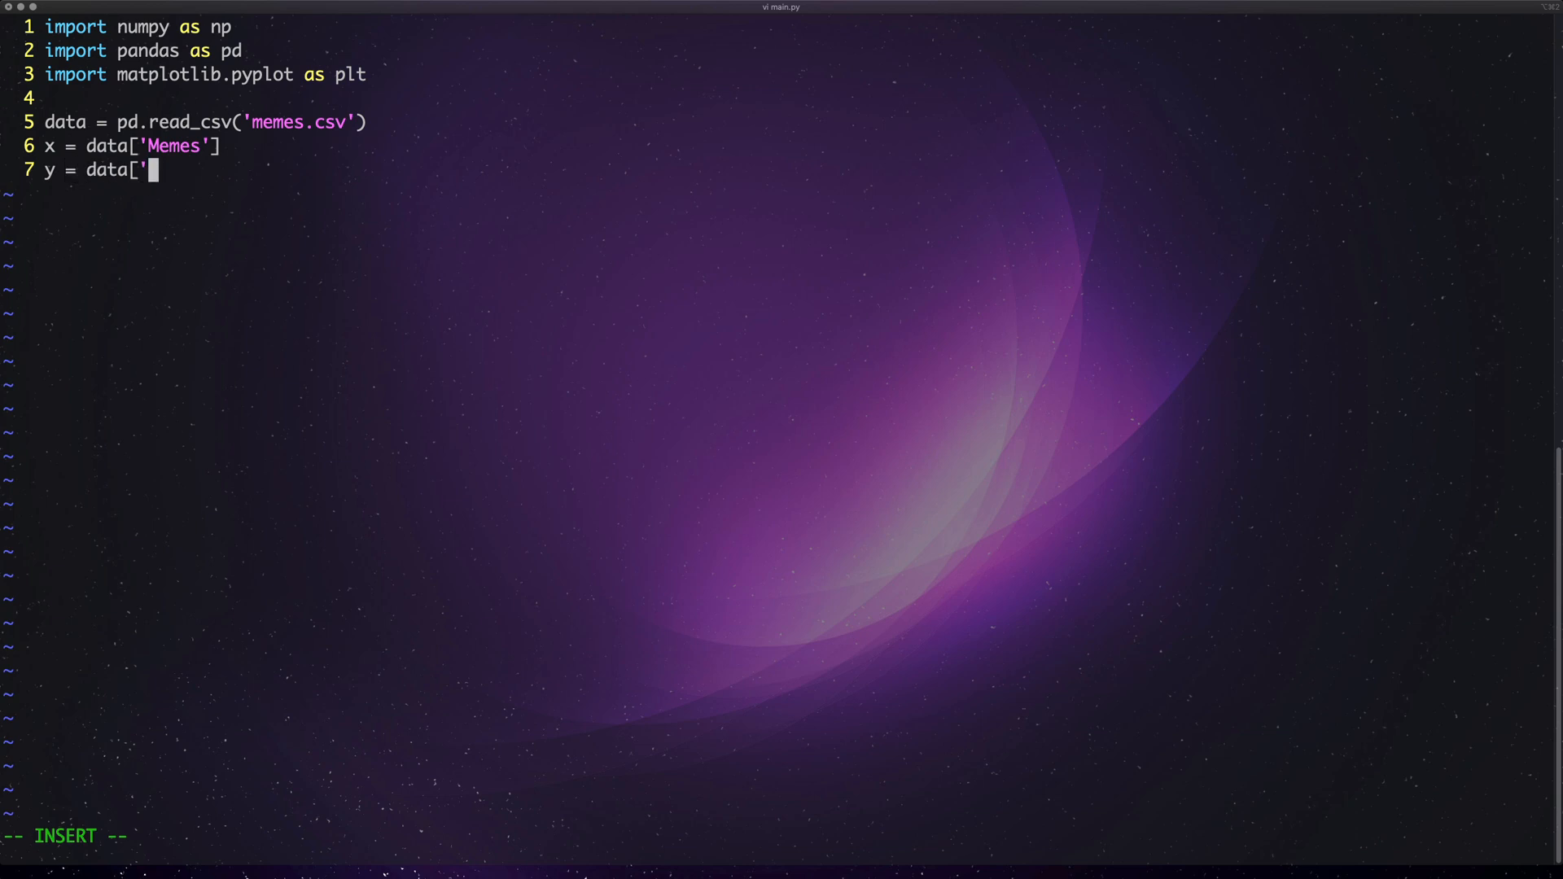
text(Dank)
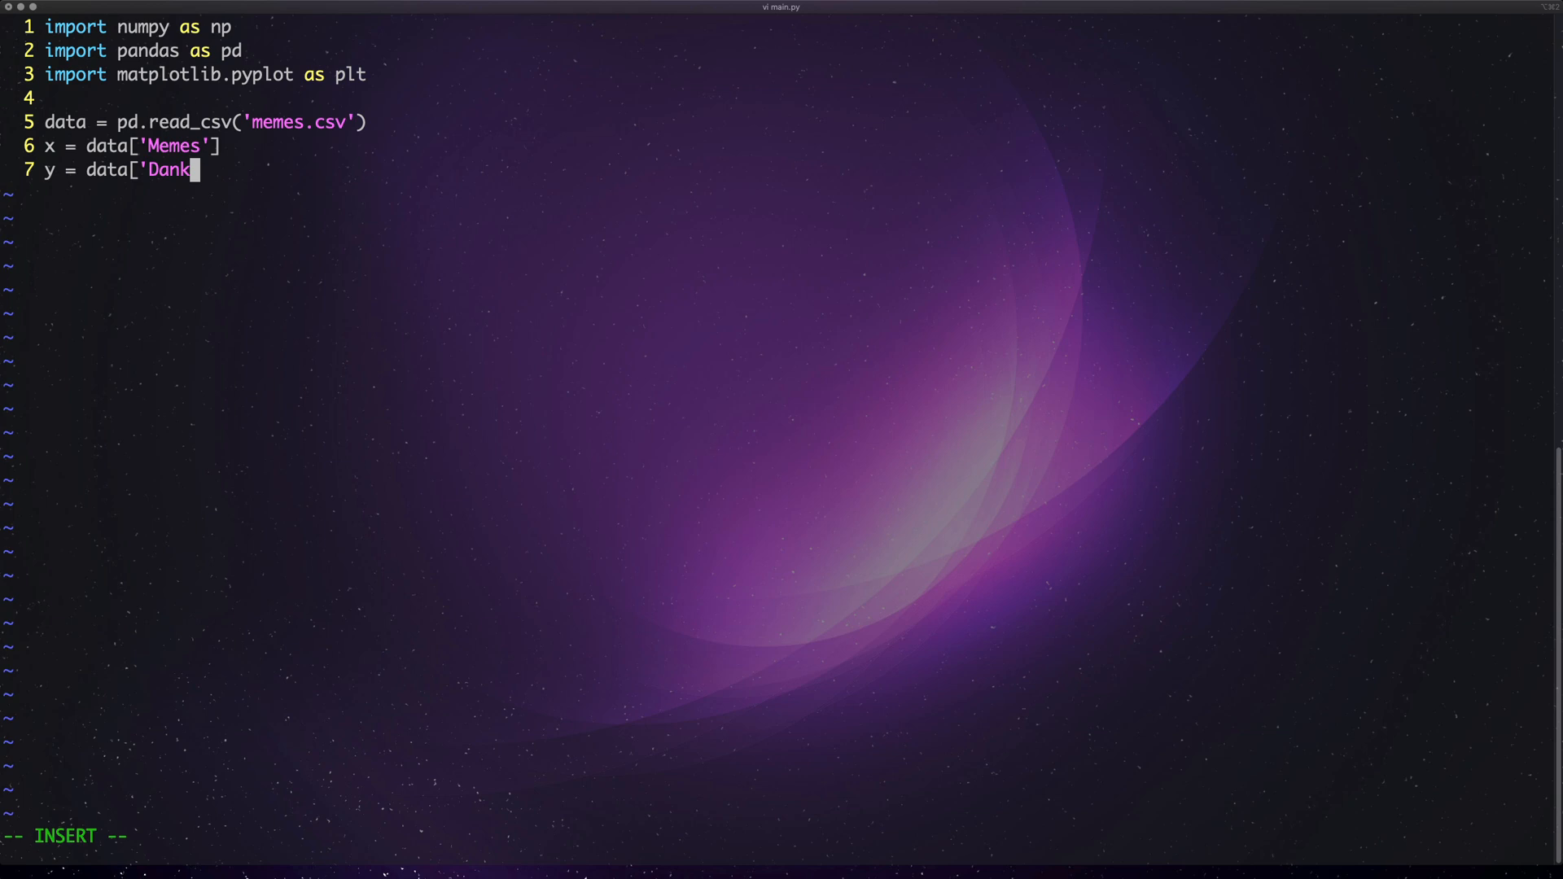
text(ness')
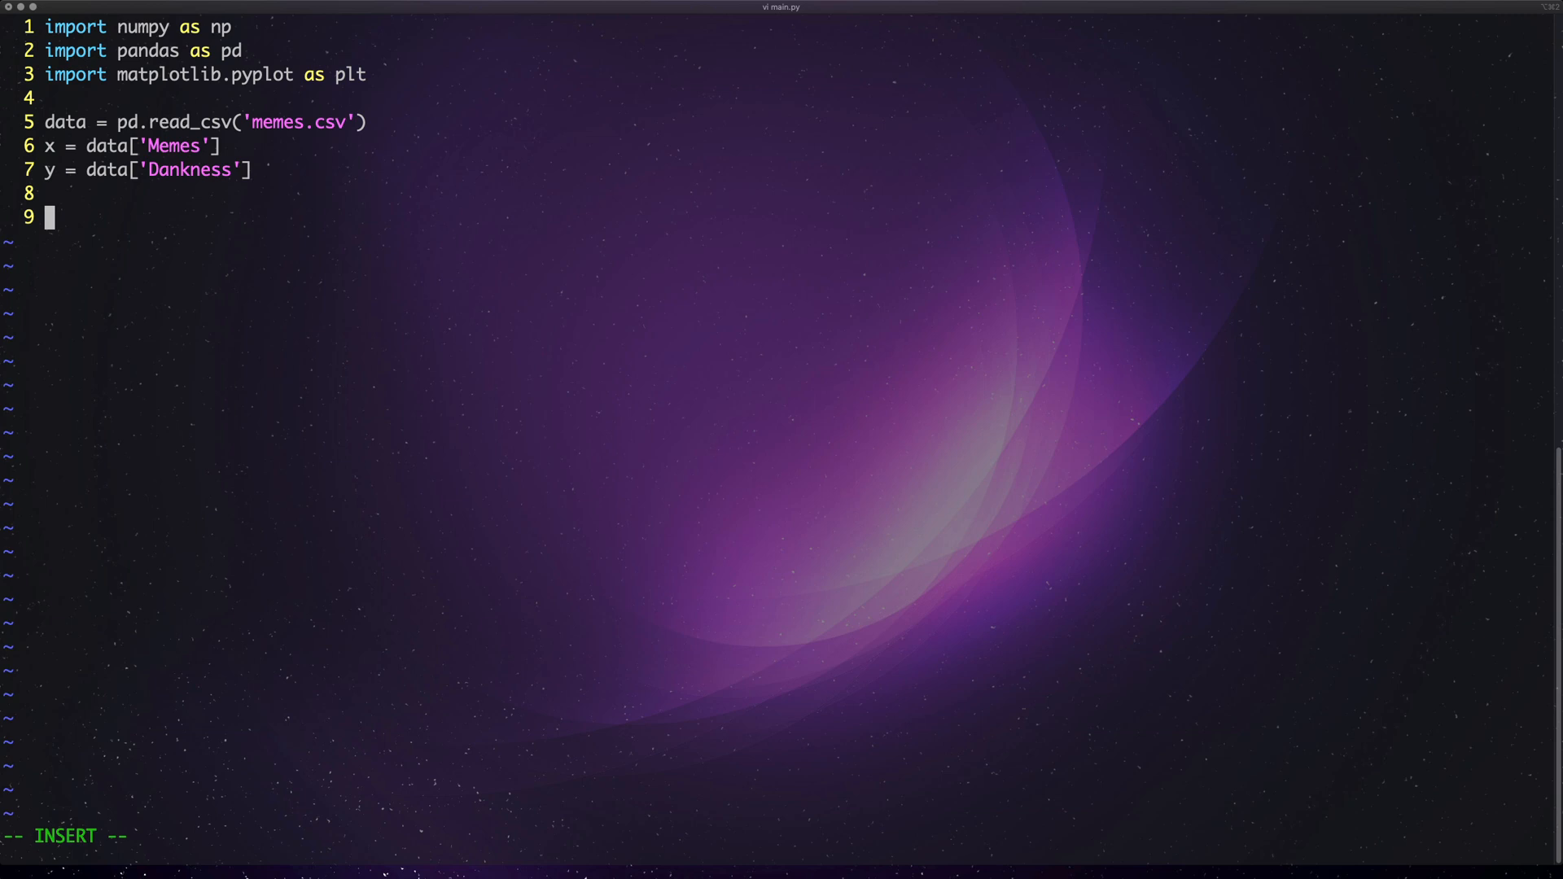
- Add an np.corrcoef(x, y) line to compute the correlation
text(np.co)
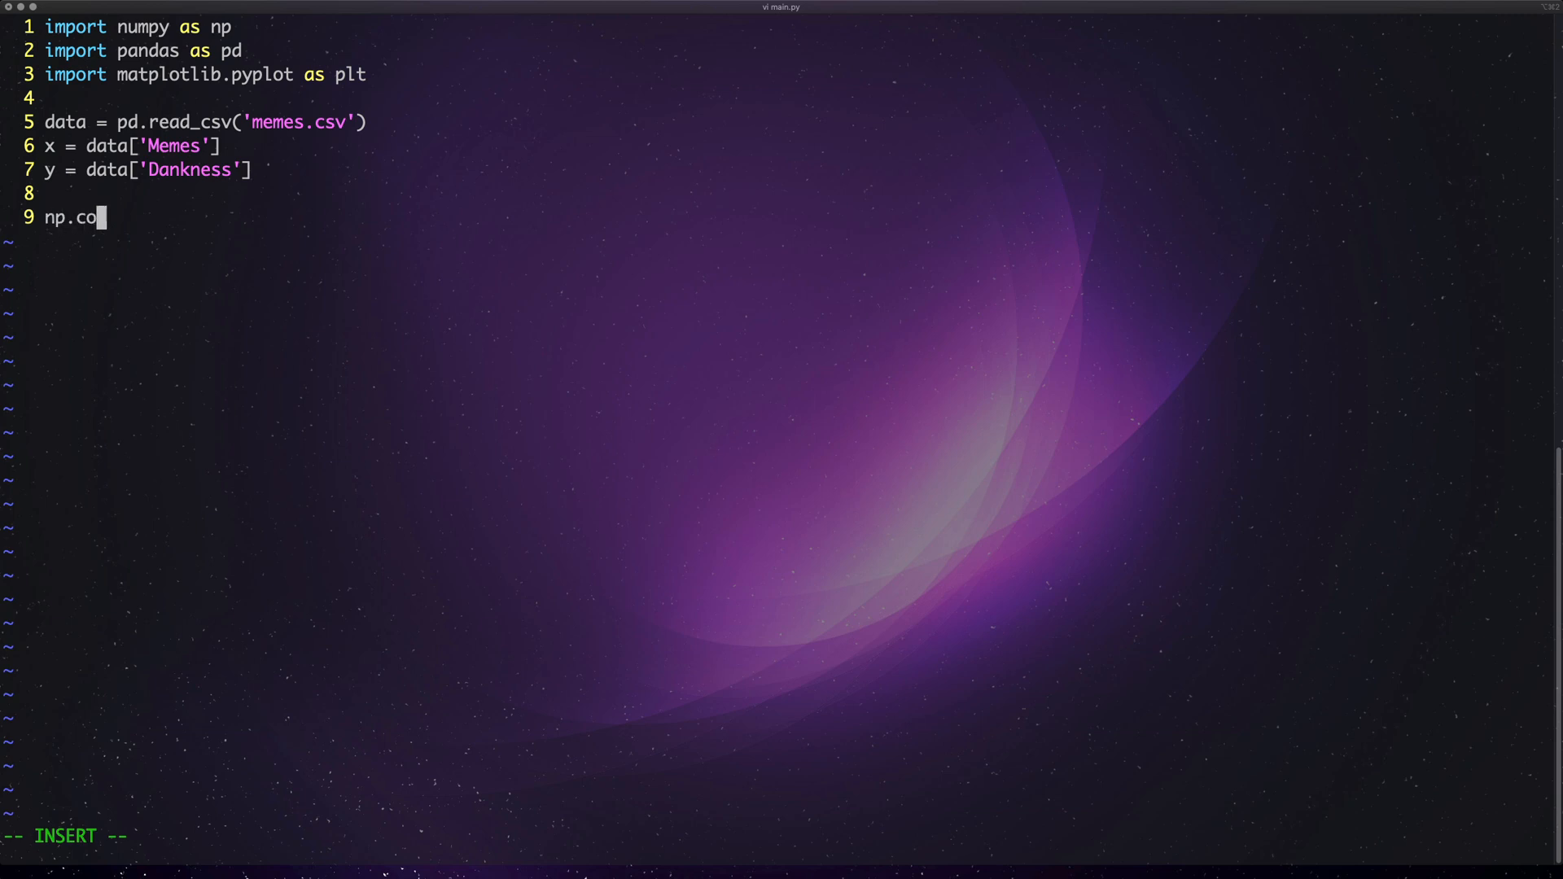
text(rrco)
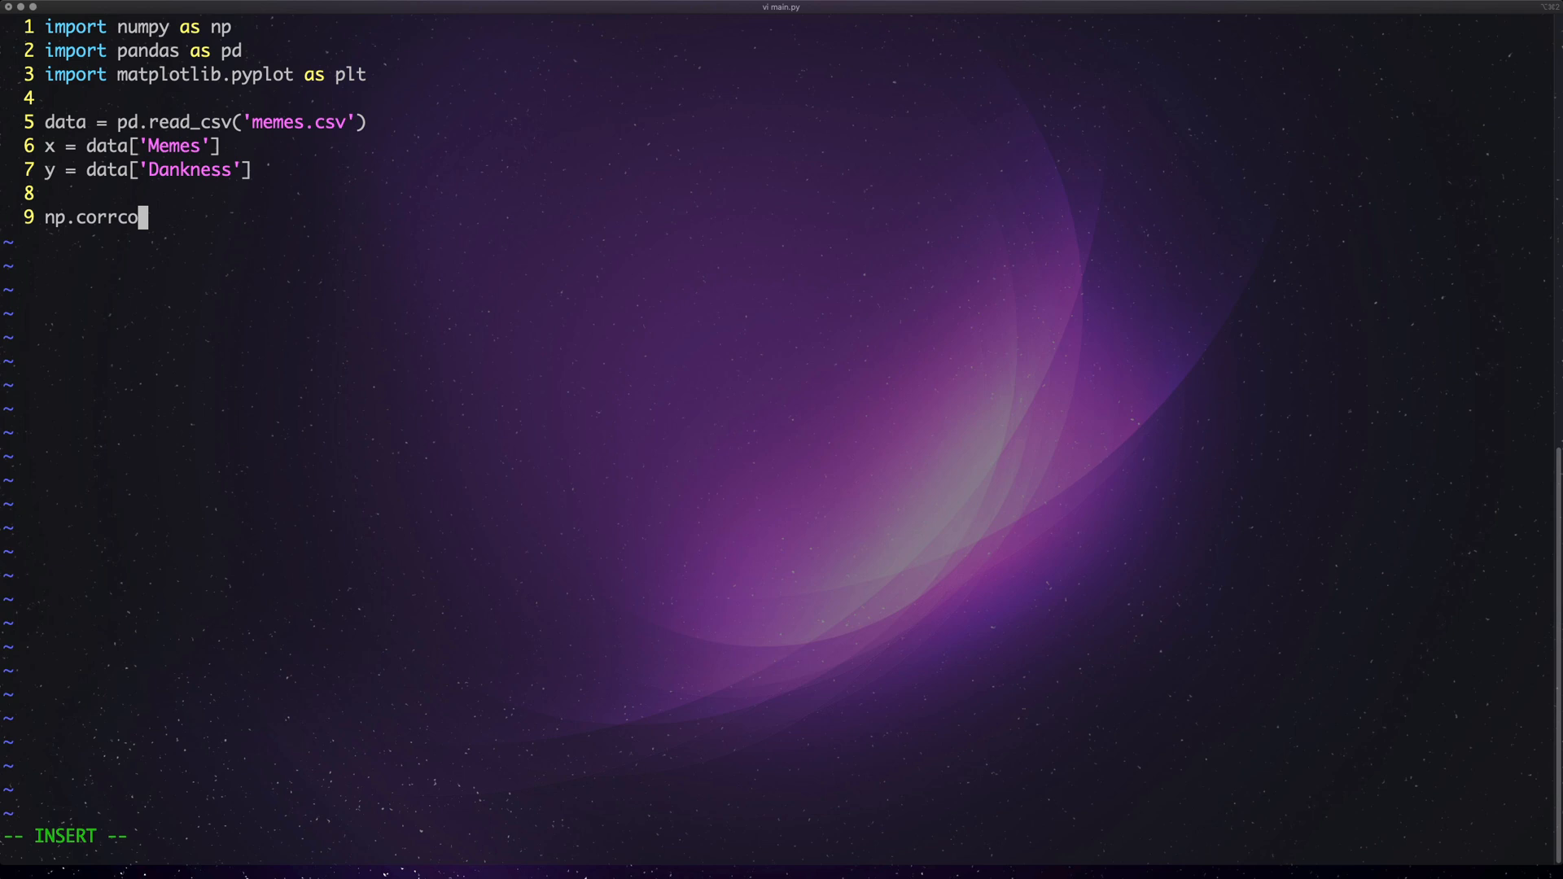
text(ef()
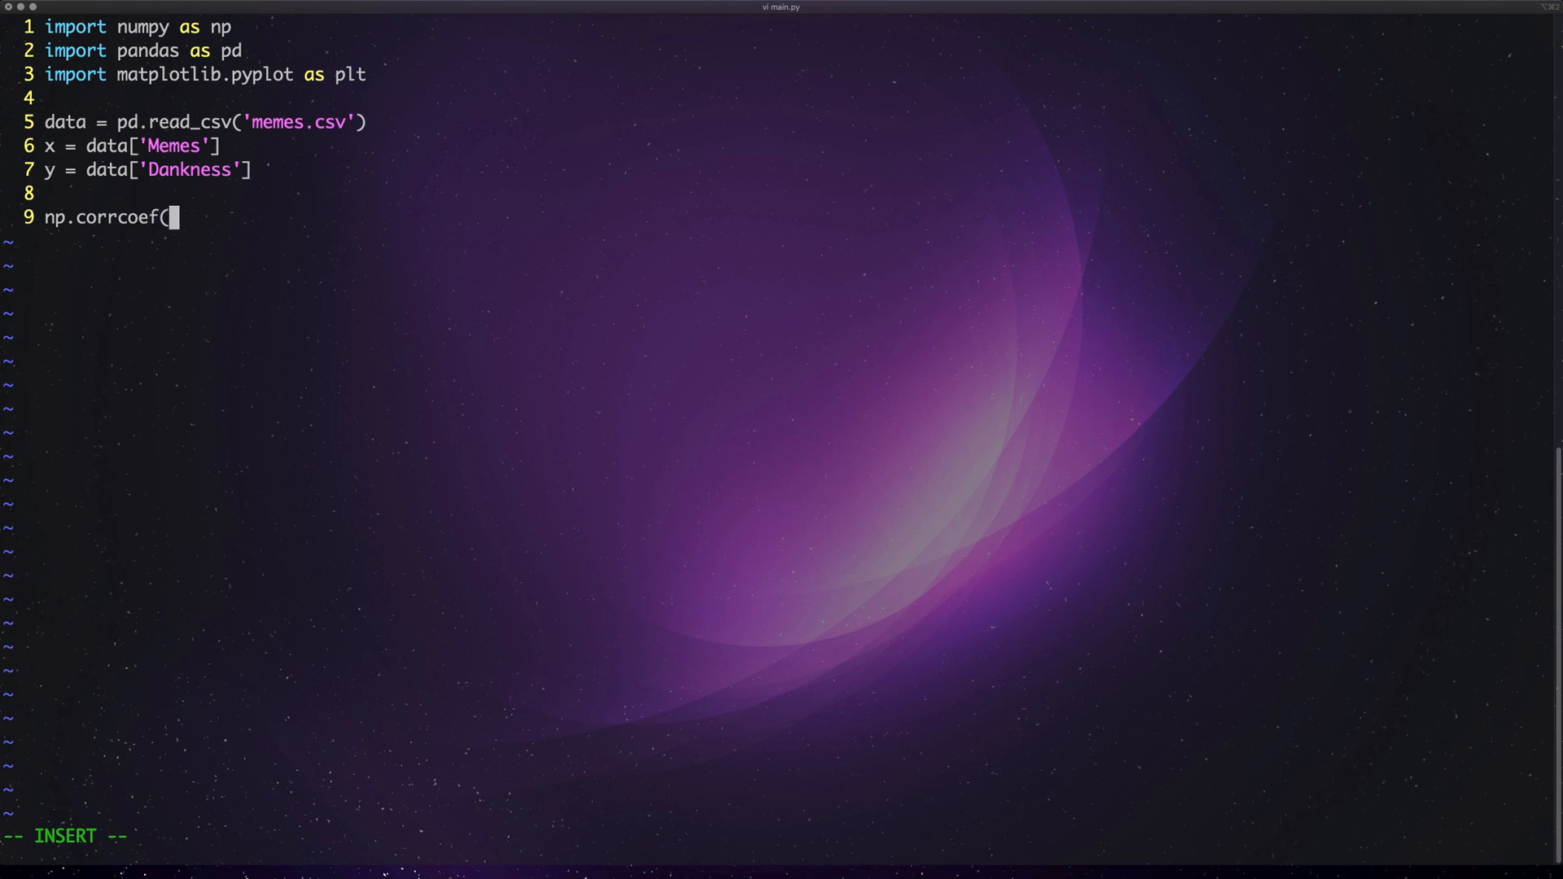
text(x, y)
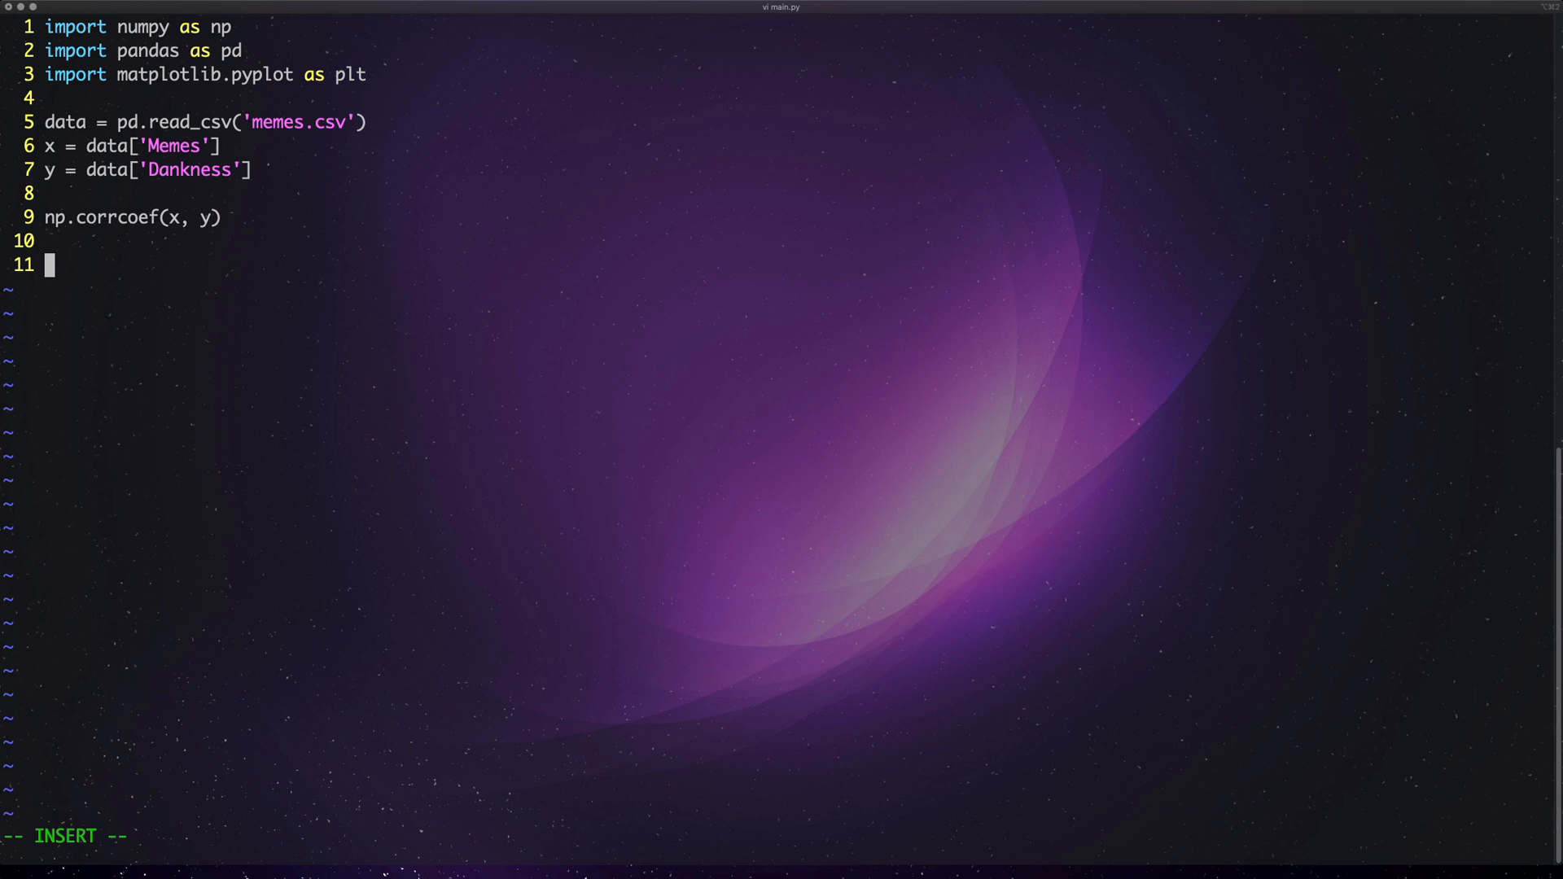
- Add plt.scatter(x,y) and plt.show() to draw and display the scatter
text(plt.)
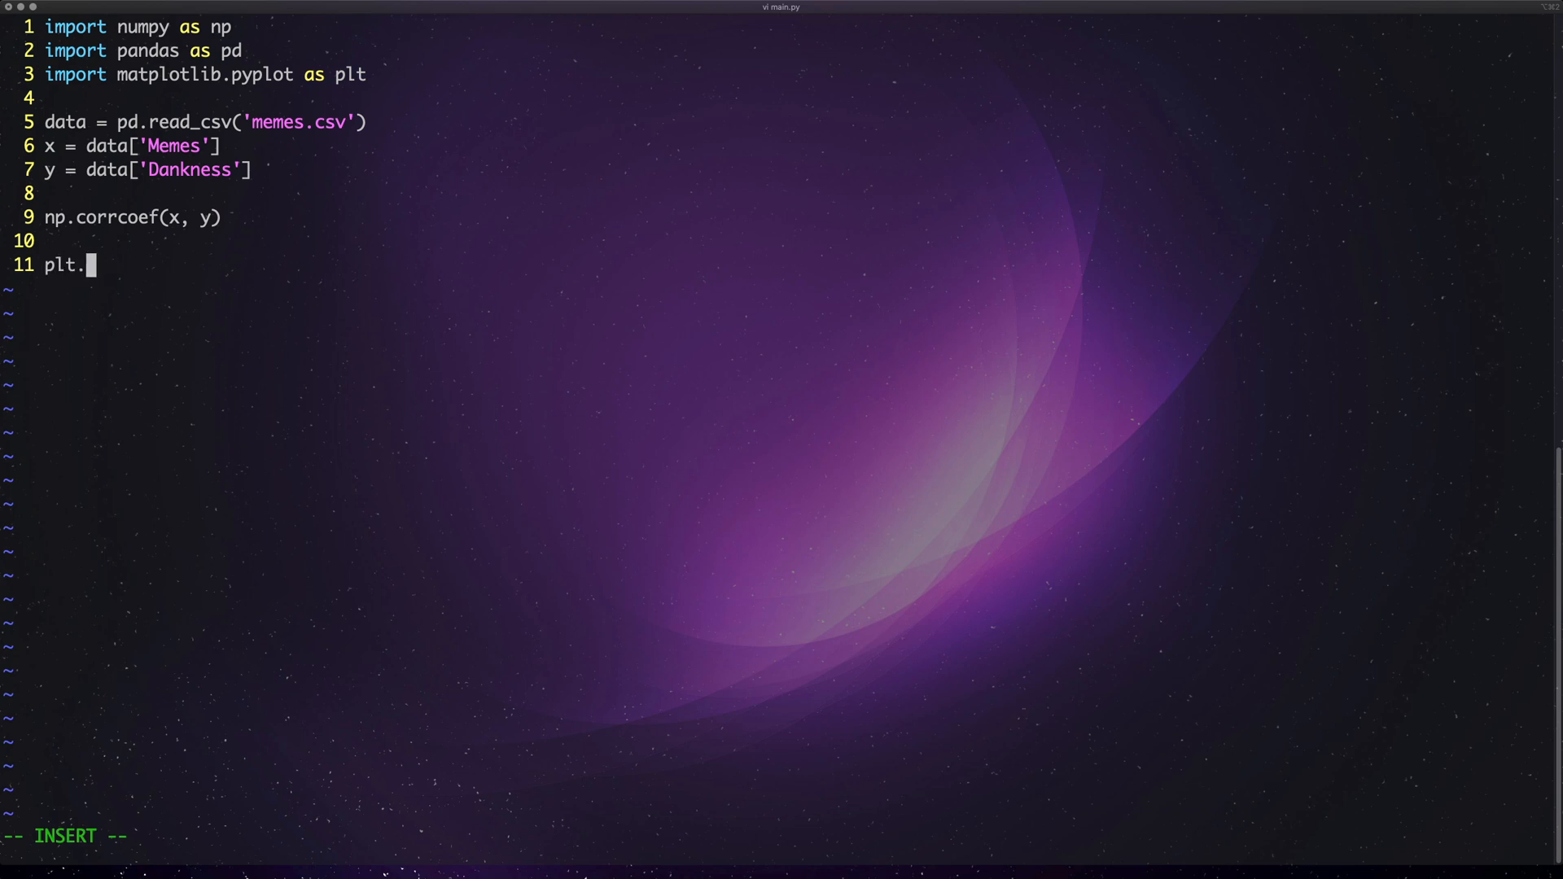
text(scatter)
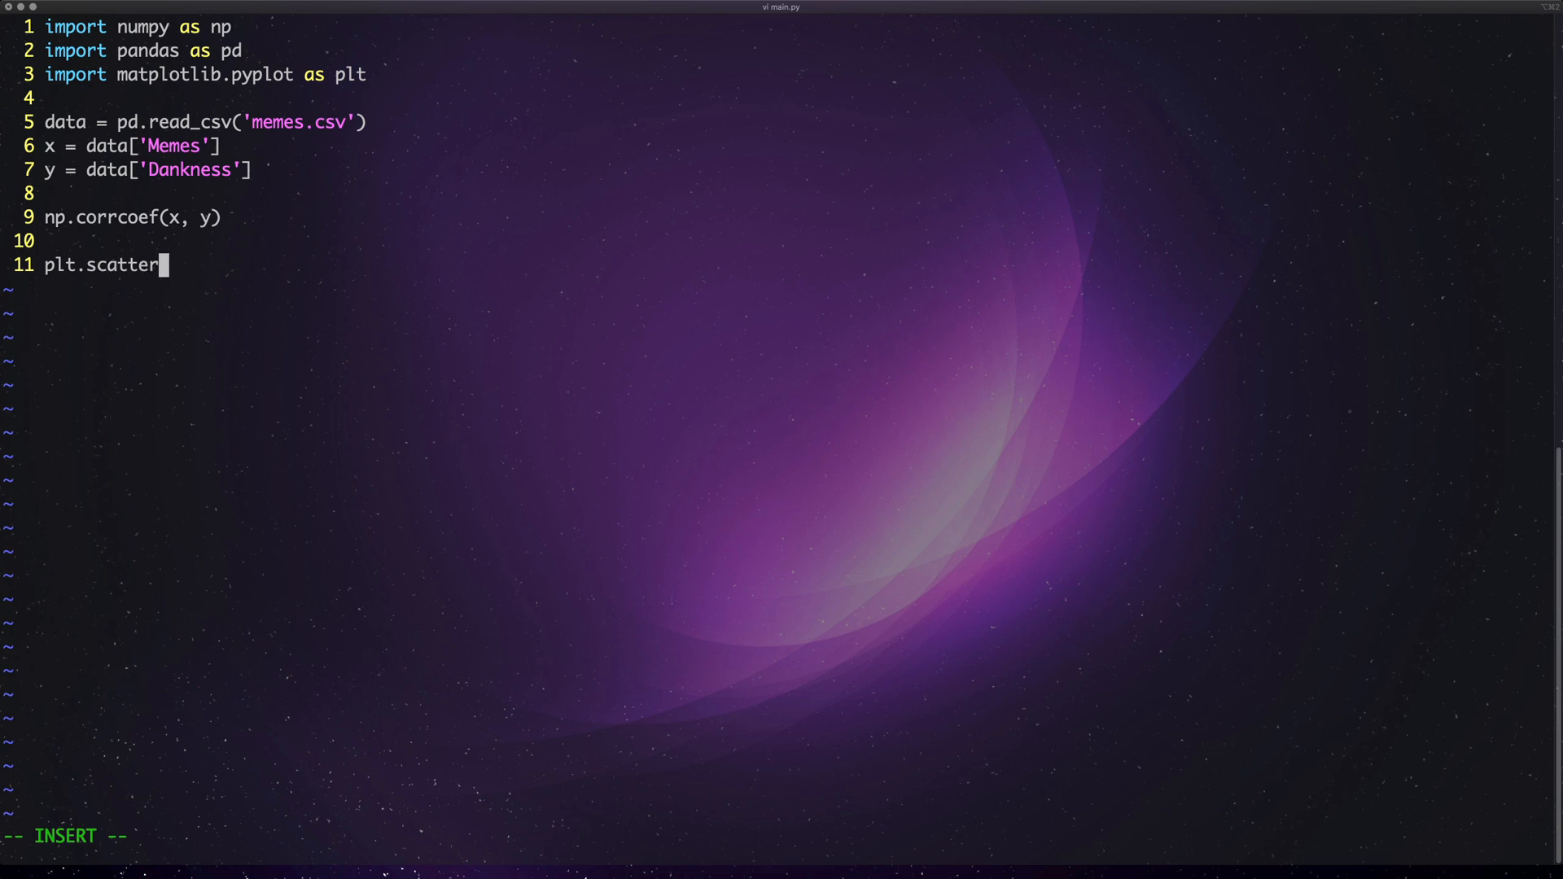
text((x,y))
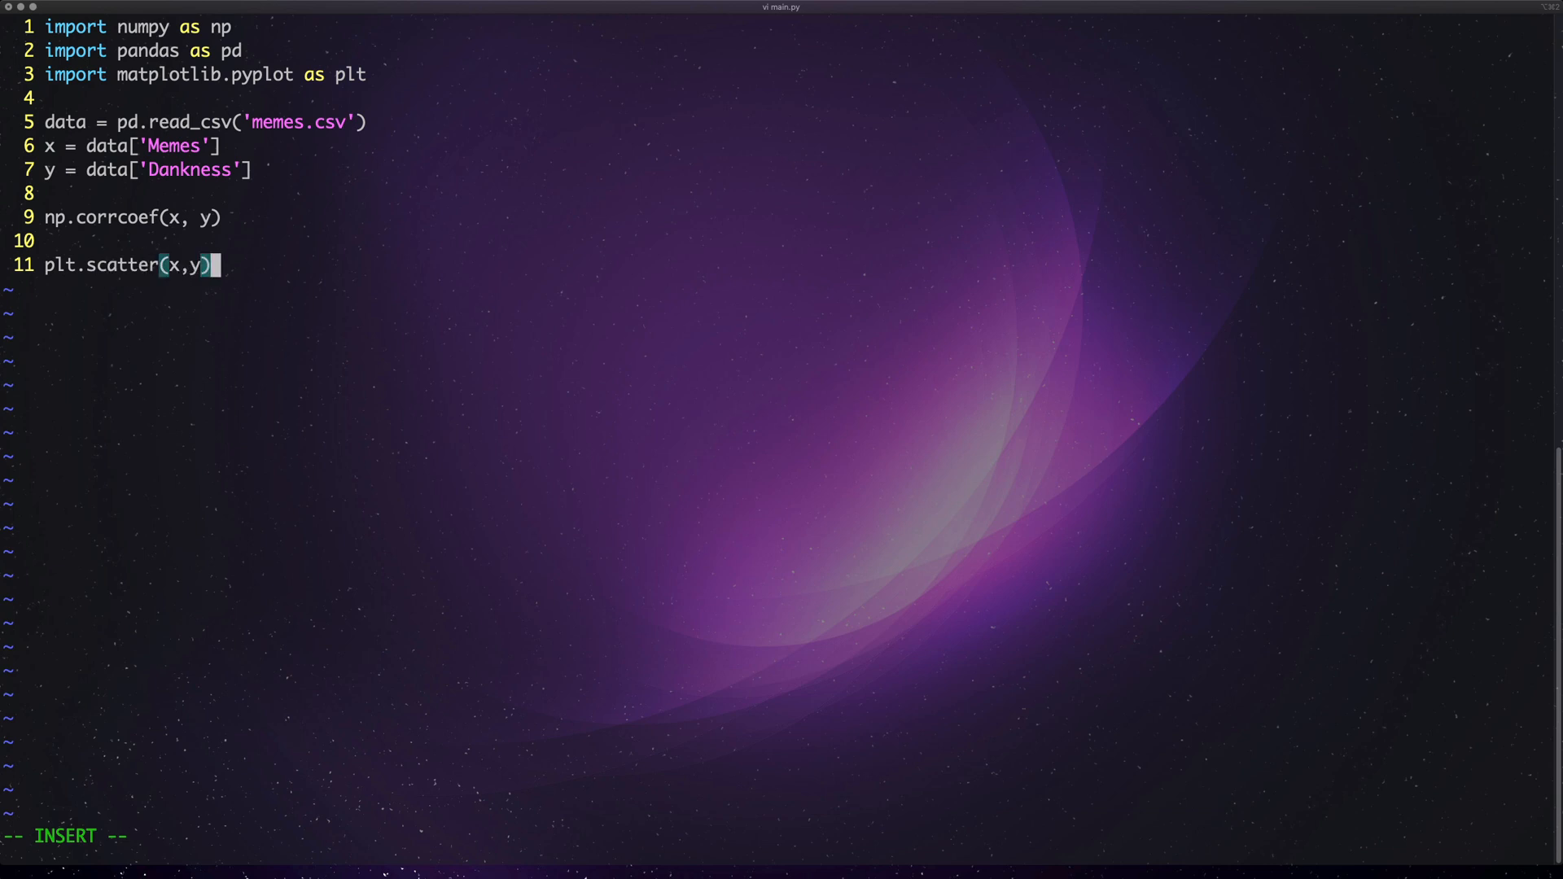
text(" ")
text(plt.)
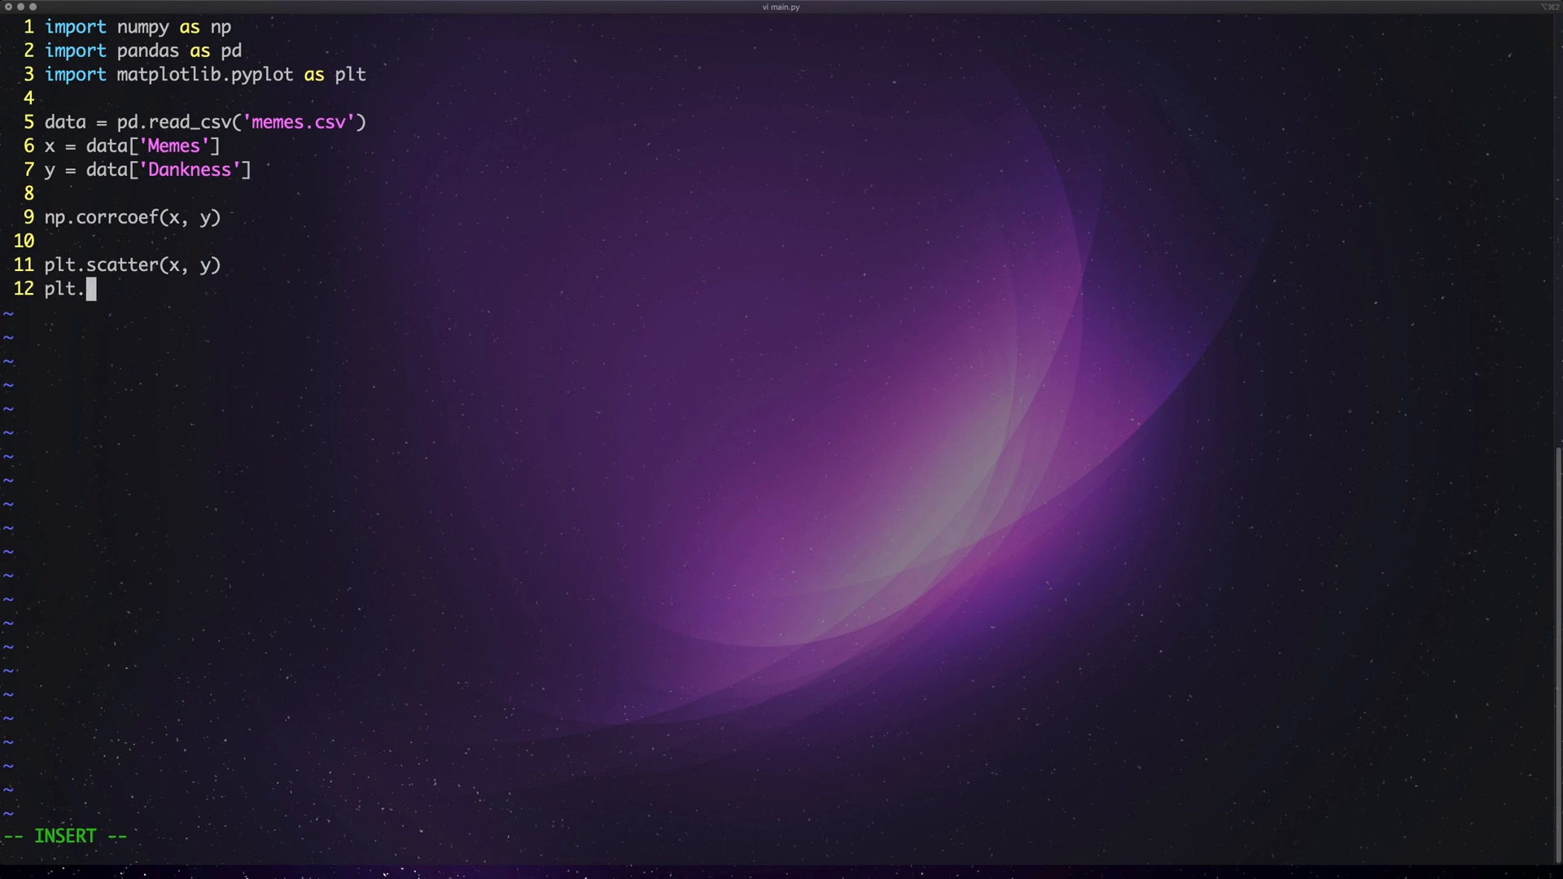
text(show())
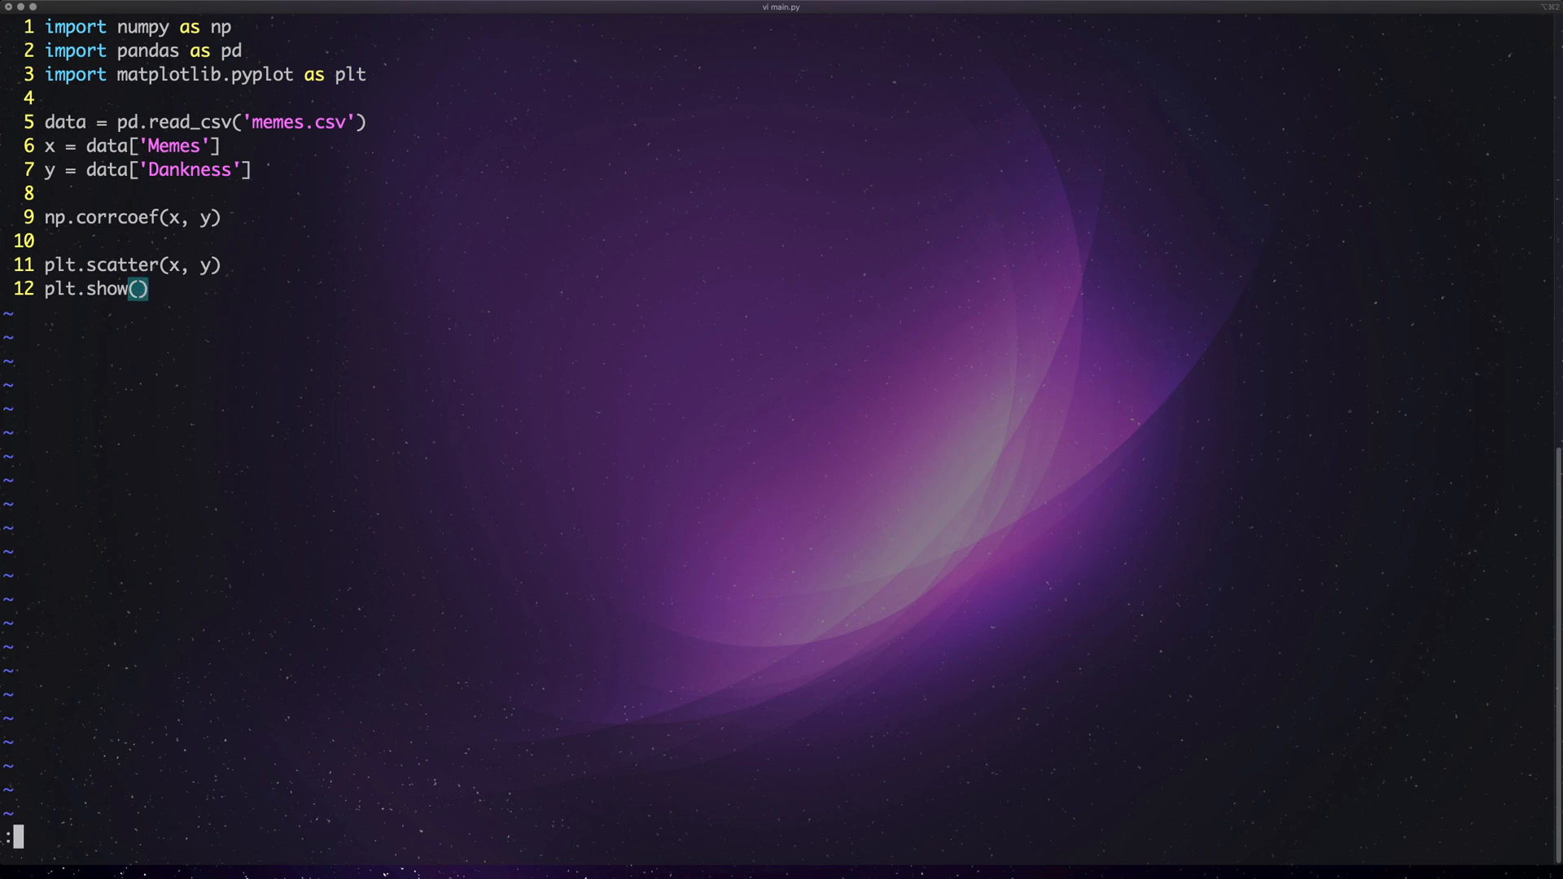
text(!python)
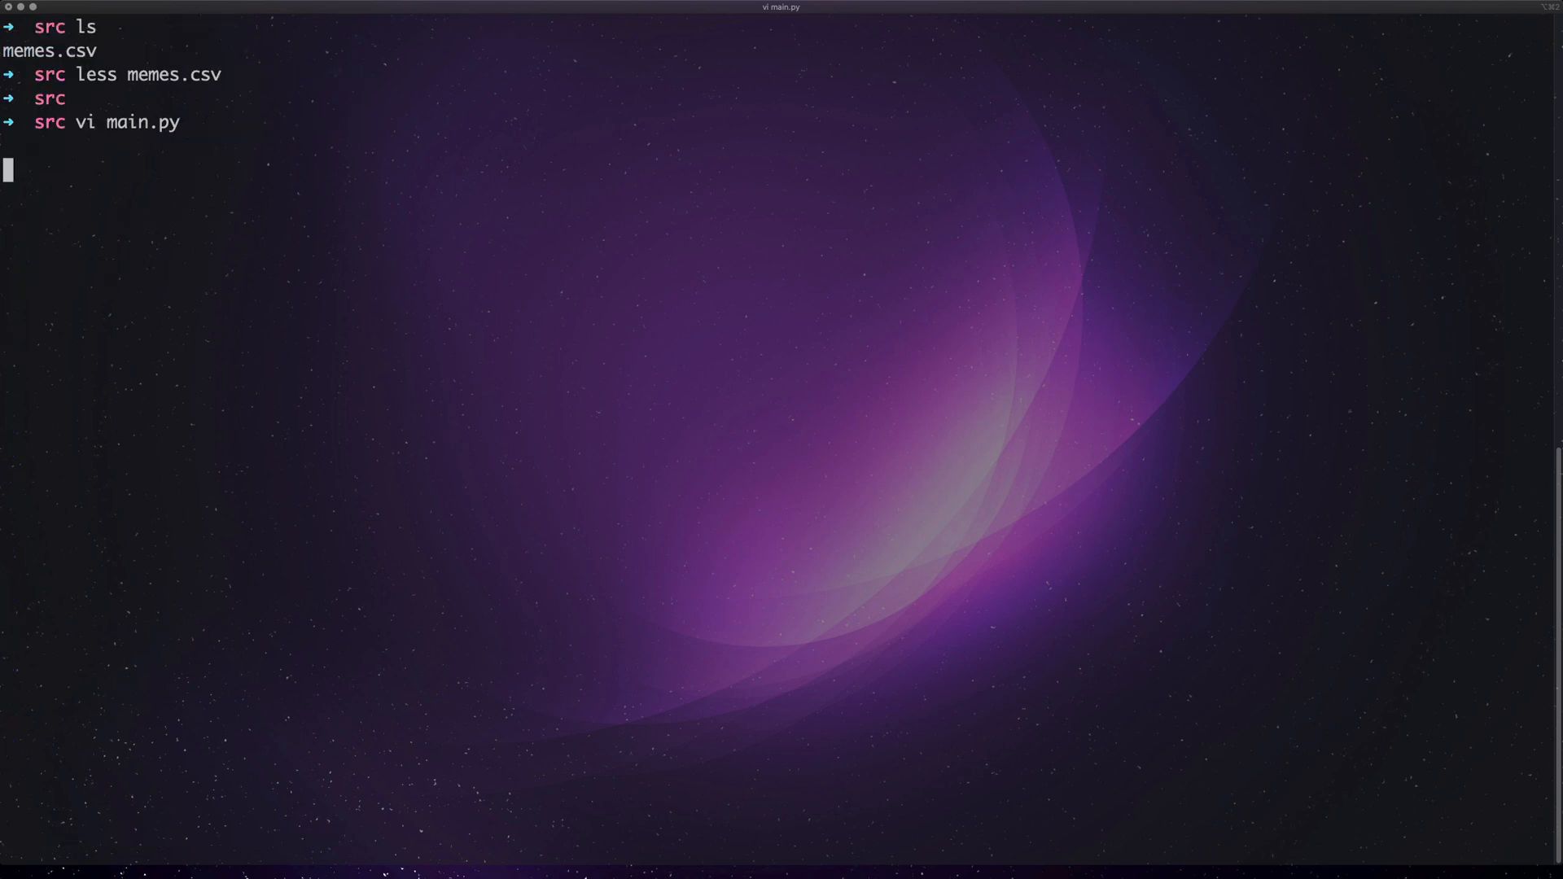
key(Return)
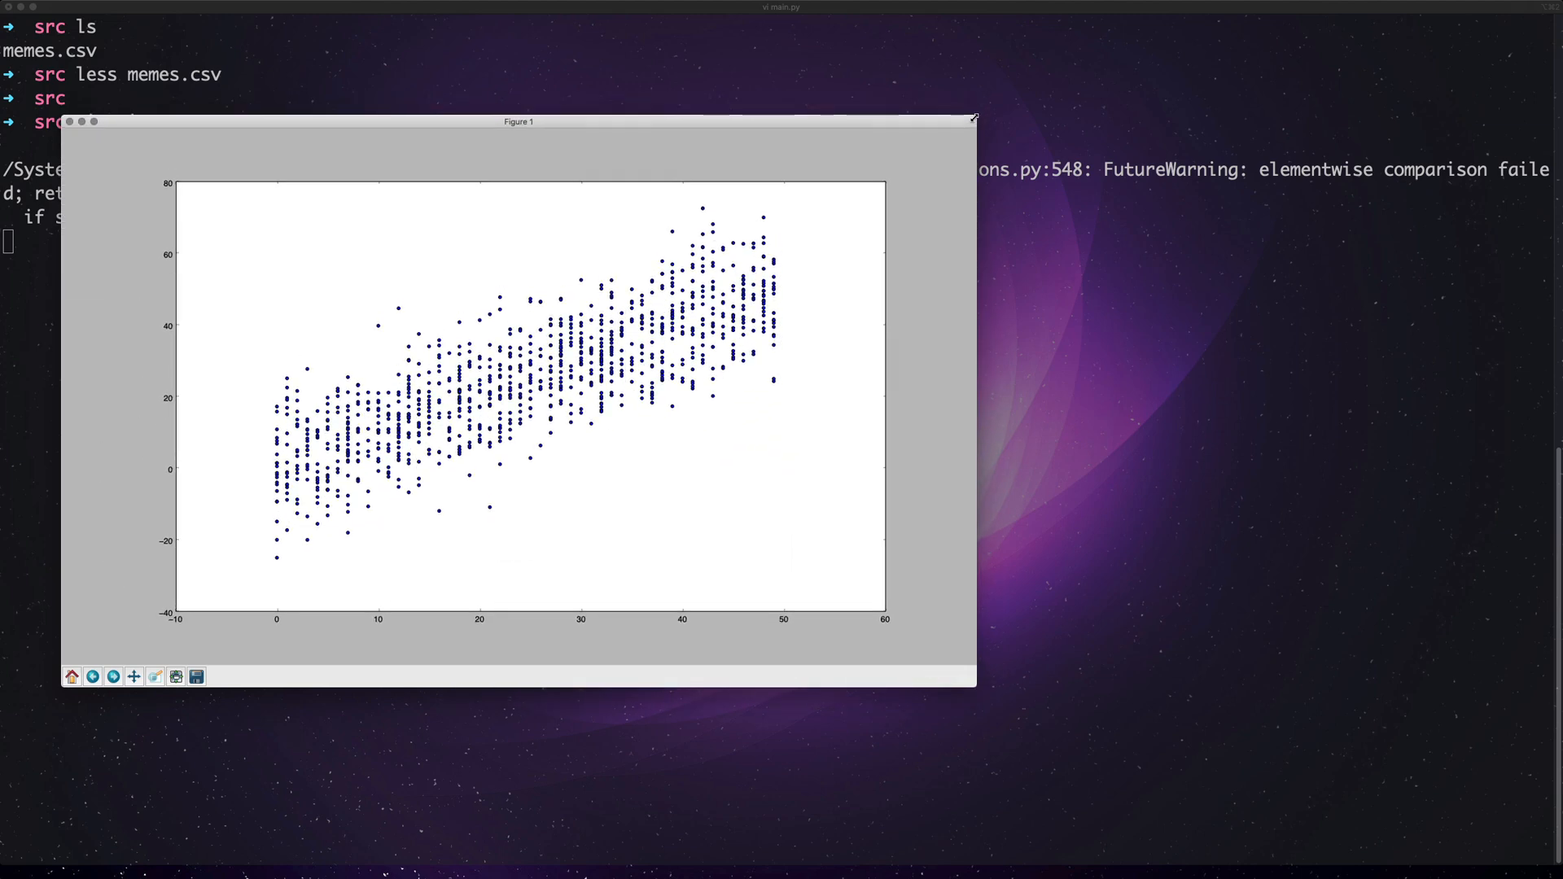
mouse_move(862, 456)
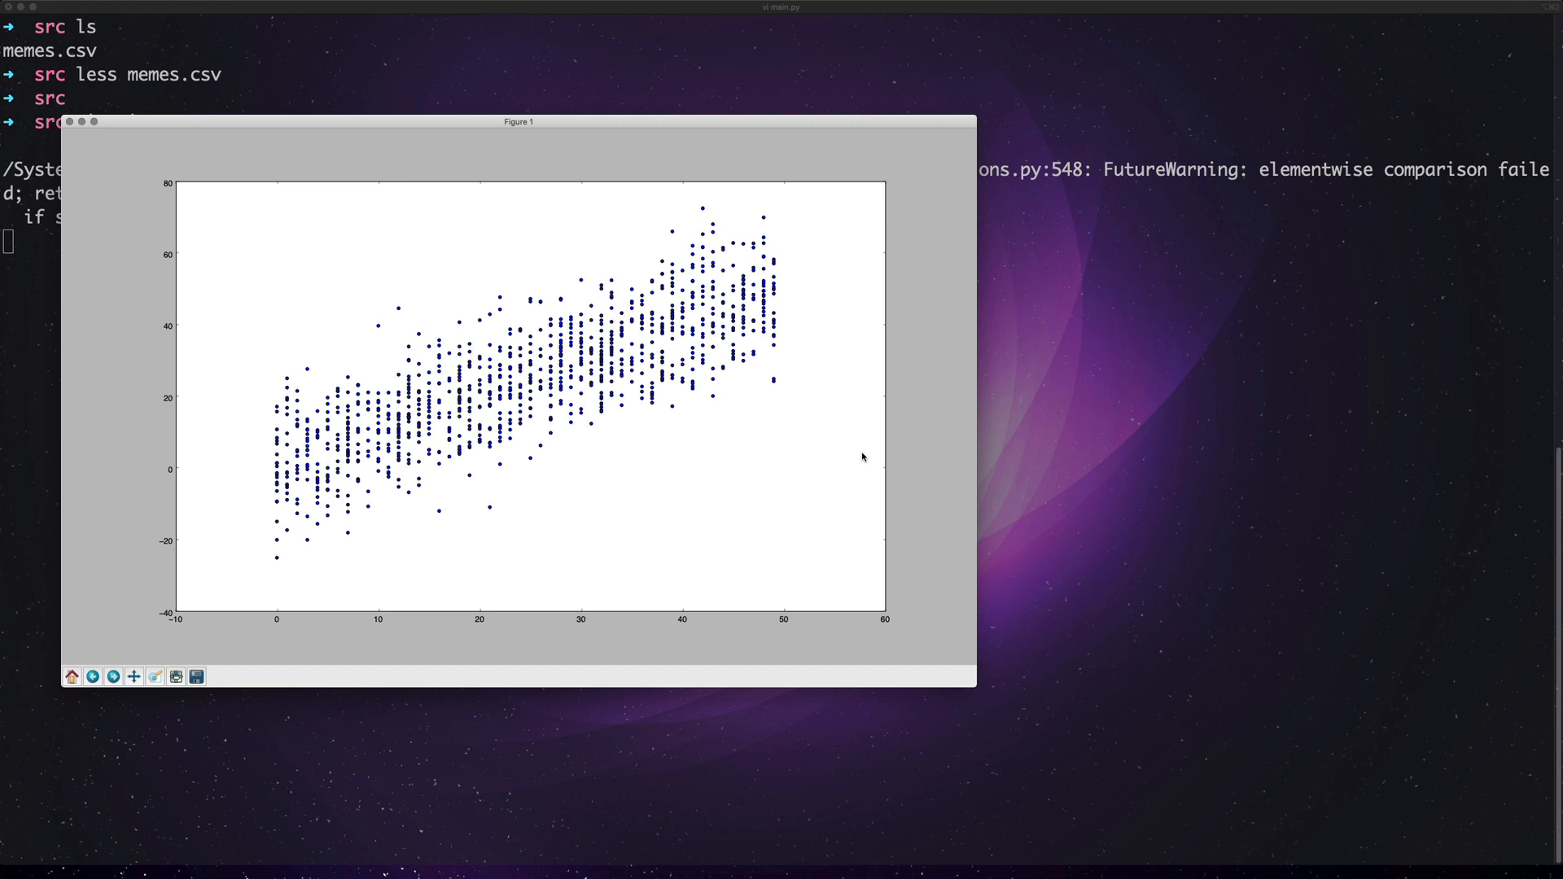
mouse_move(135, 509)
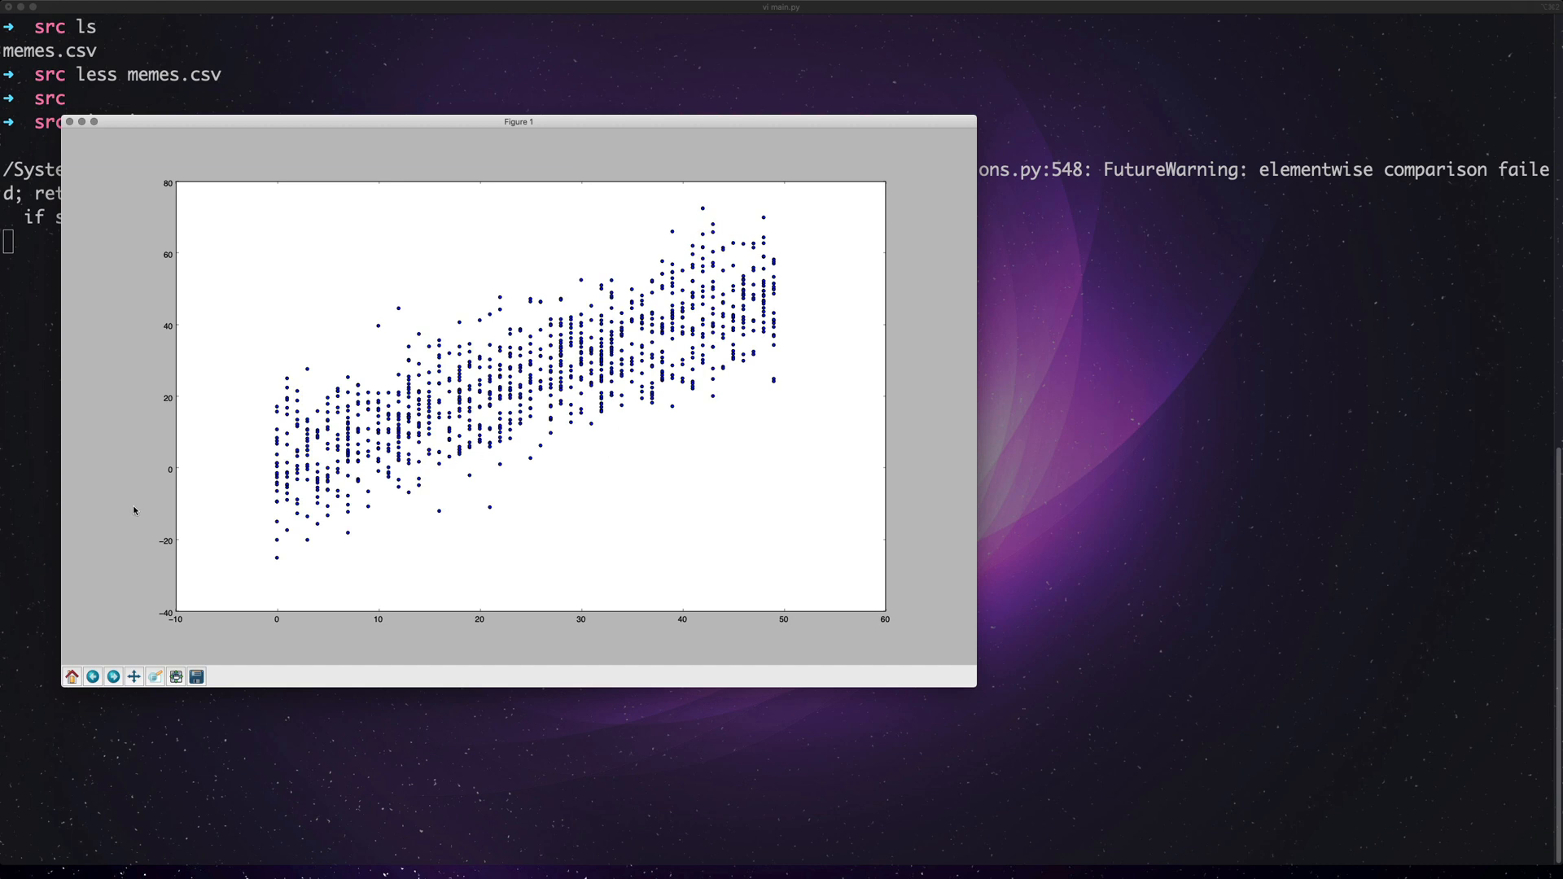
mouse_move(740, 326)
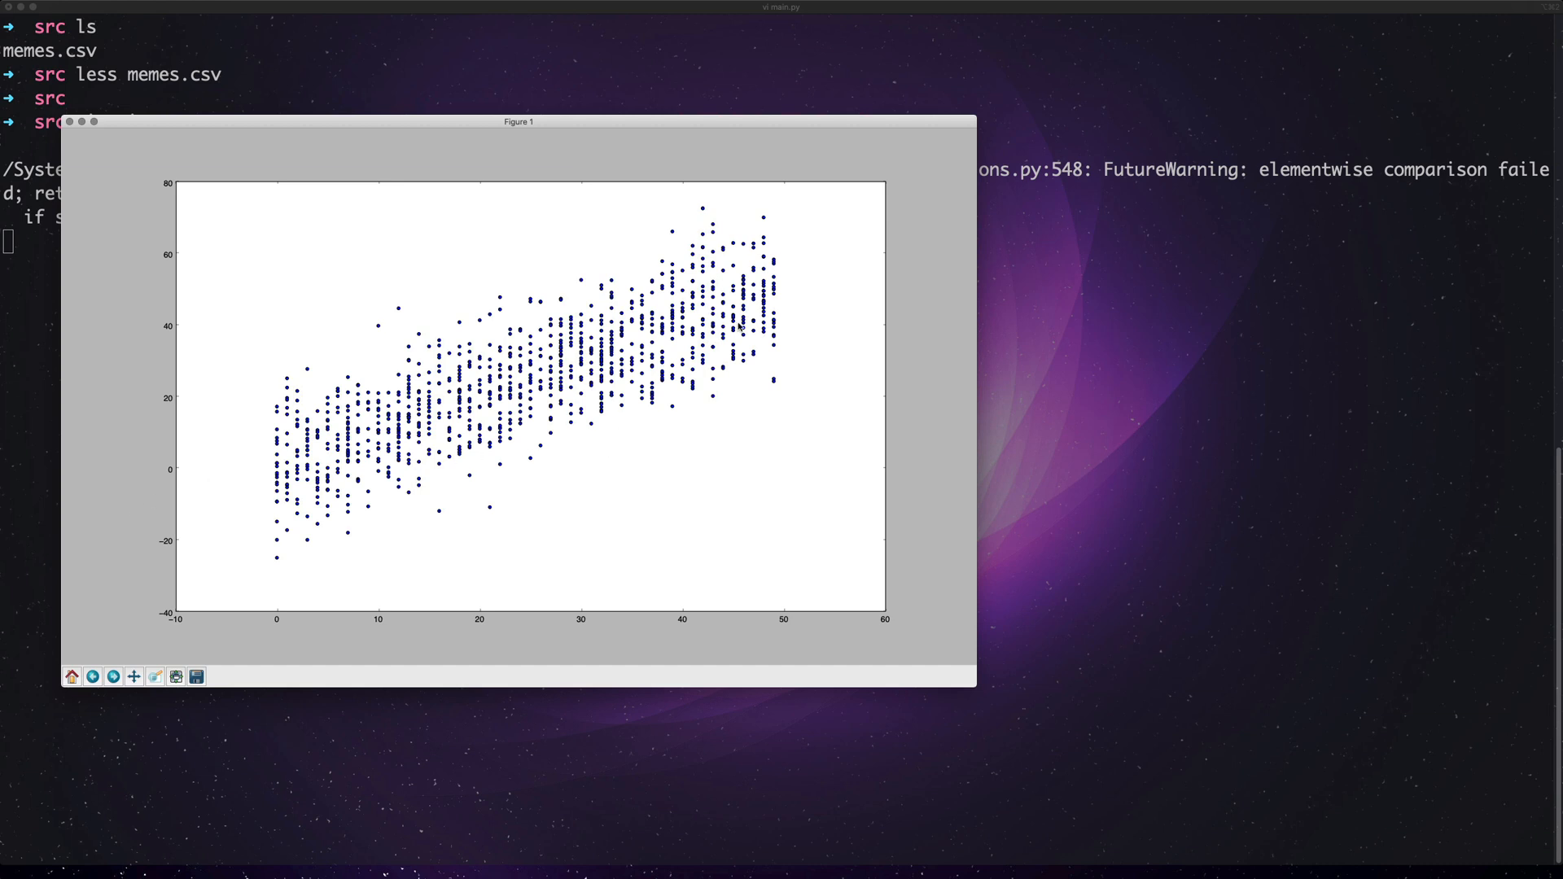
mouse_move(638, 538)
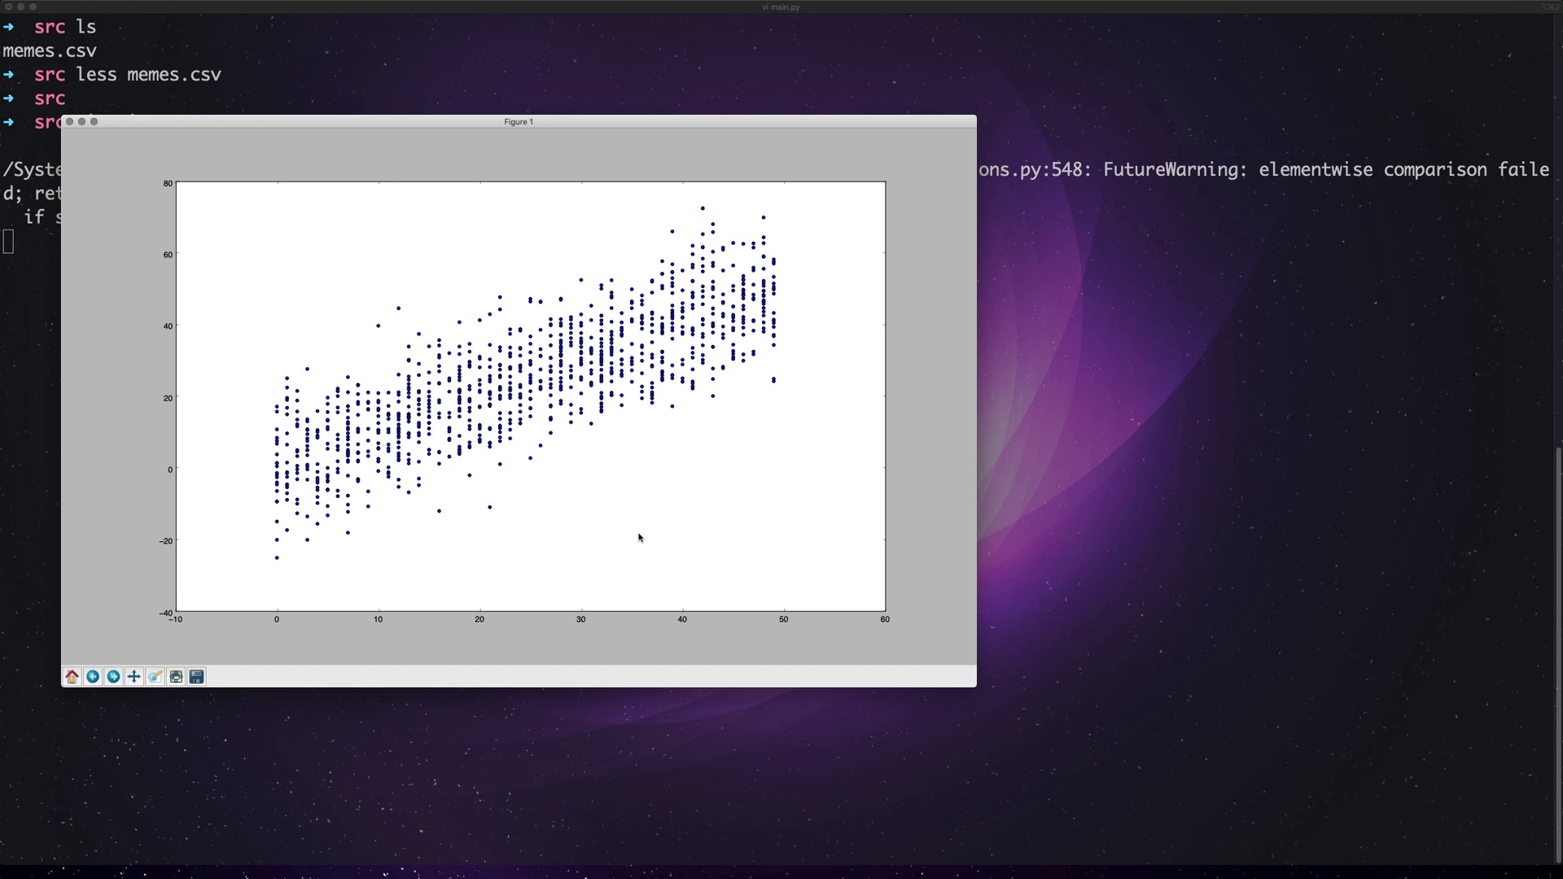
mouse_move(834, 160)
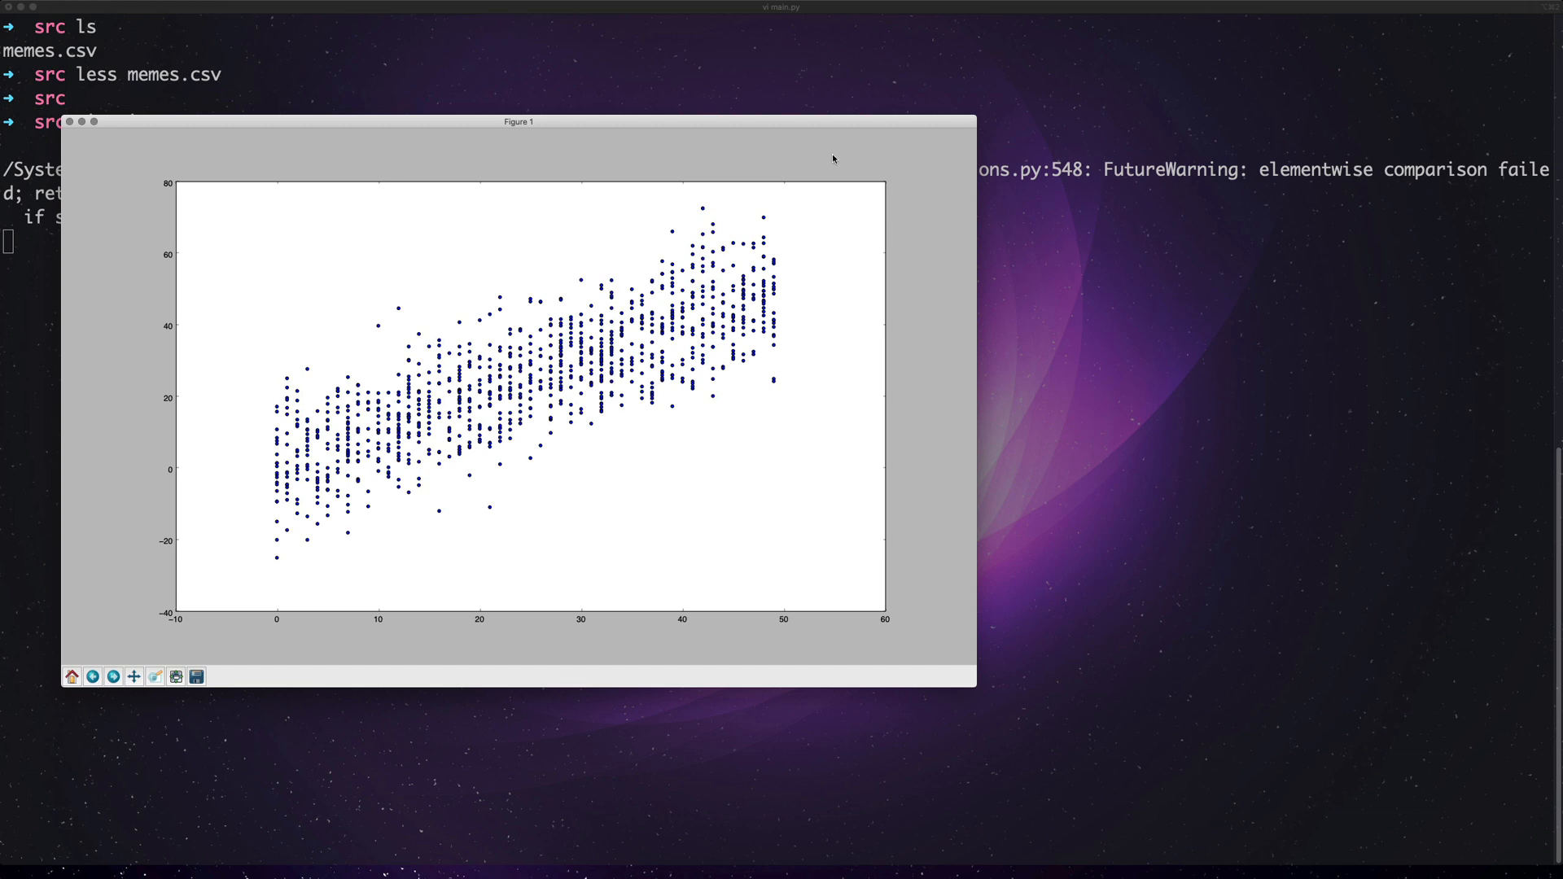
mouse_move(202, 290)
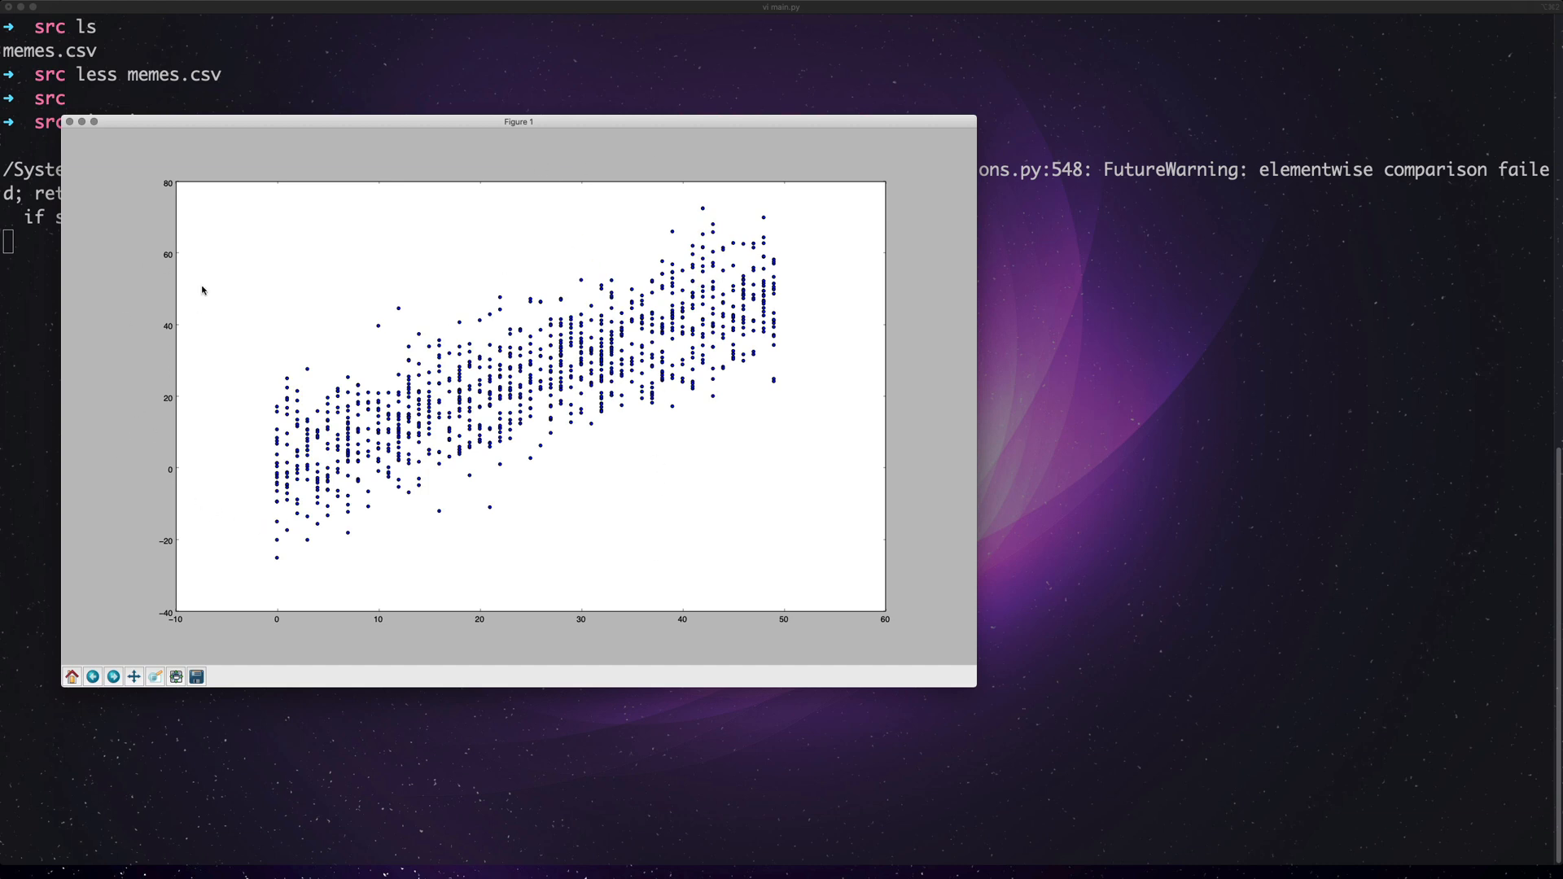
mouse_move(1036, 583)
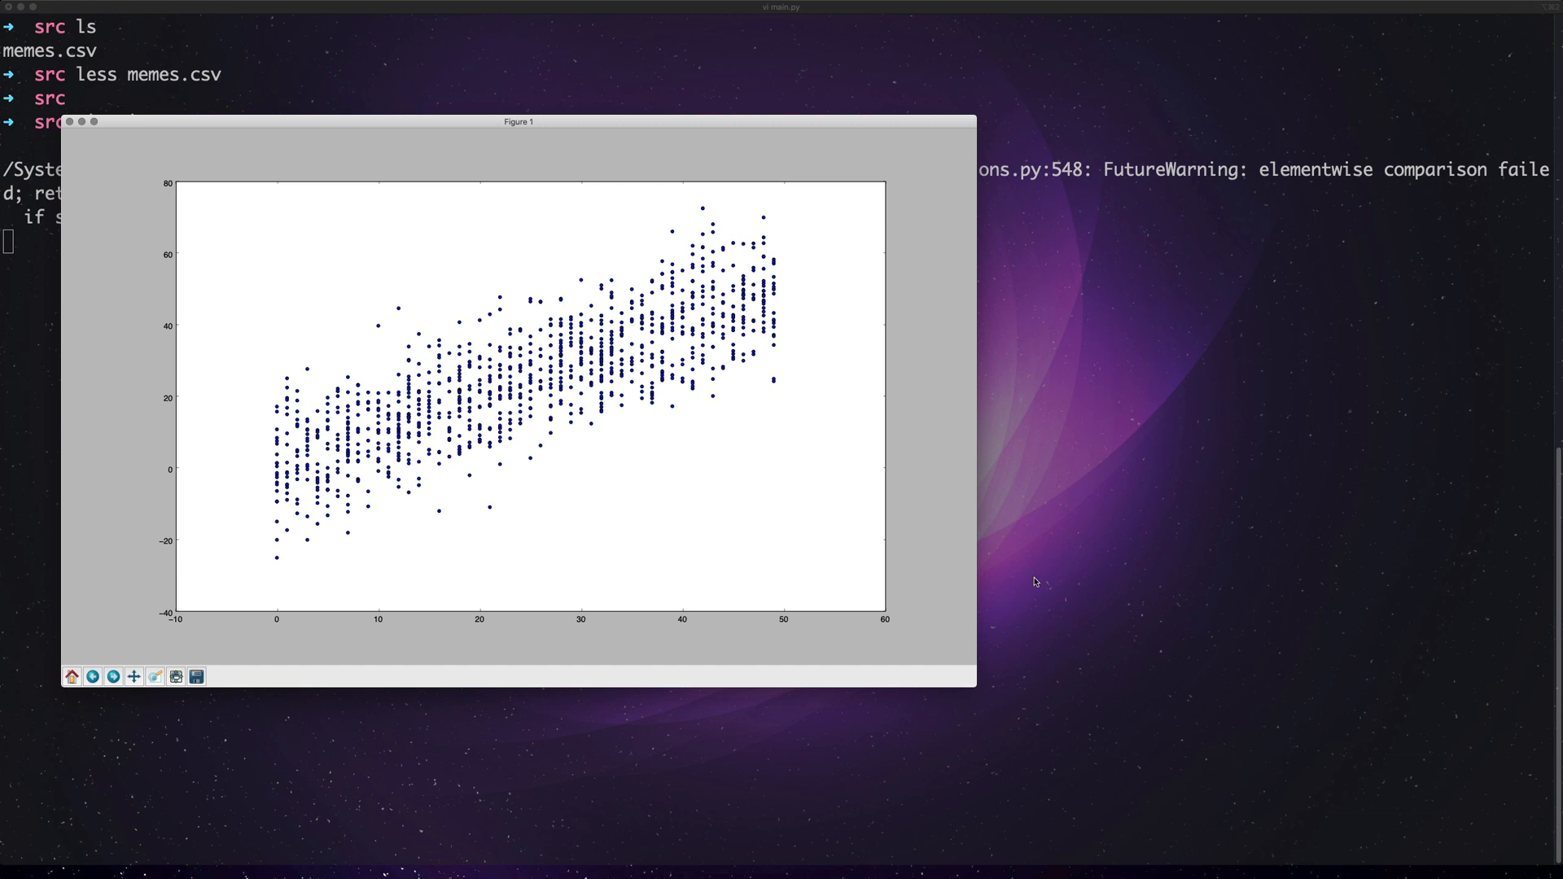
mouse_move(563, 483)
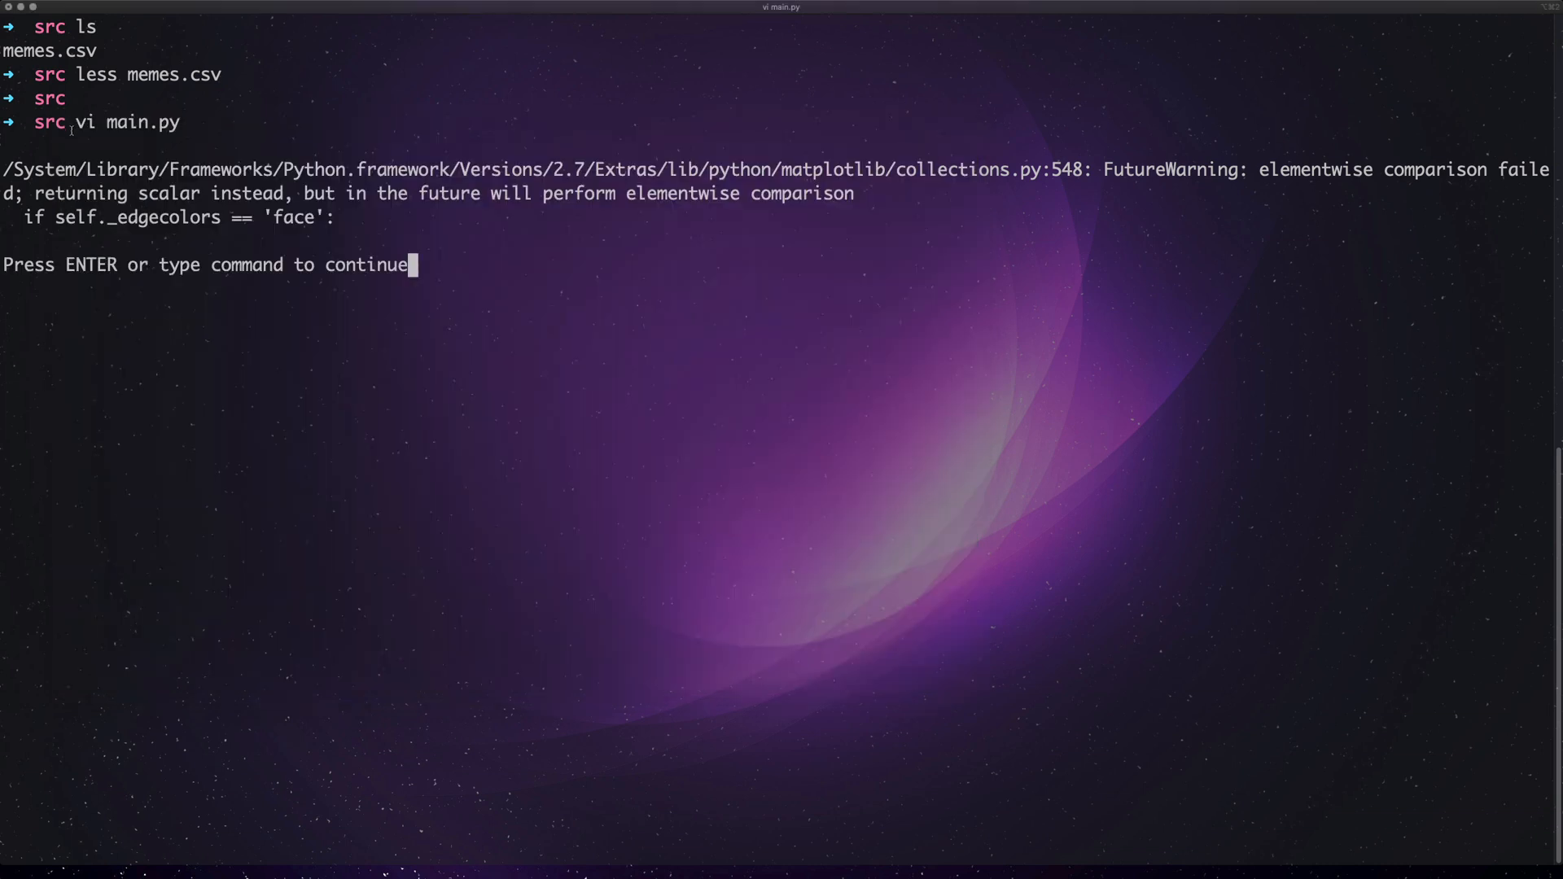
key(Return)
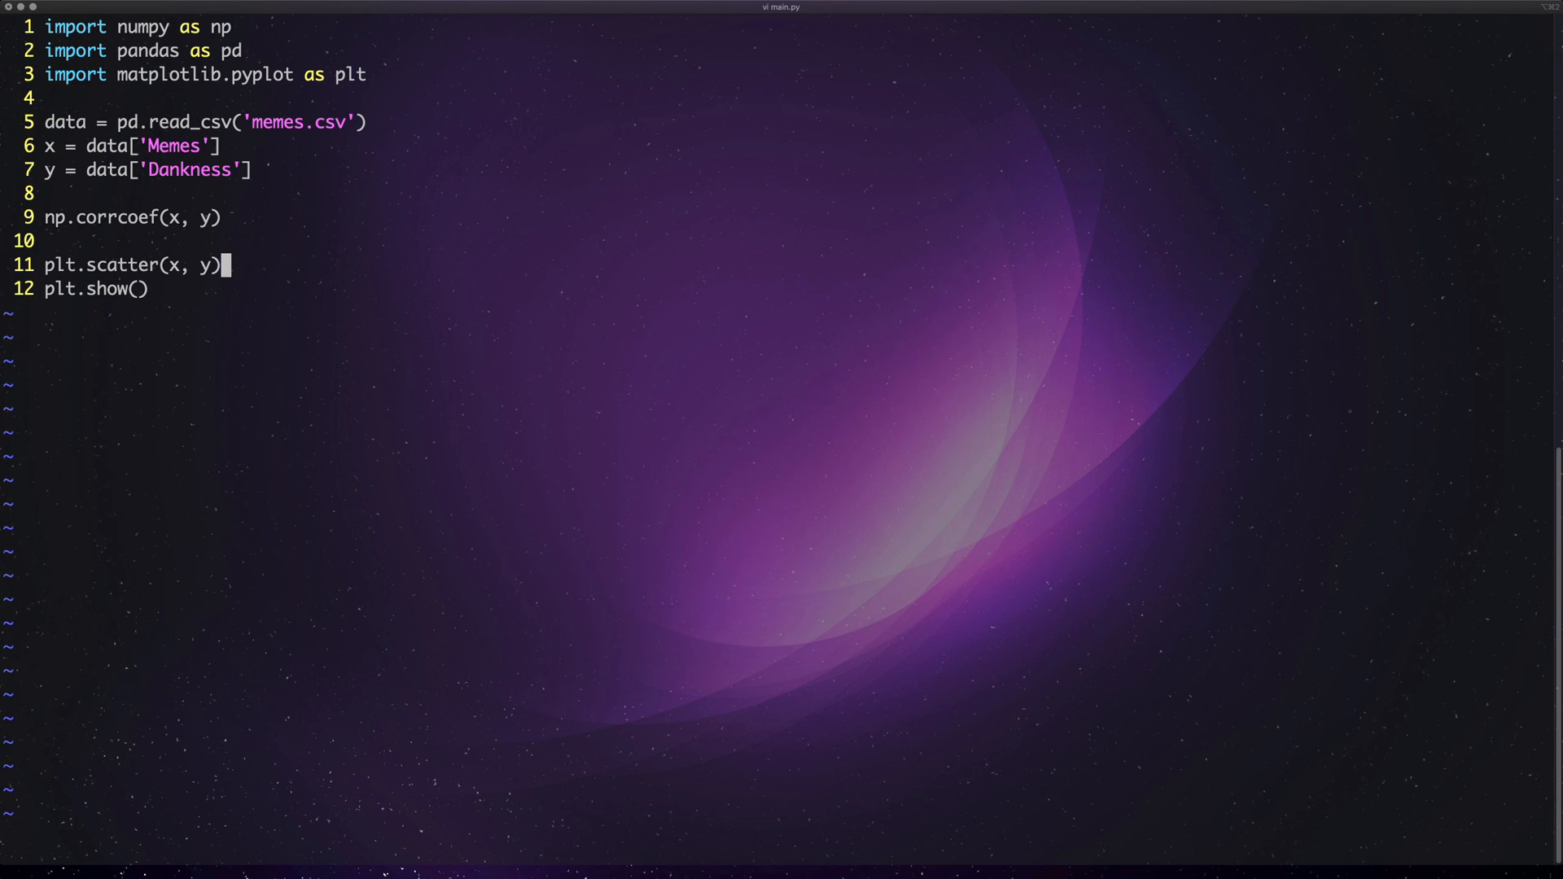
- Add plt.title('A plot to show the correlation between memes and dankness')
text(plt.title)
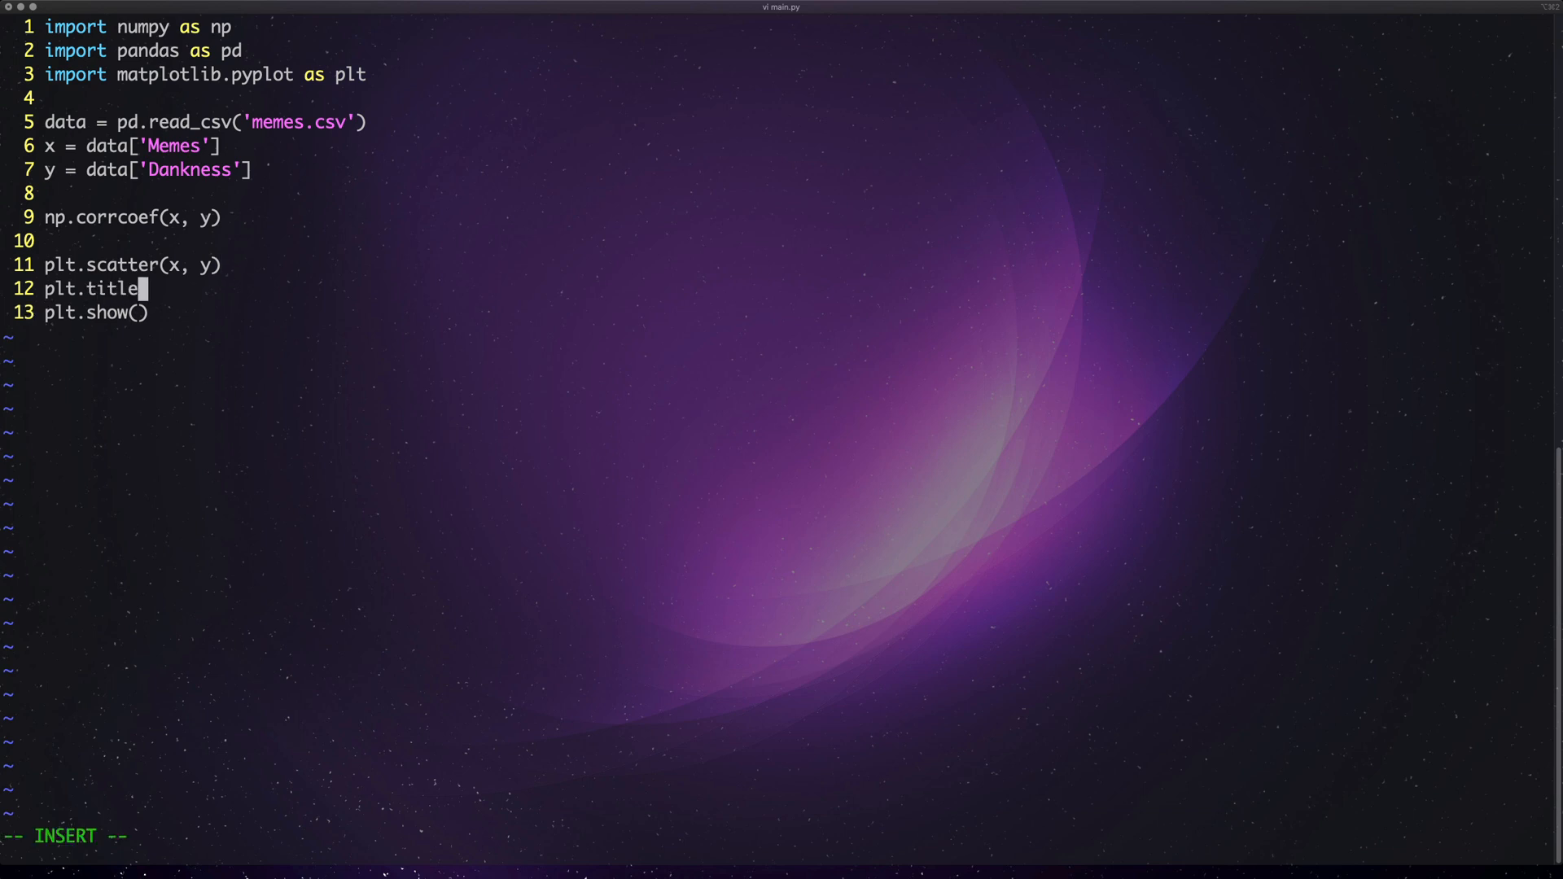
text(('A plot)
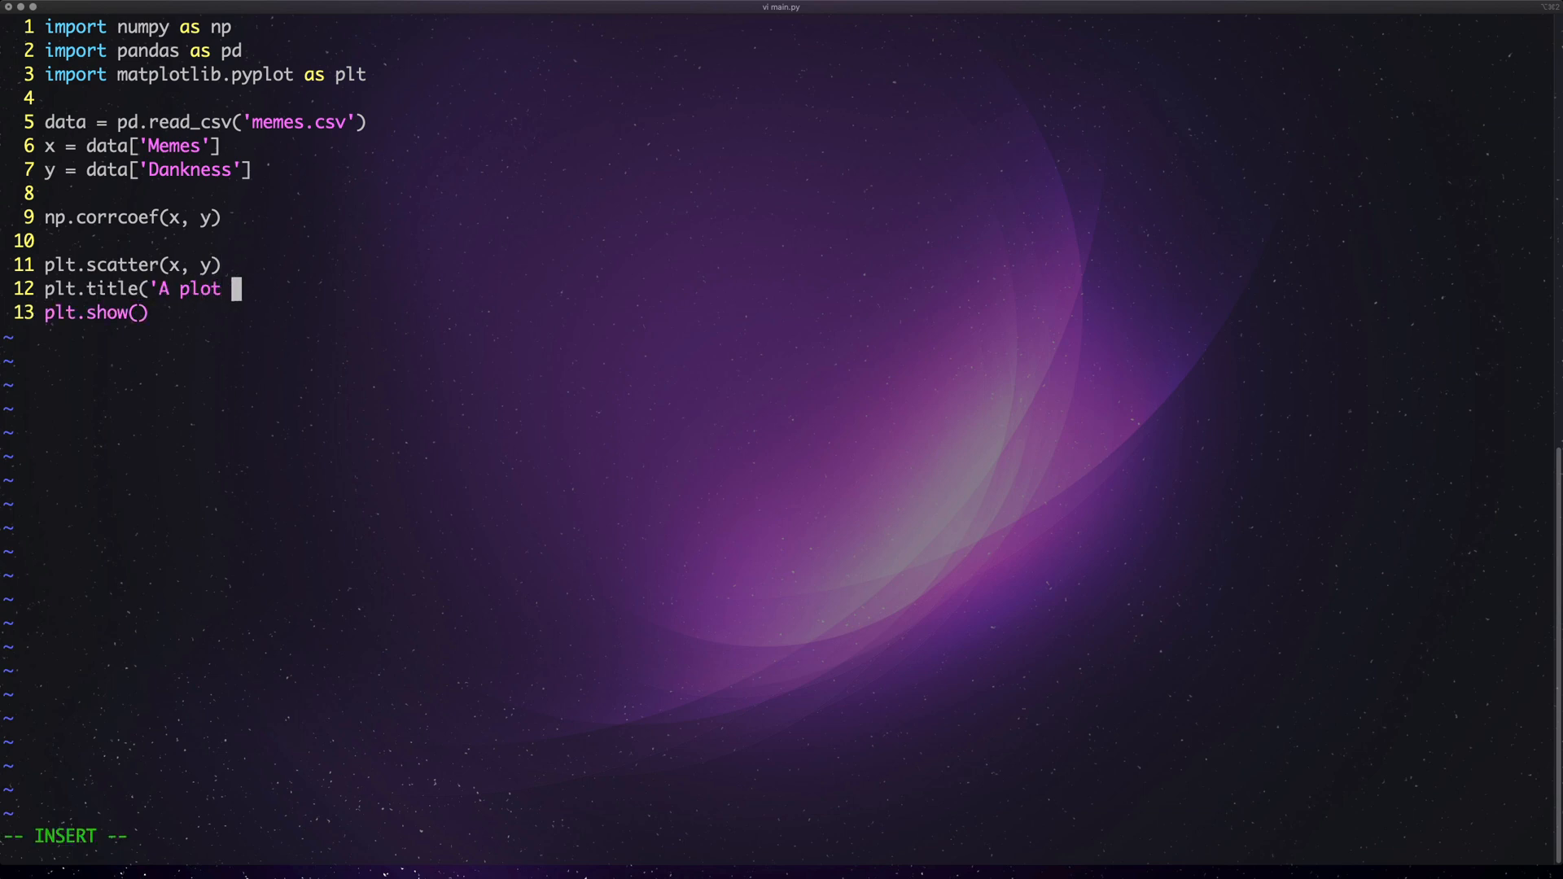
text(to show t)
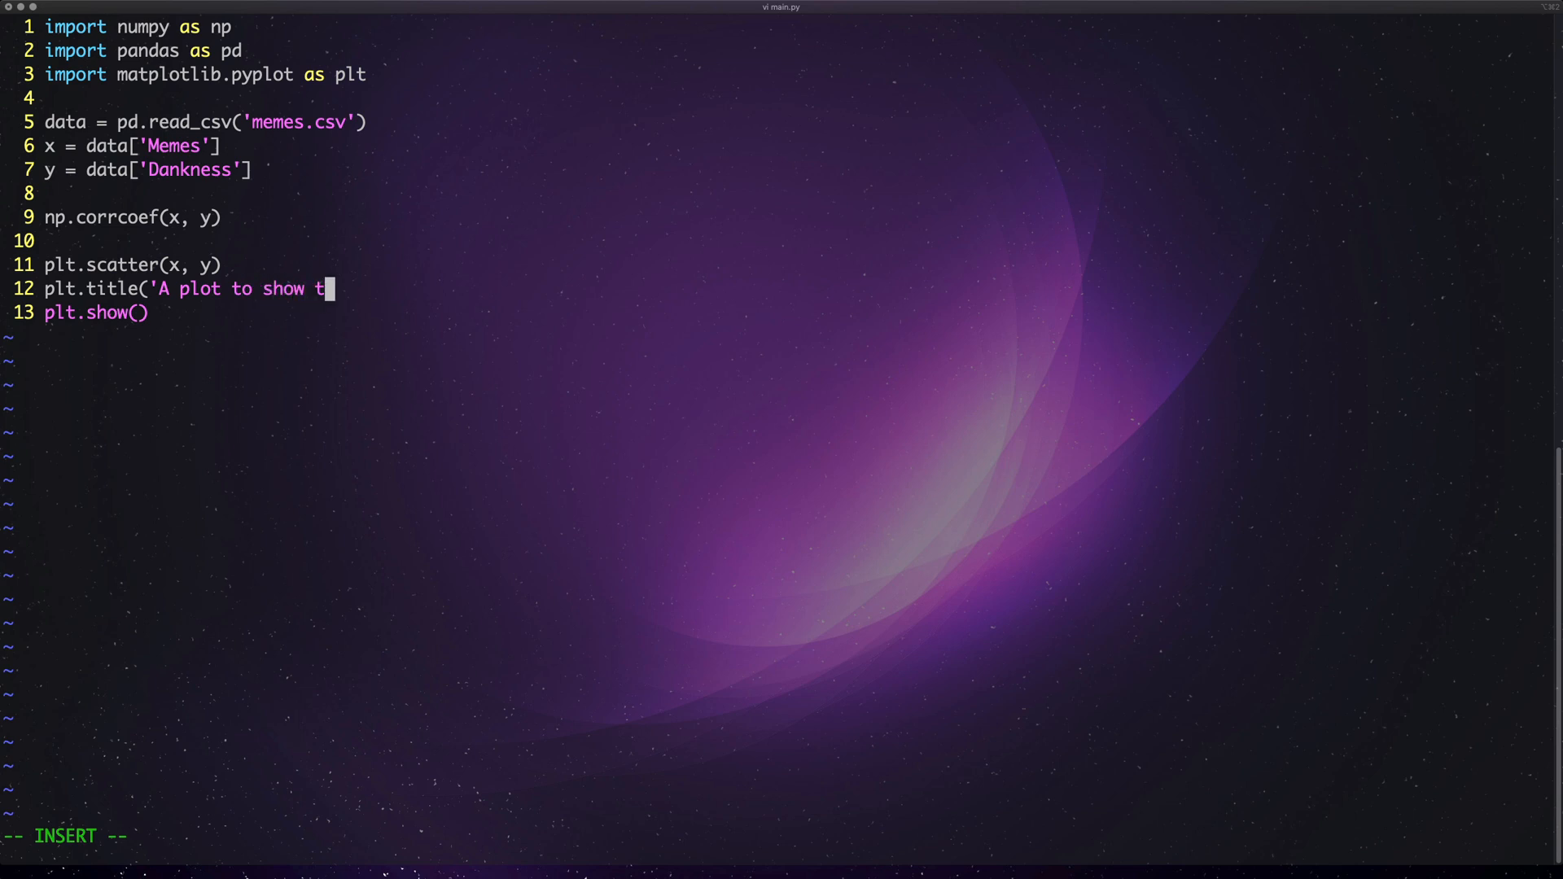
text(he cor)
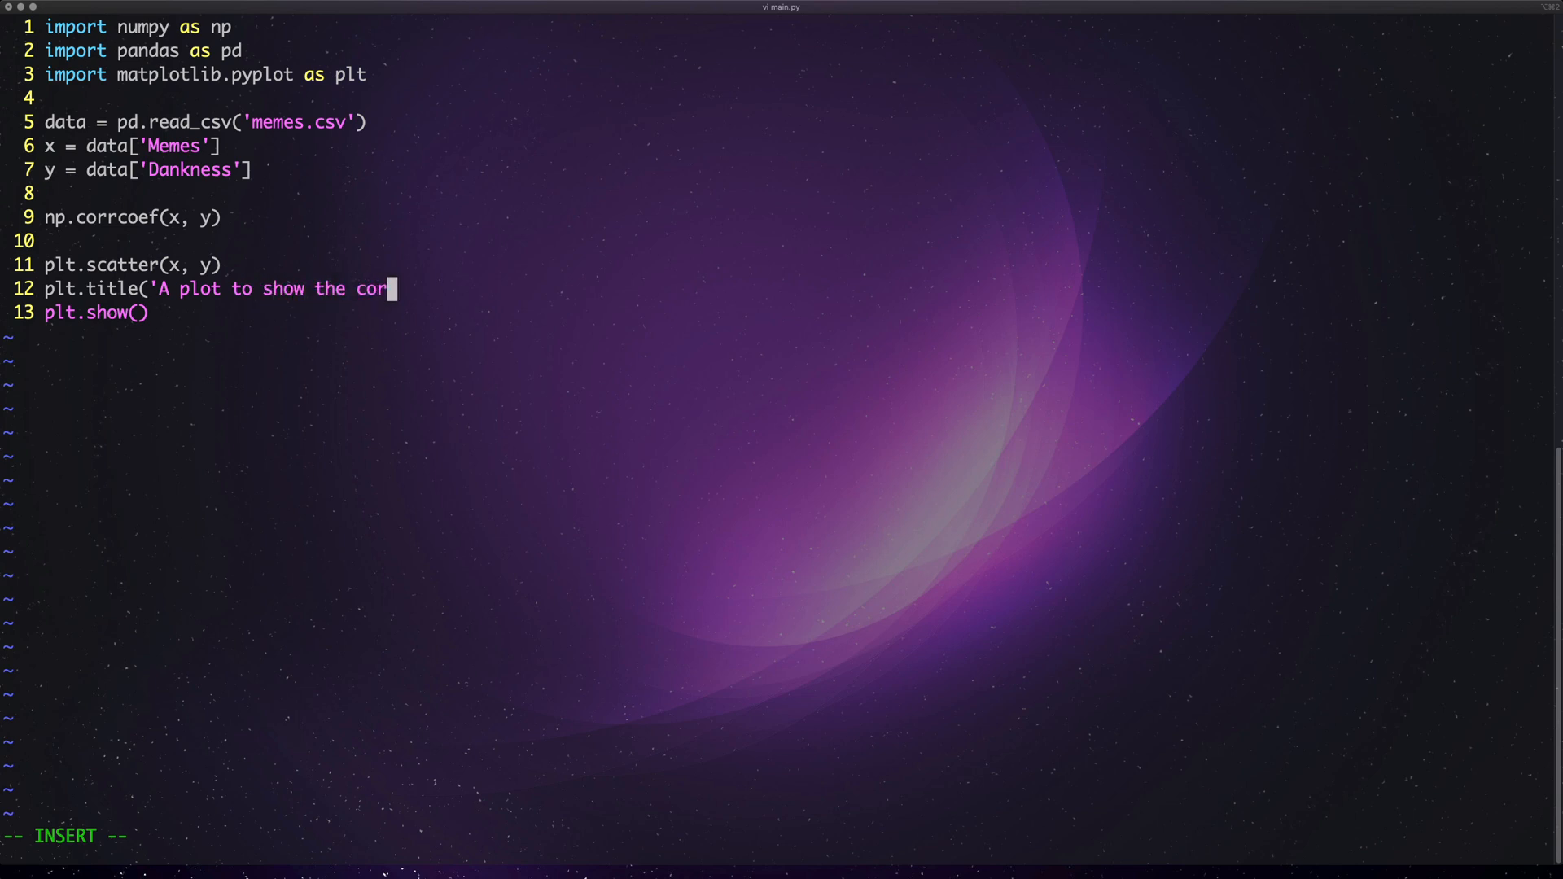
text(relation between)
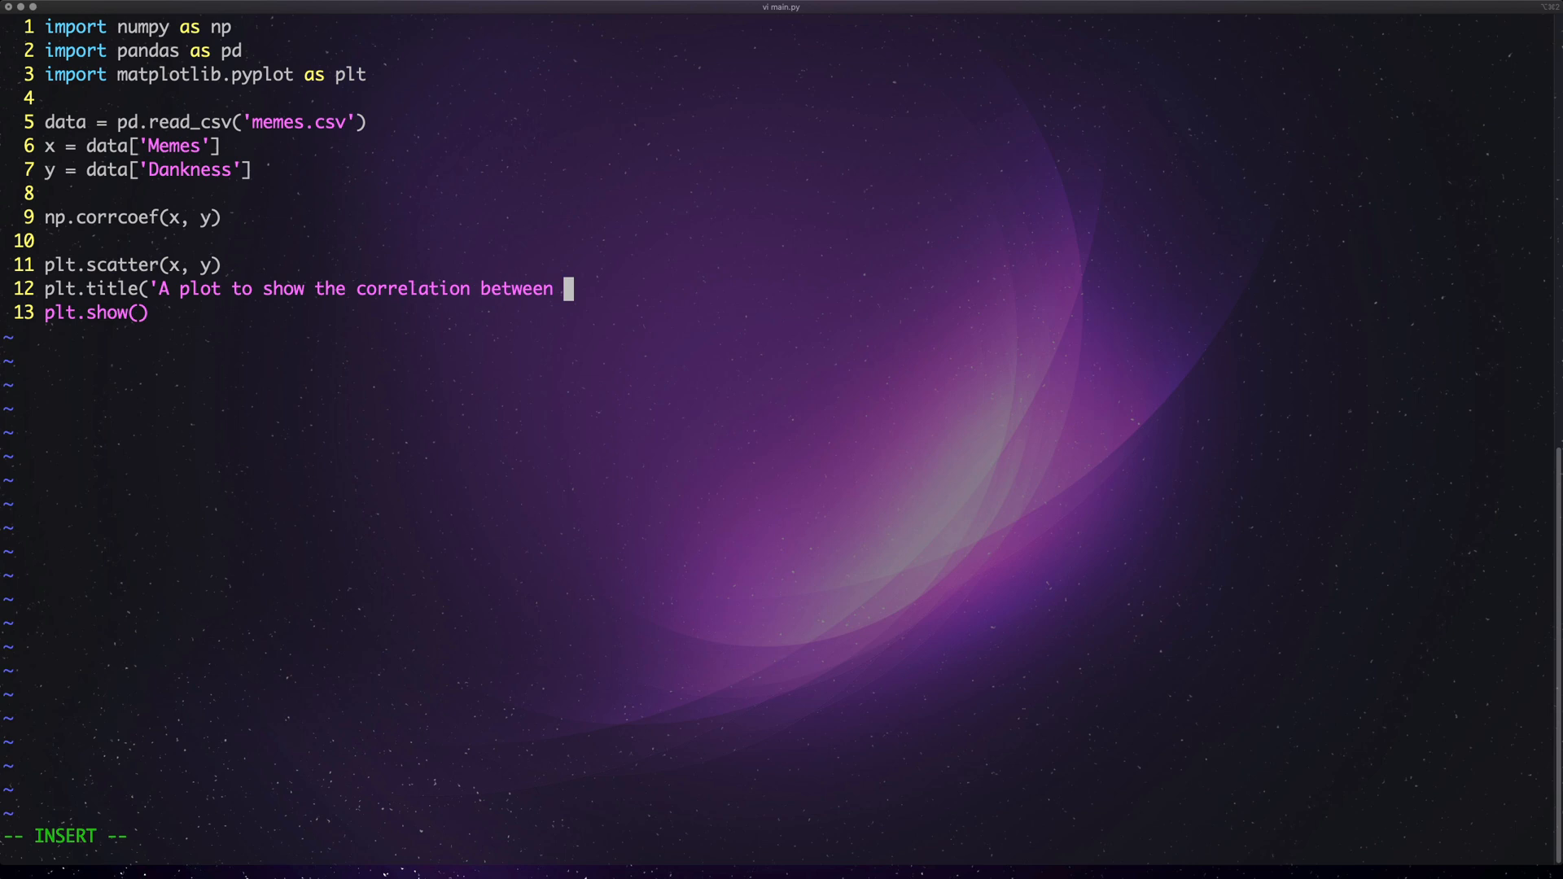
text(meems and)
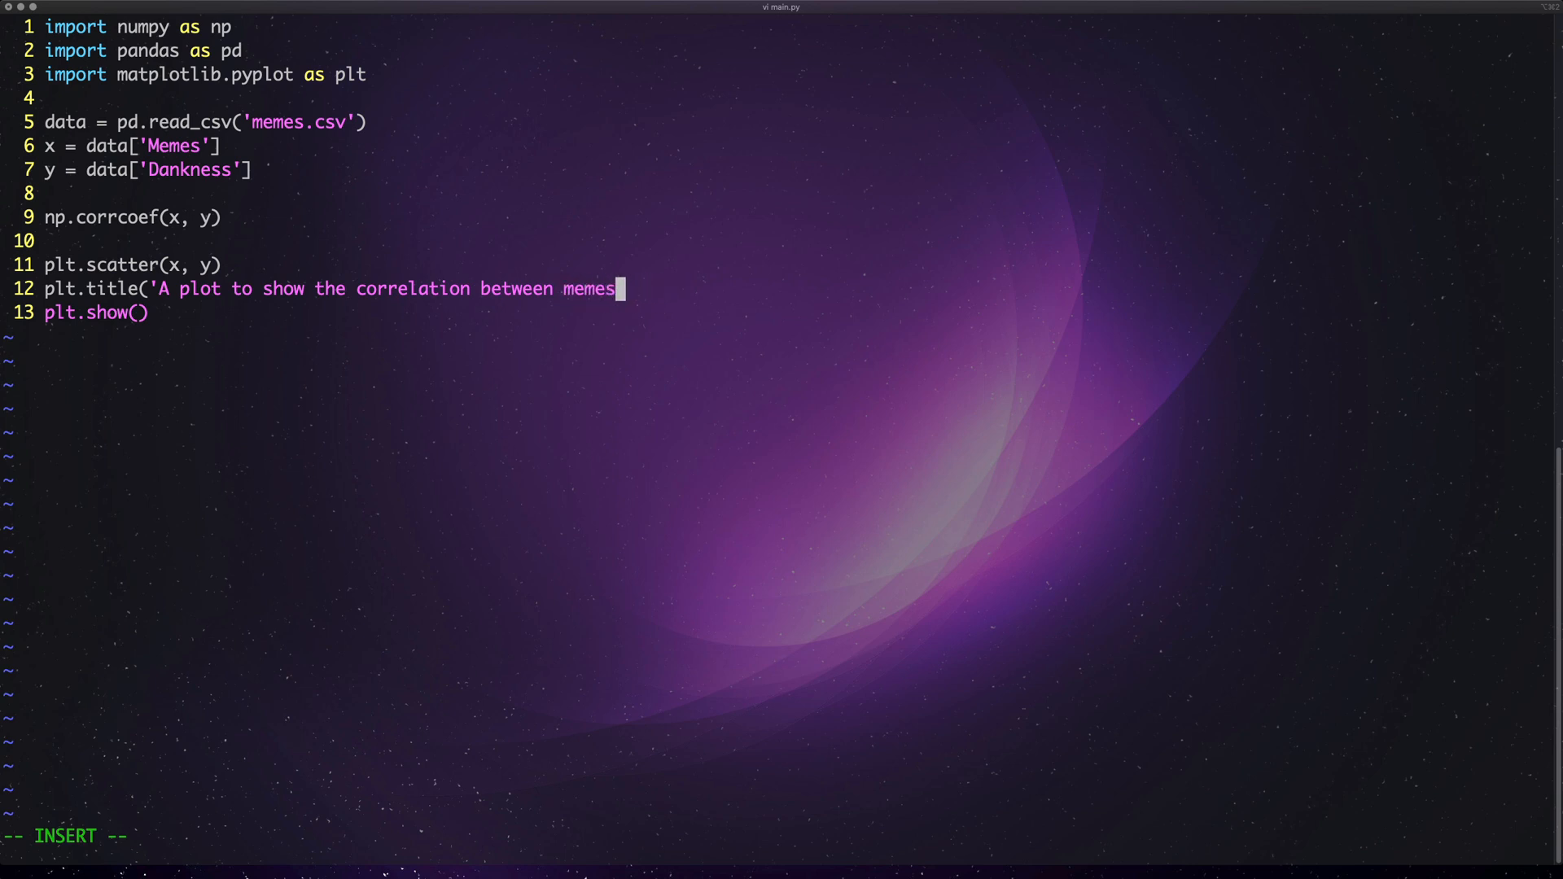
text(and dankness)
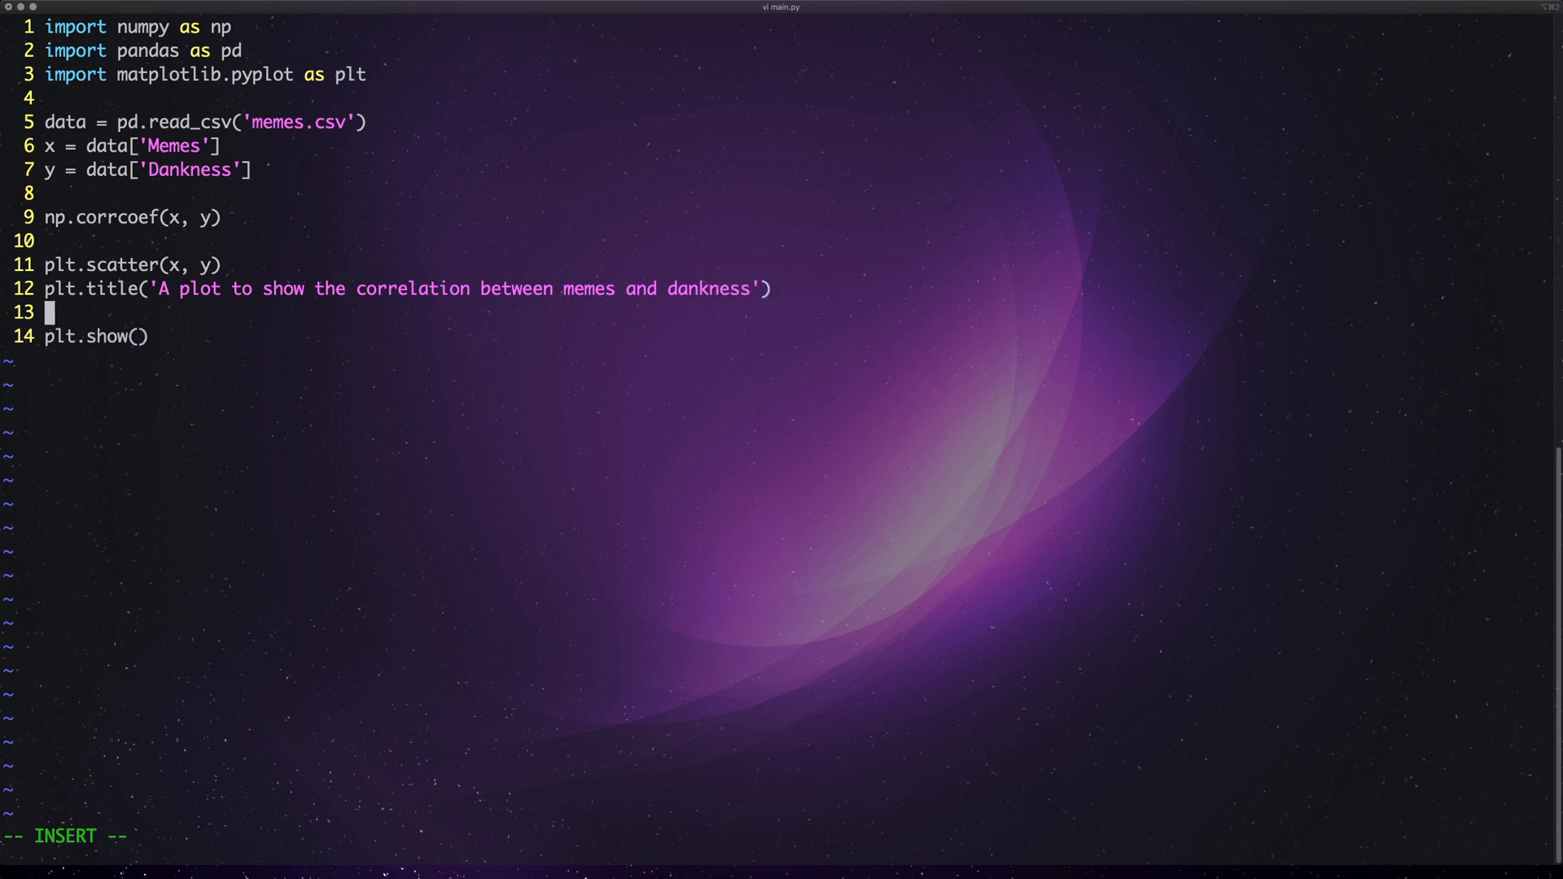
- Label the axes with plt.xlabel('Memes') and plt.ylabel('Dankness')
text(plt.)
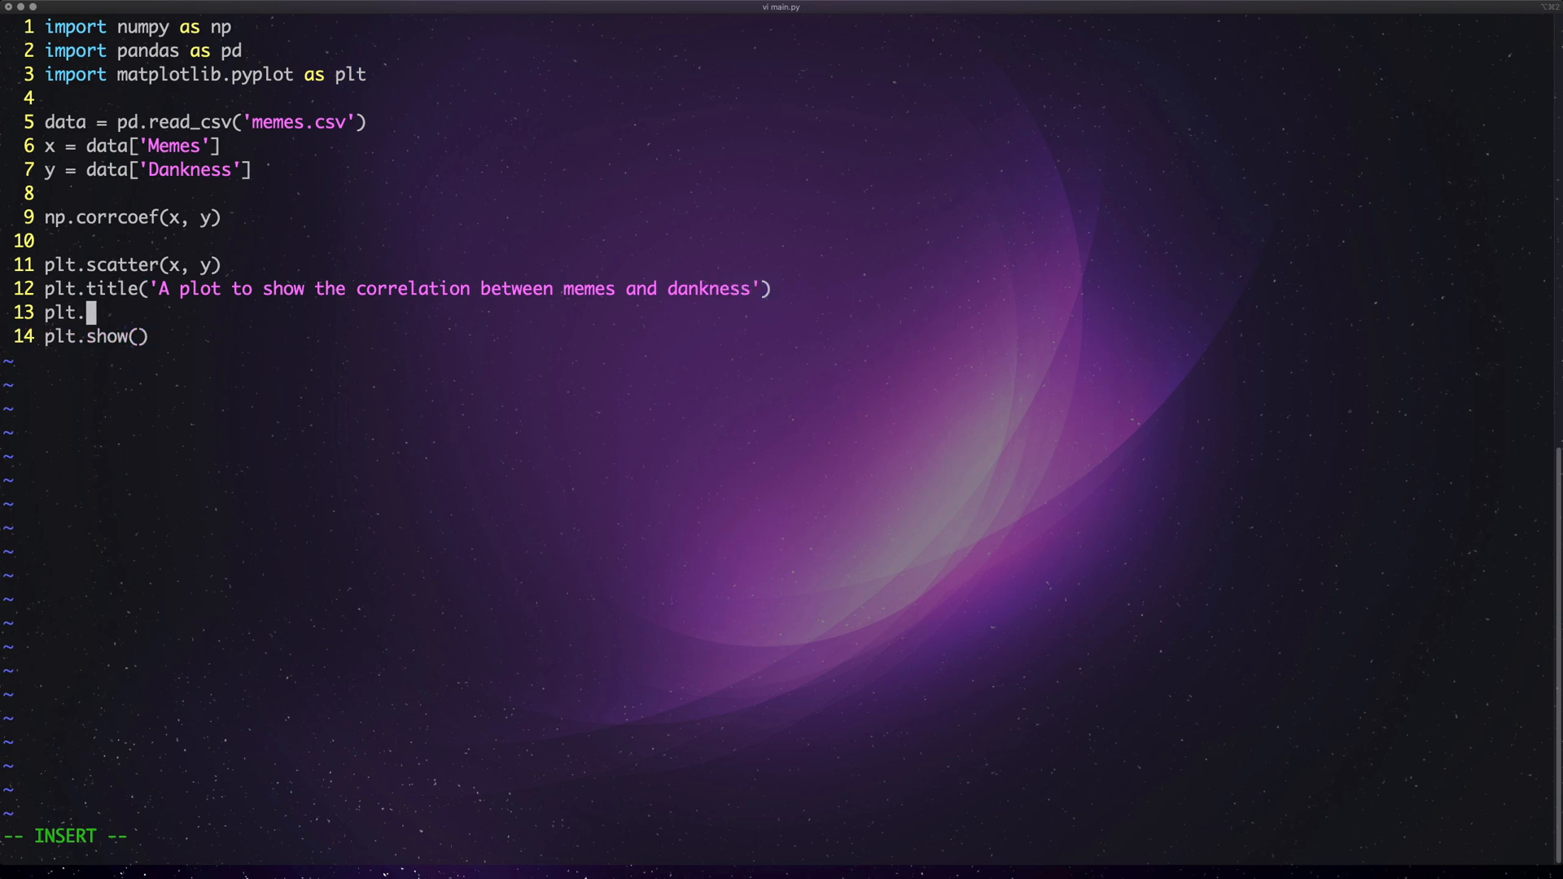
text(xlabel()
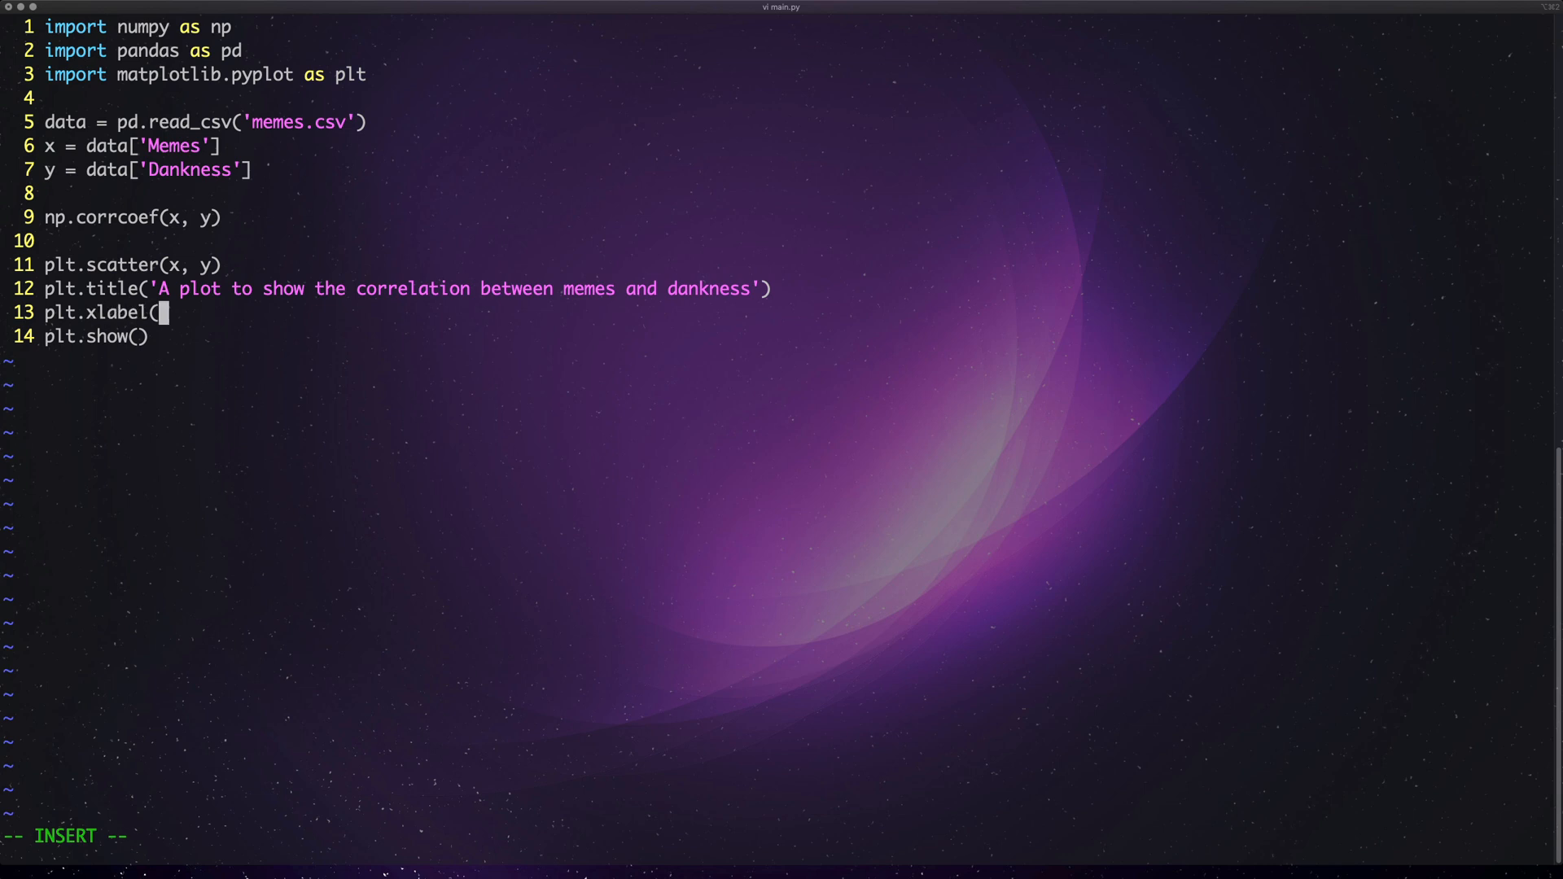
text('Memes')
text(plt.)
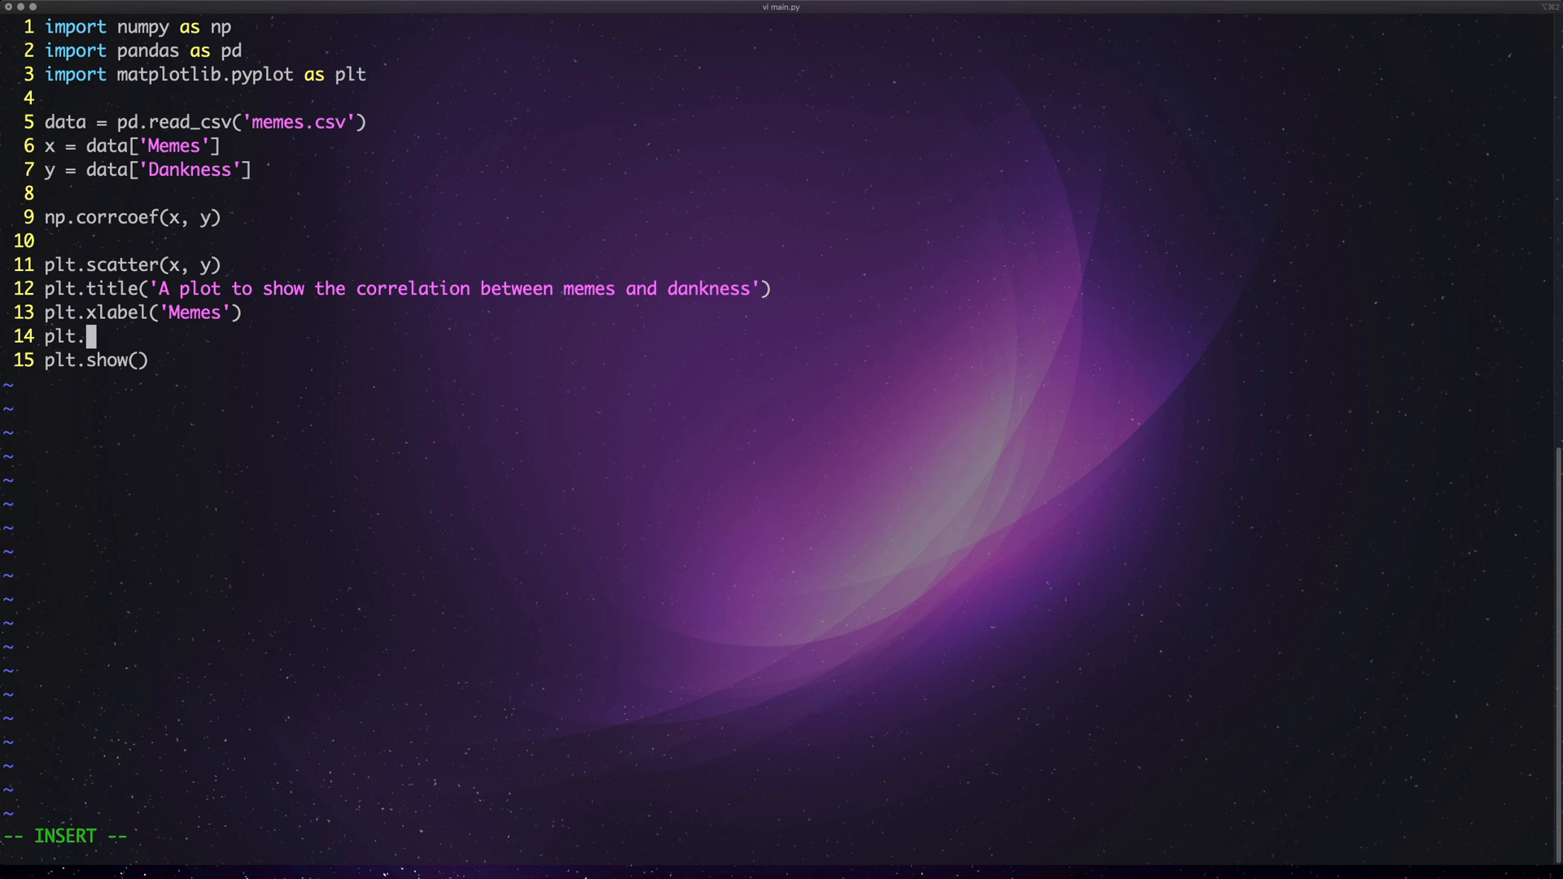
text(yl)
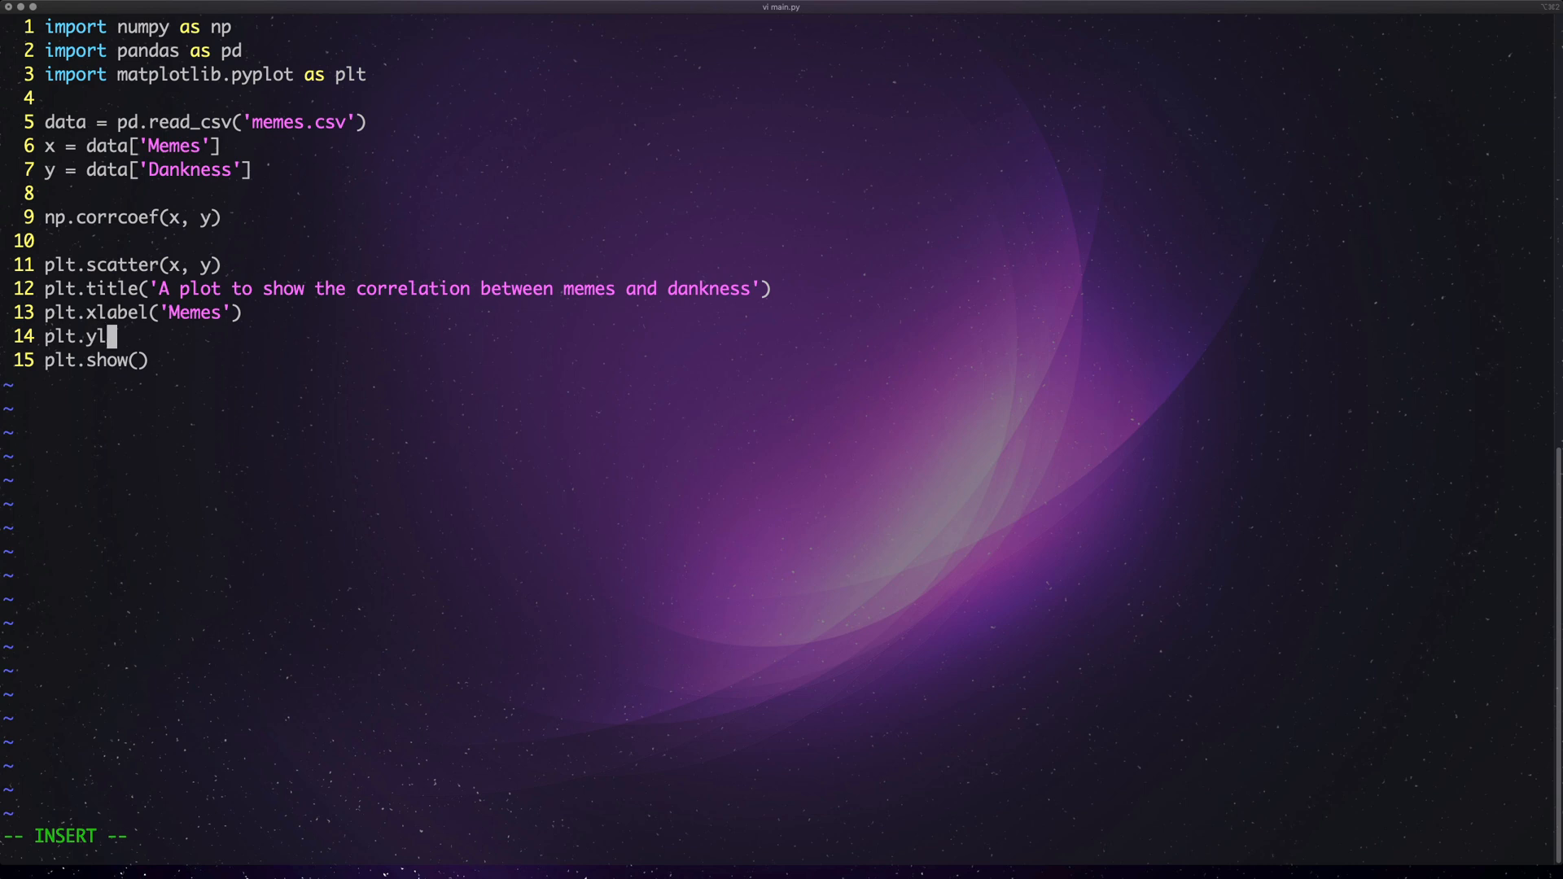
text(abel(')
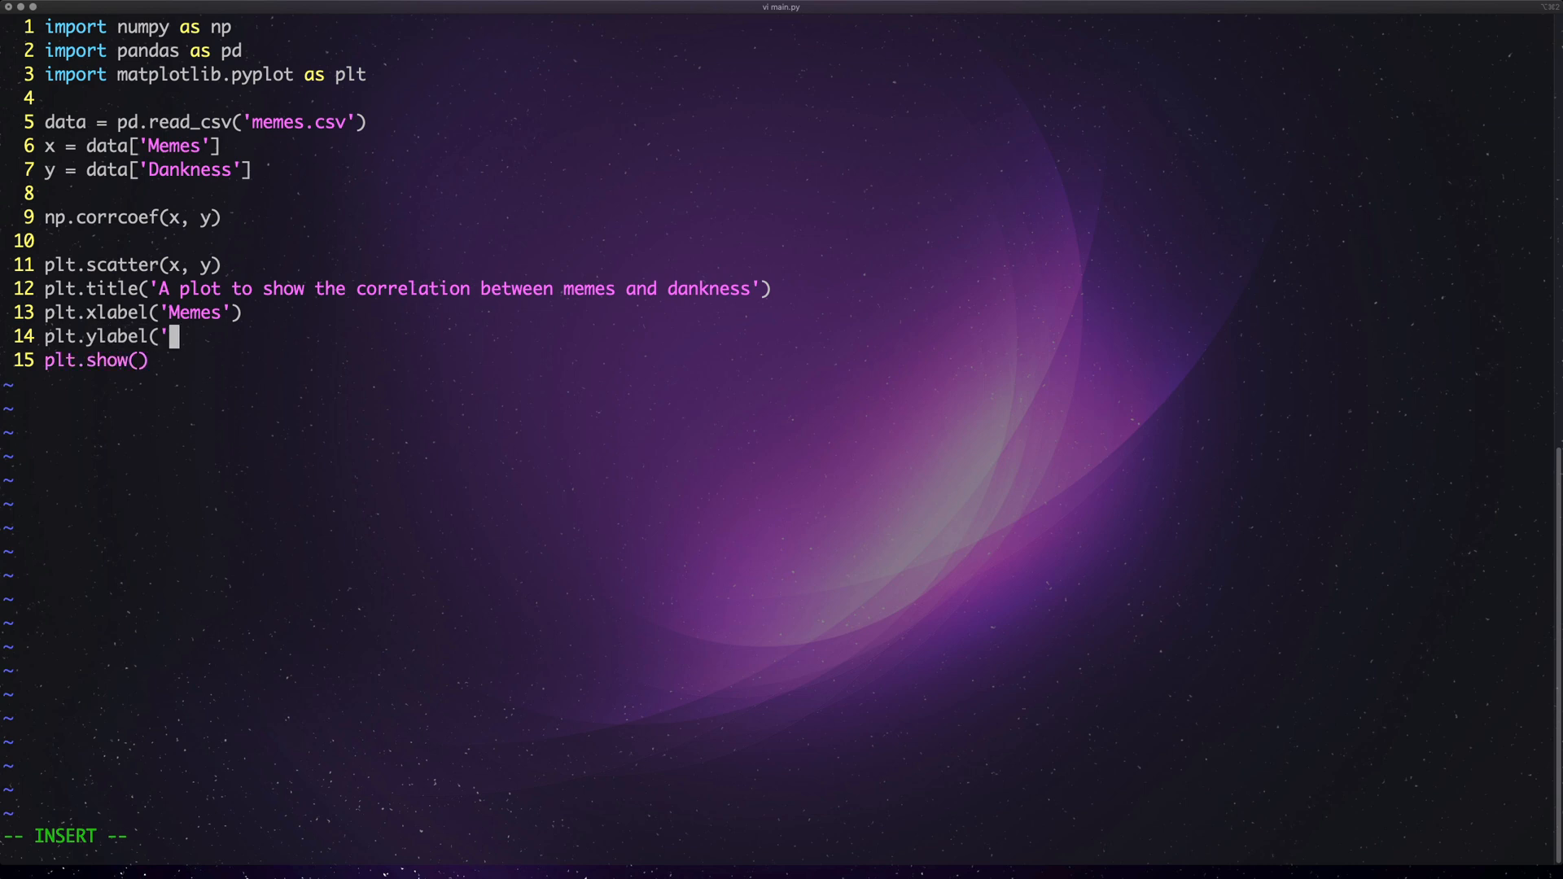
text(Dankness')
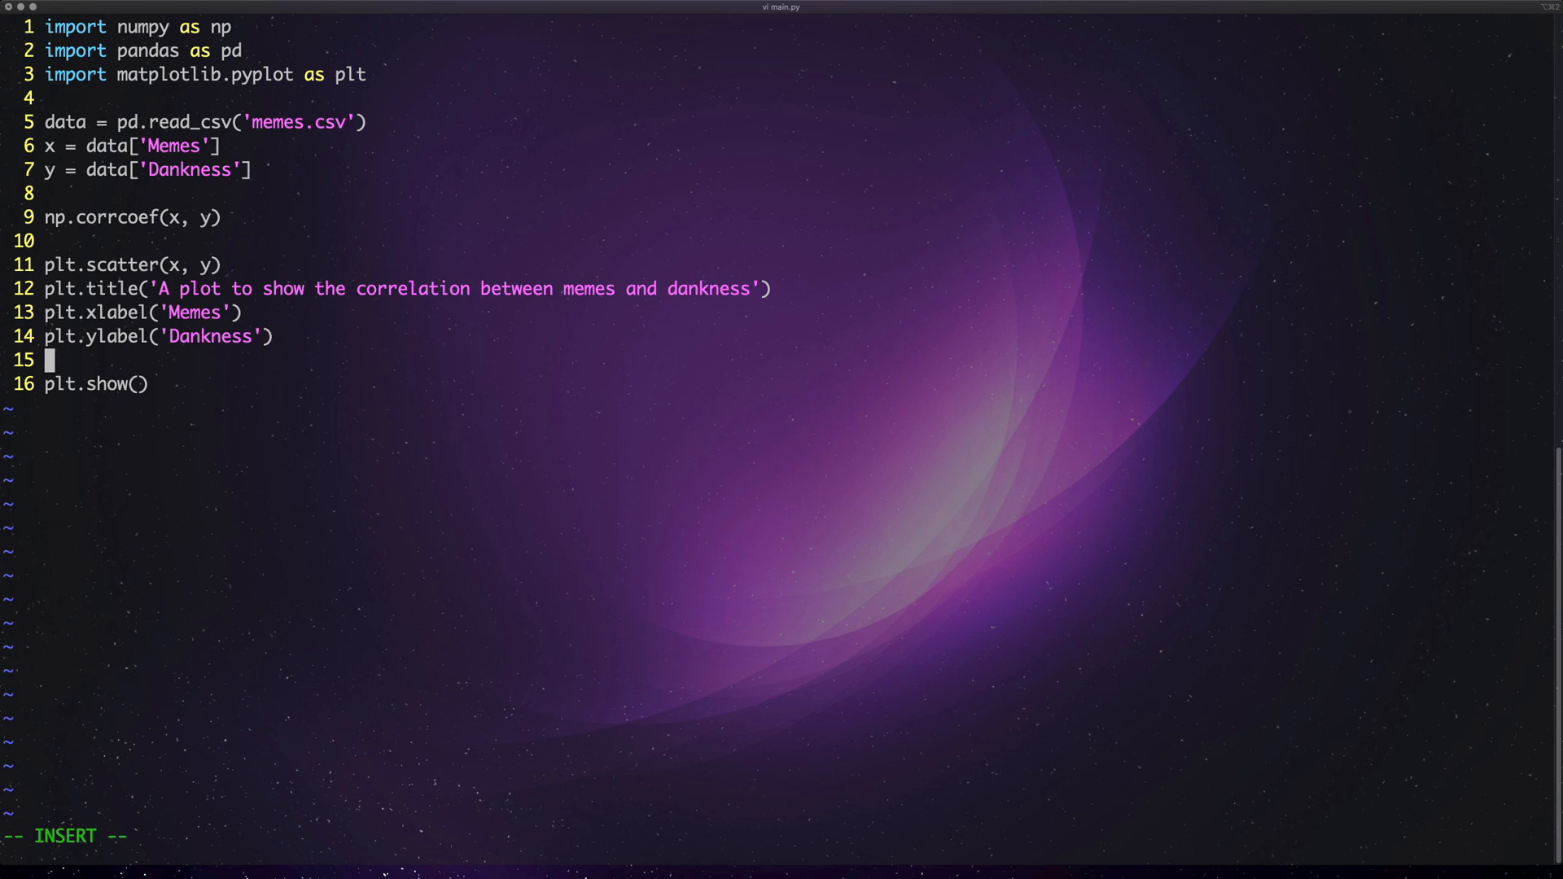
- Write plt.plot(np.unique(x), np.plot1d(np.plotfit(x, y, 1)) for a degree-1 fit
text(plt.)
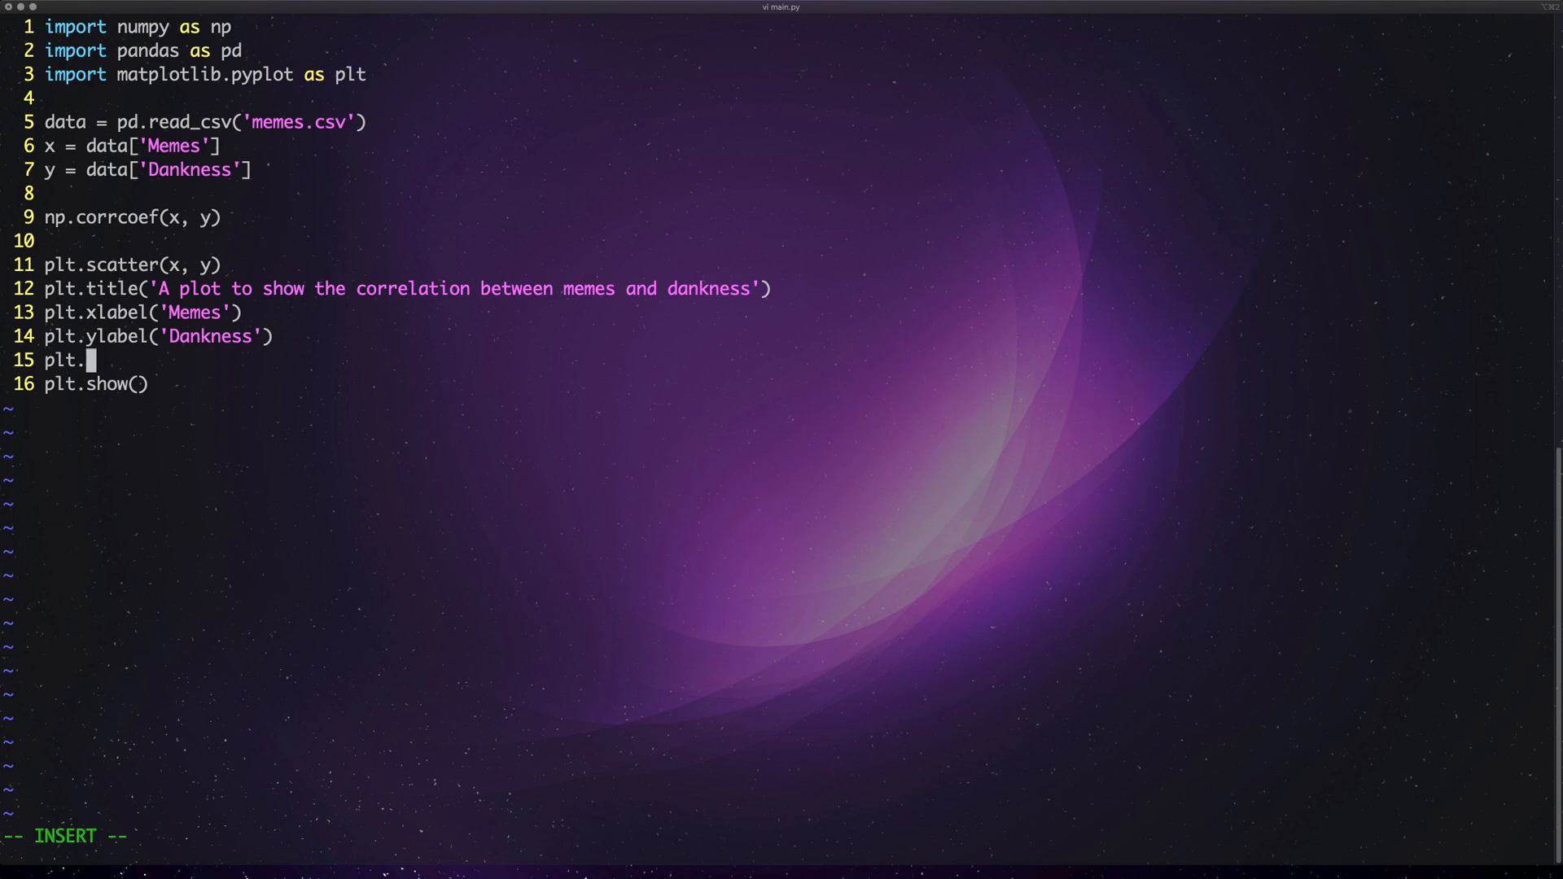
text(plot()
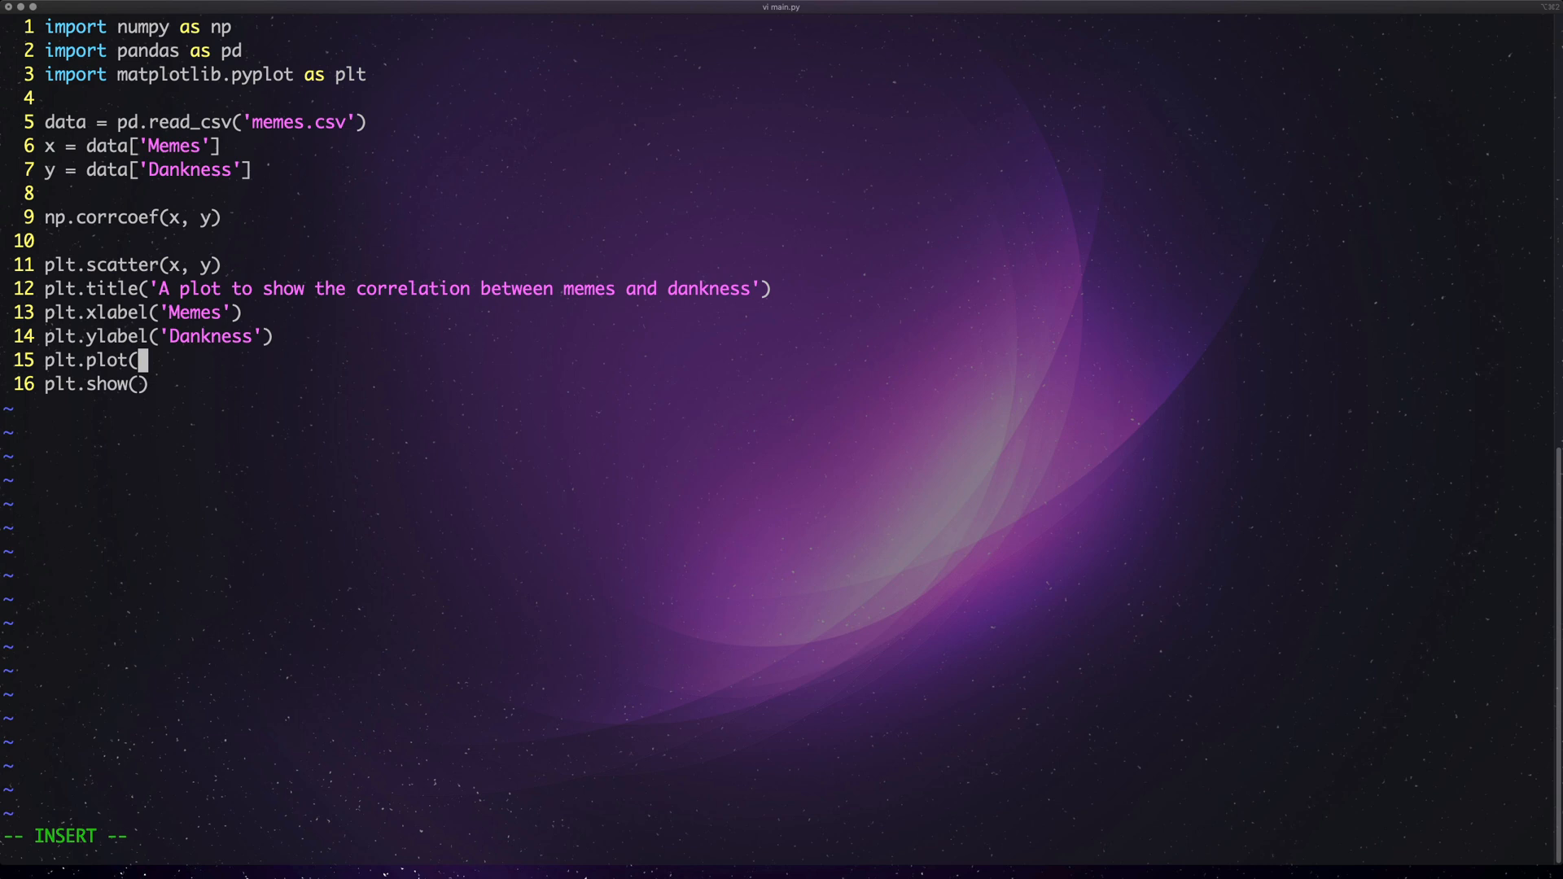
text(np.uniqu)
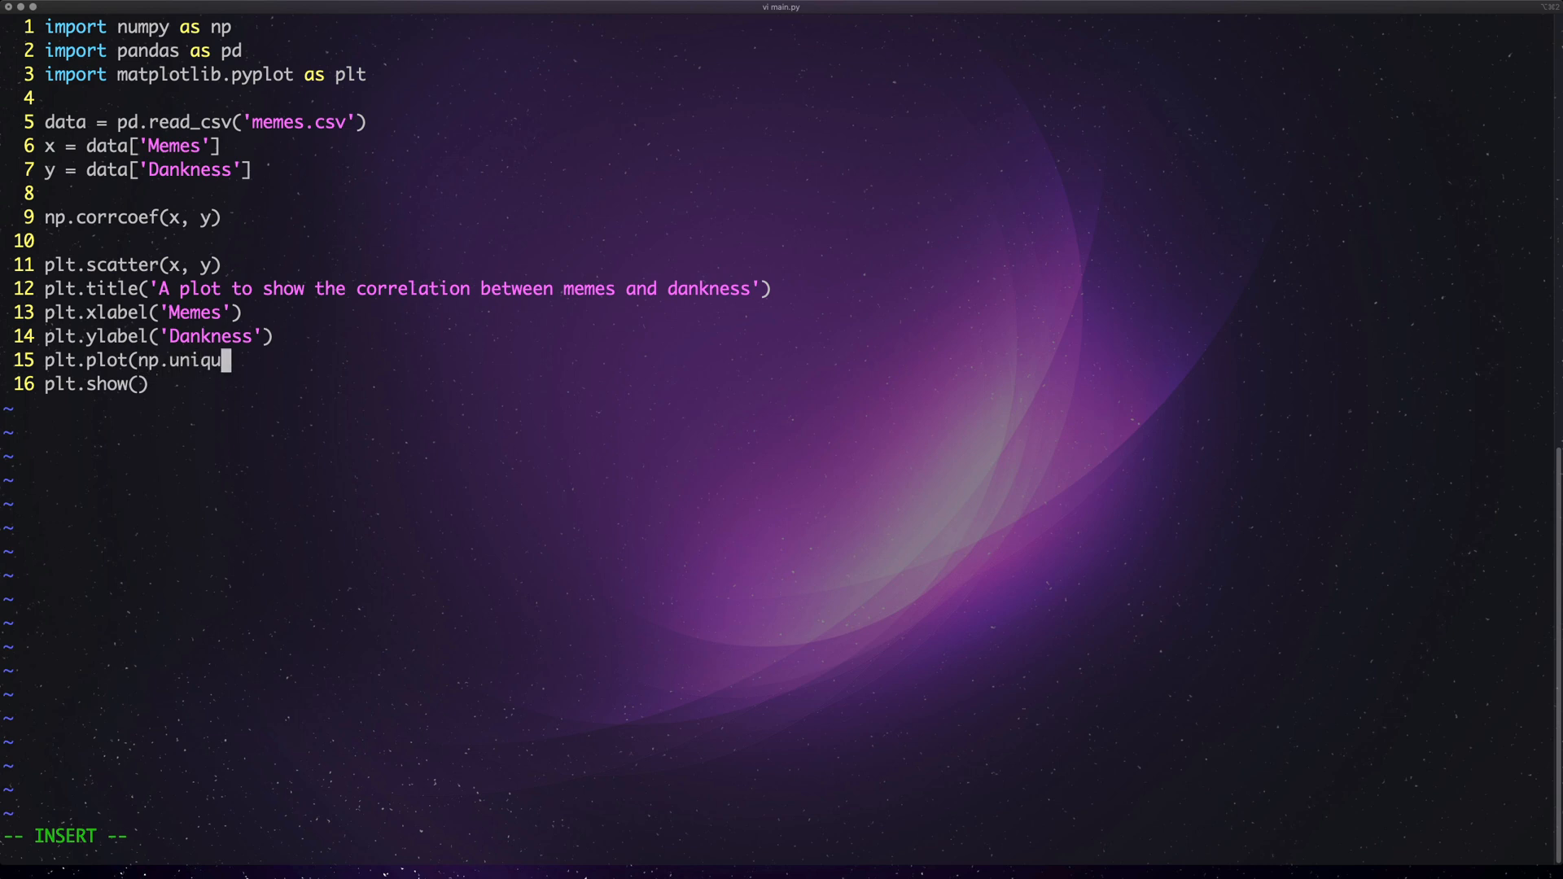
text(e(x))
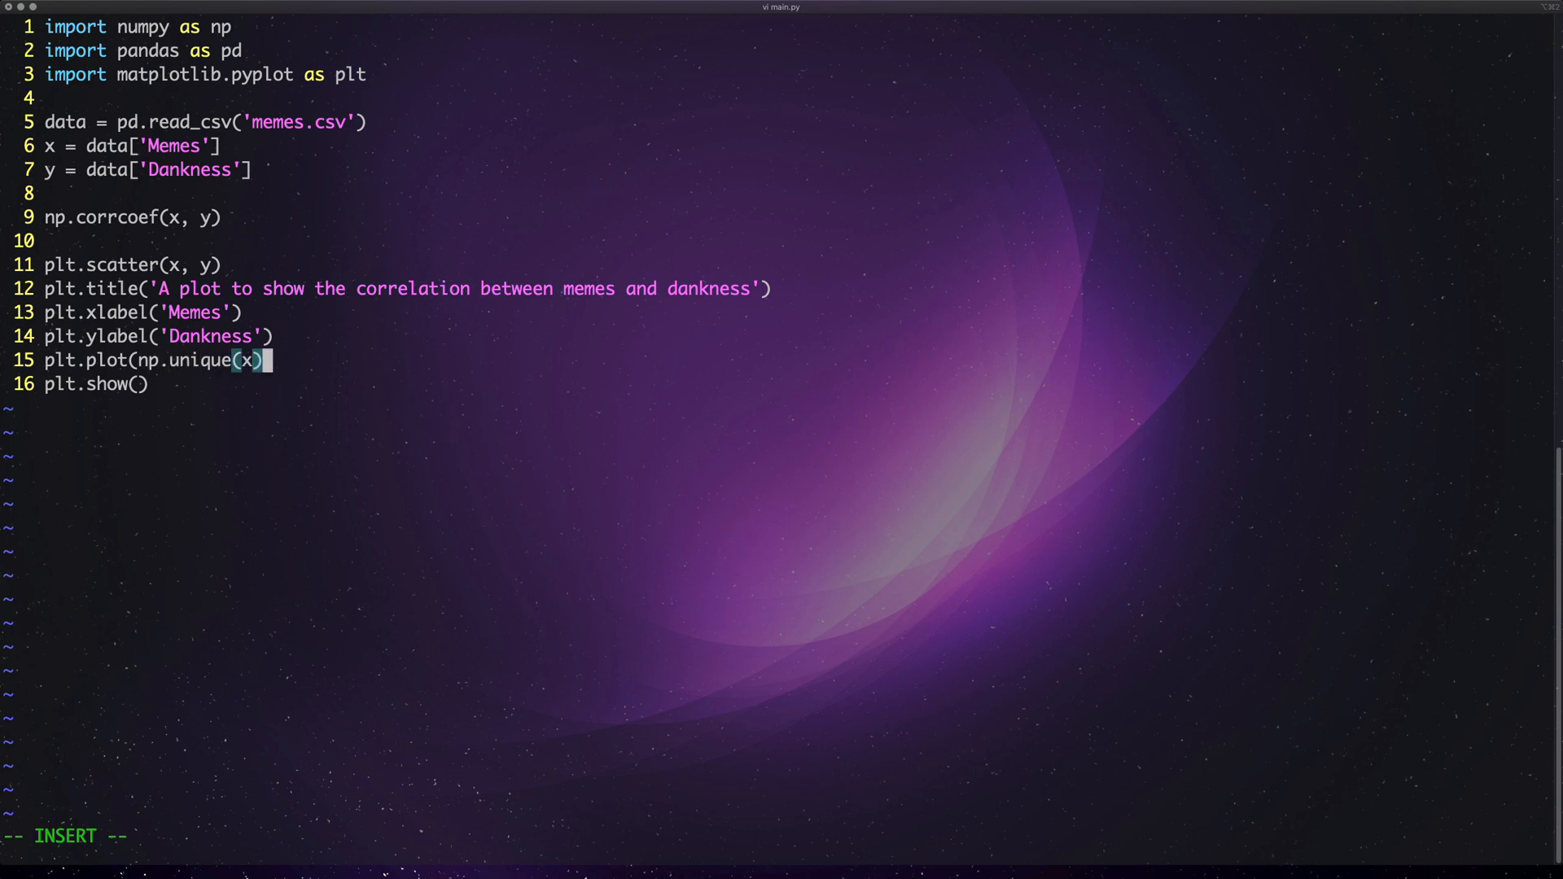
text(, np.ploy)
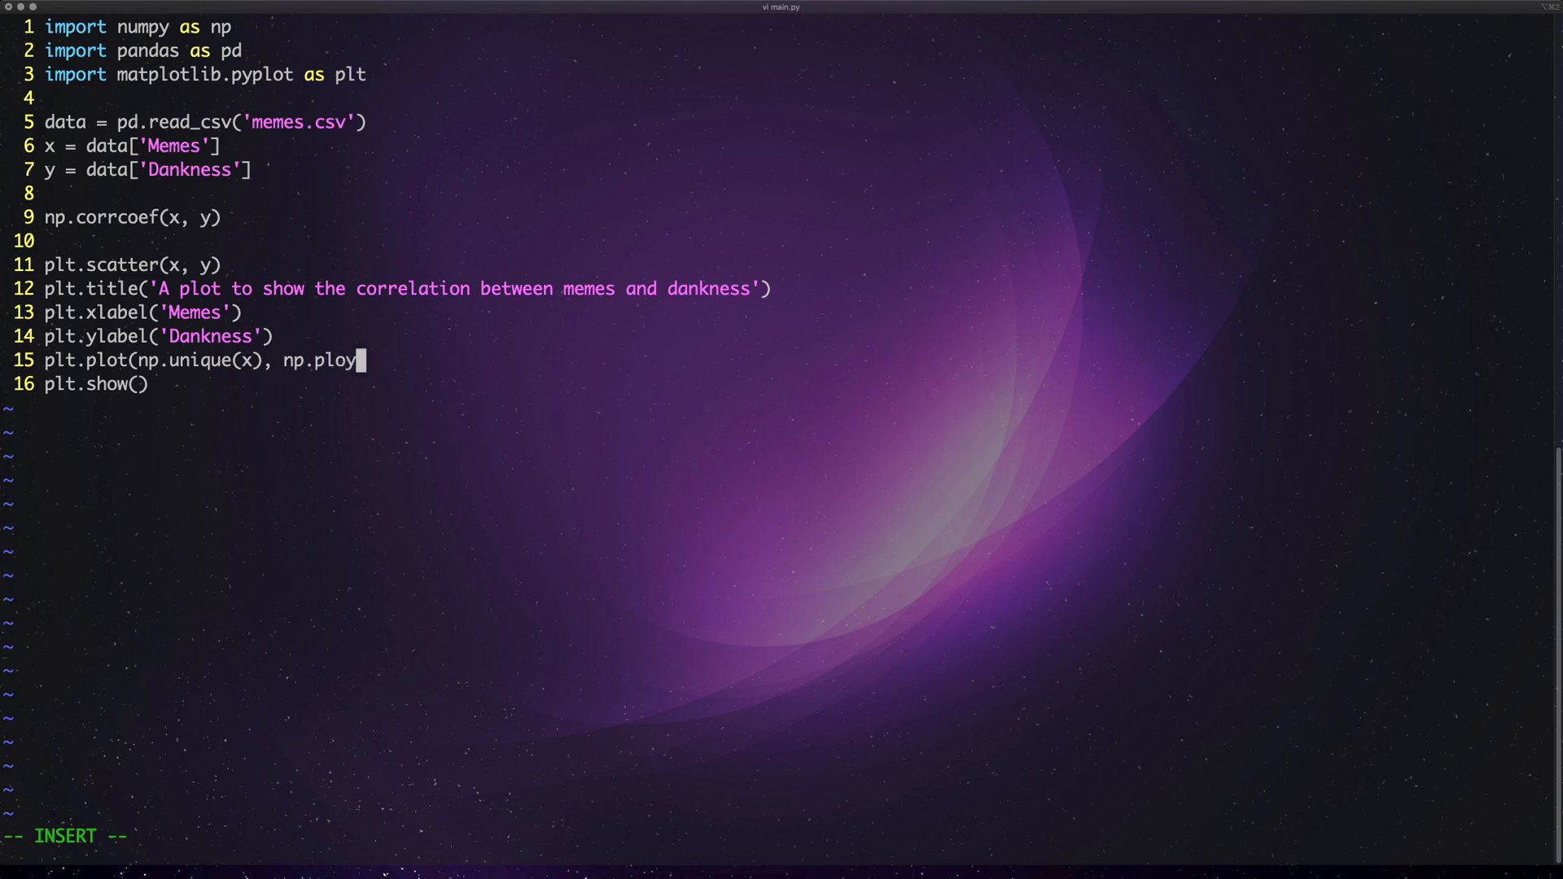
text(t1)
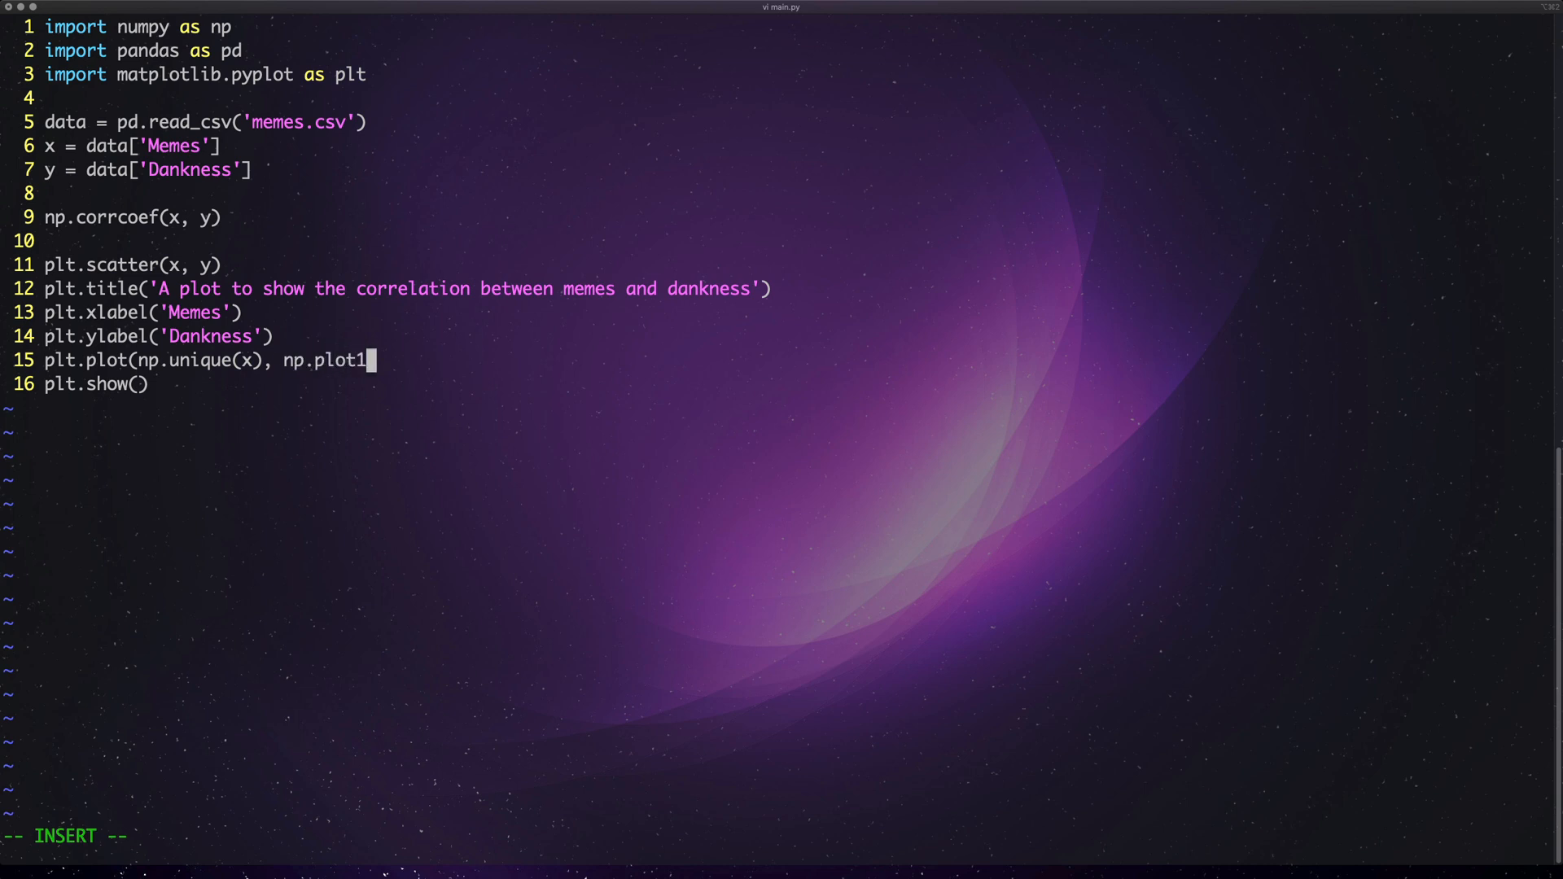
text(d()
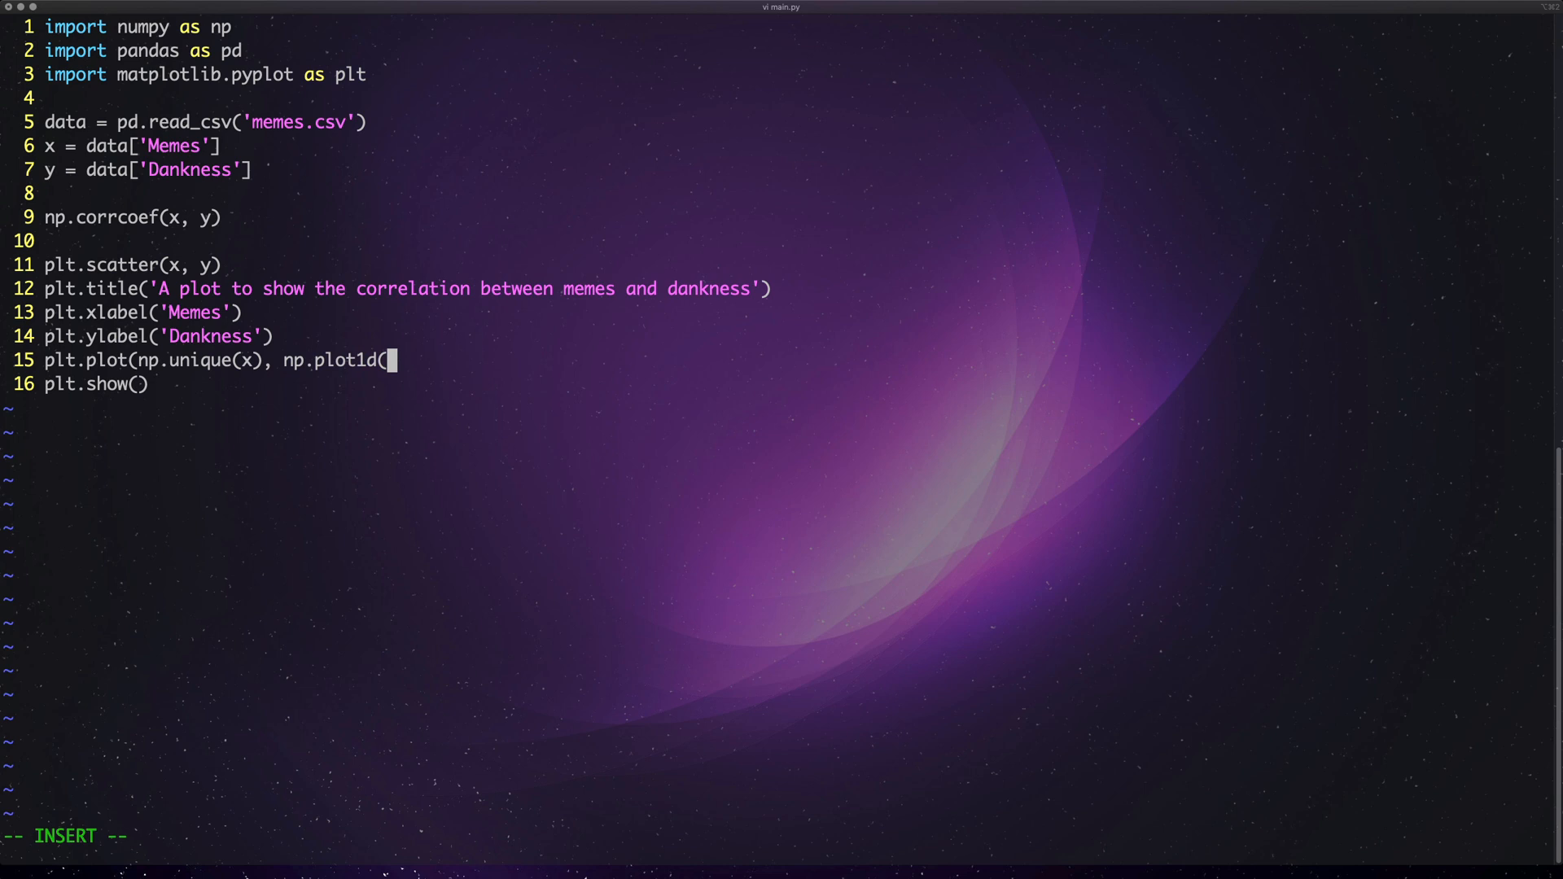
text(np.ploy)
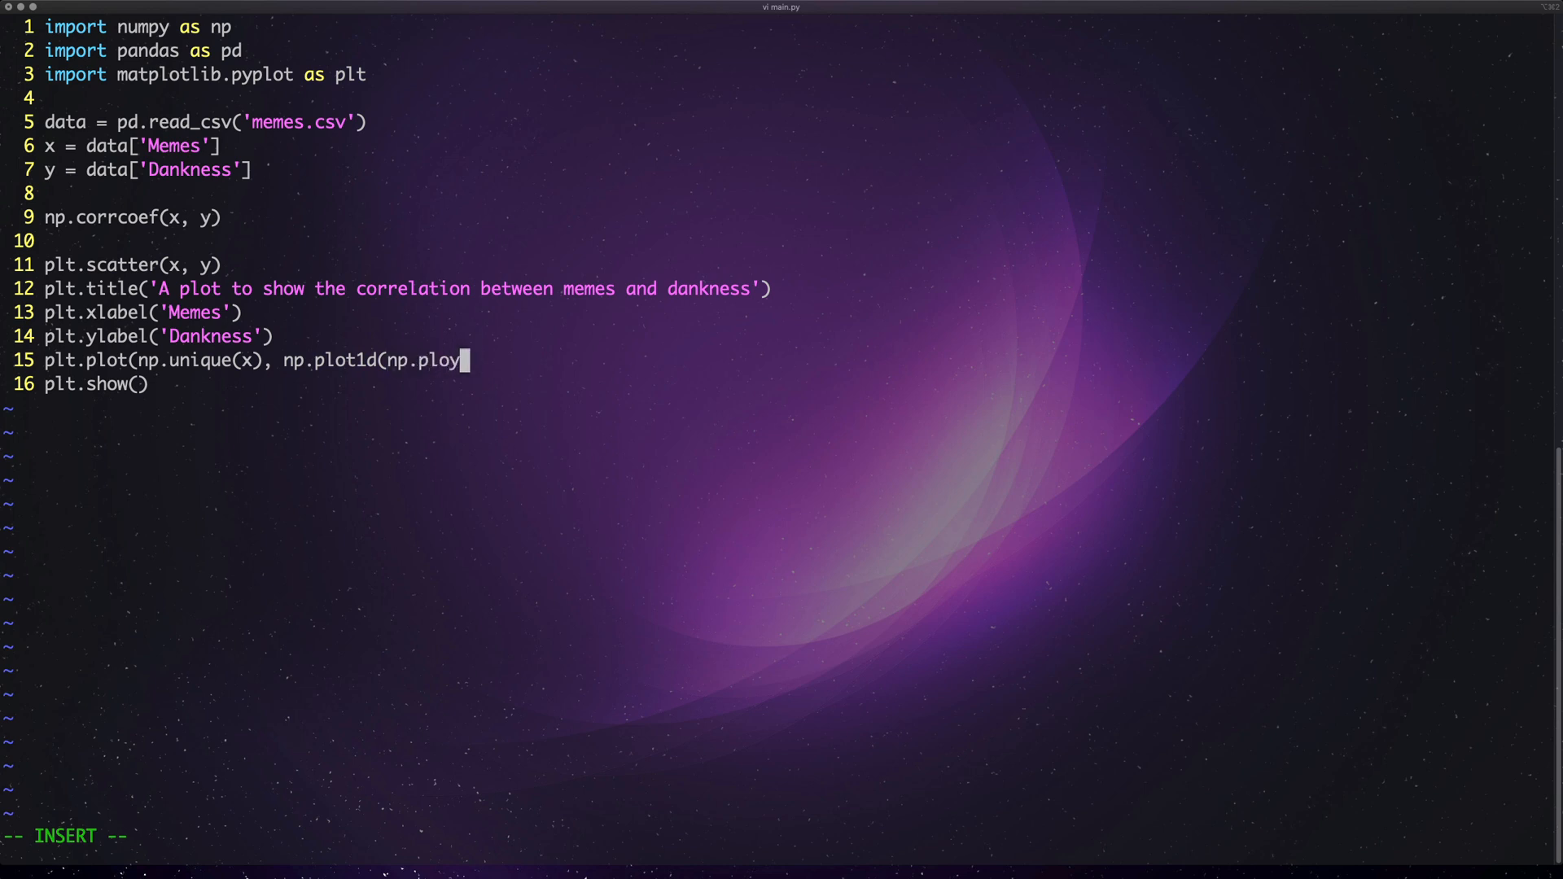
text(f)
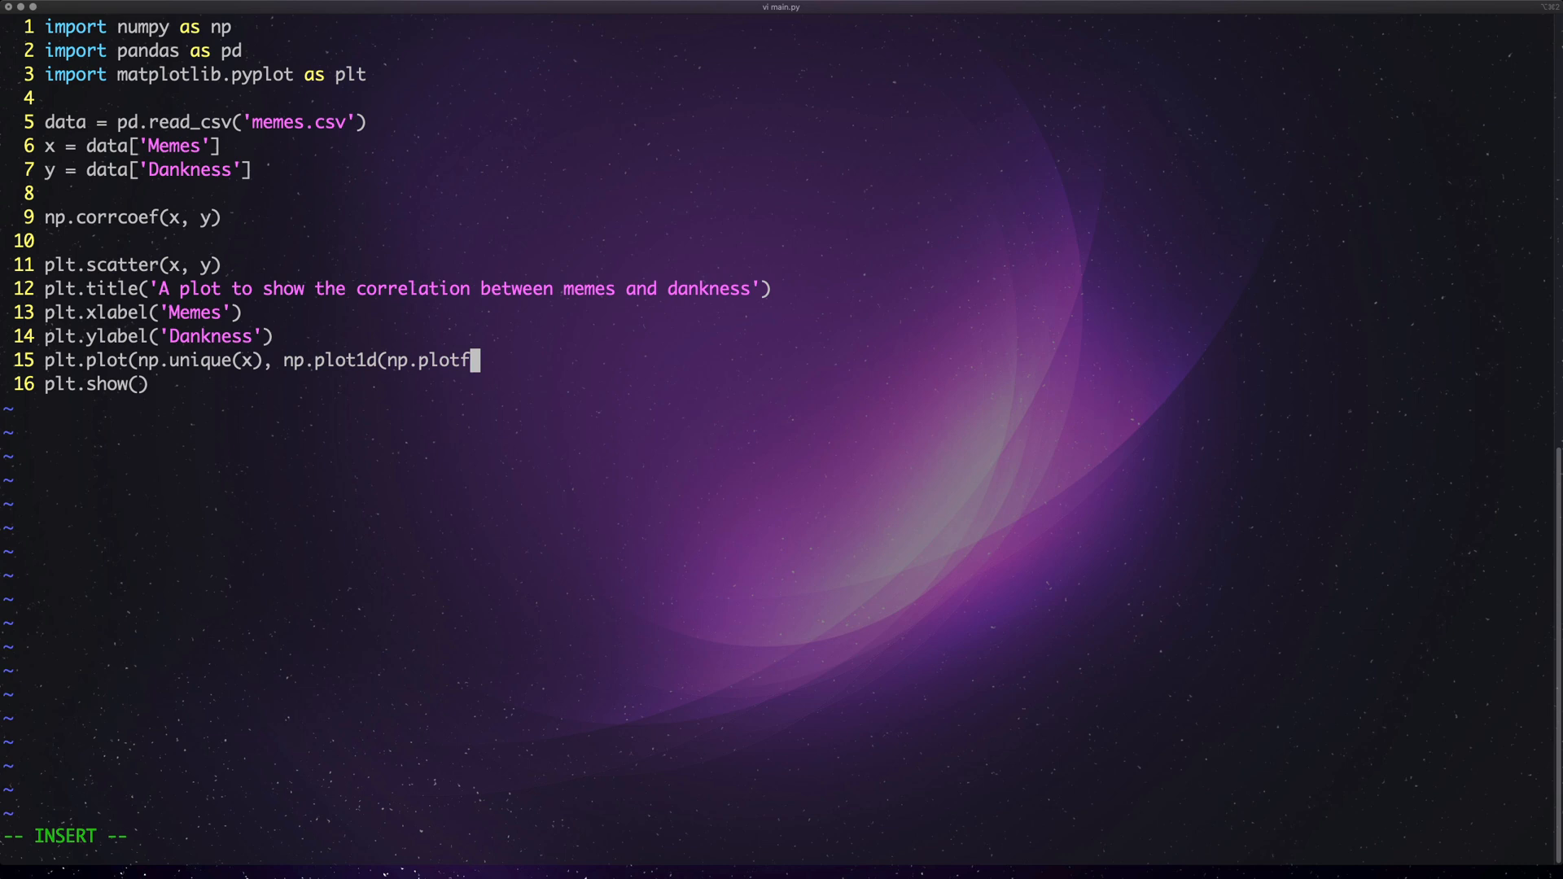
text(it(x,)
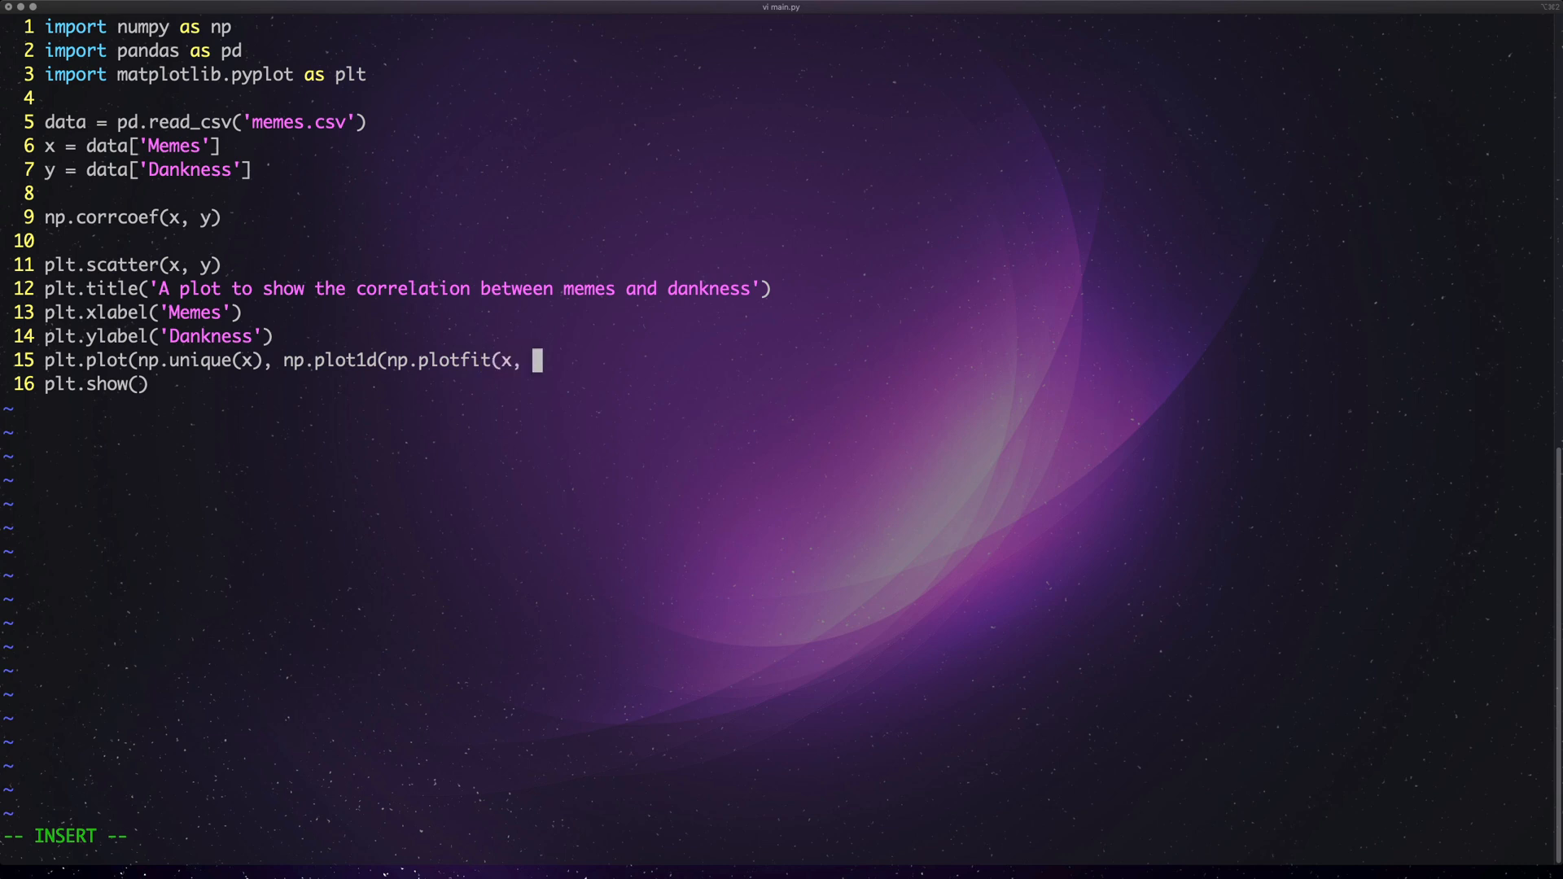
text(y, 1)
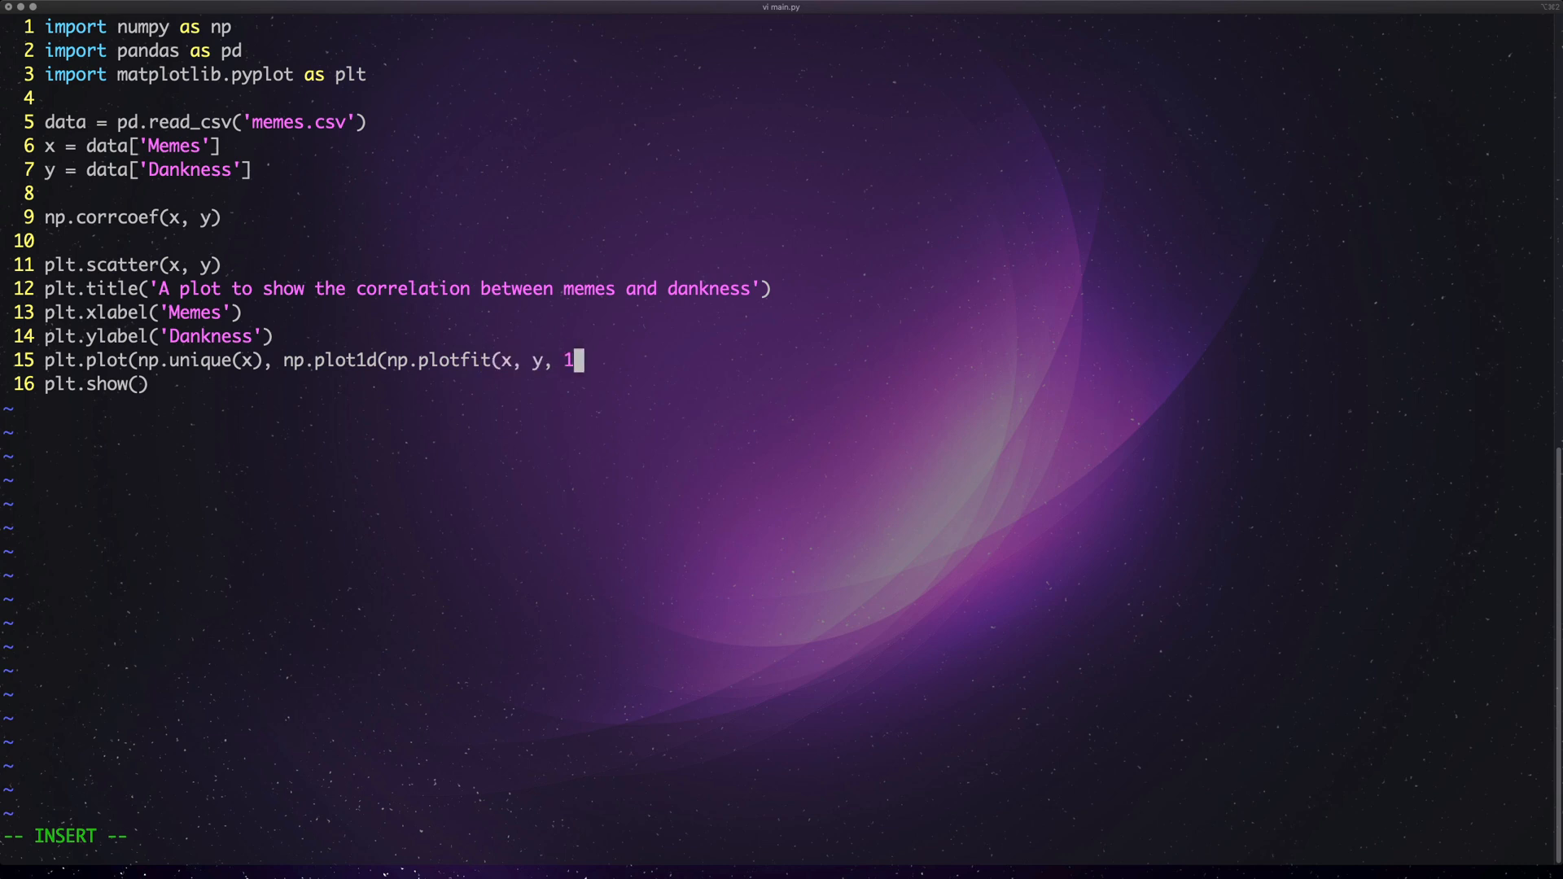
text(),)
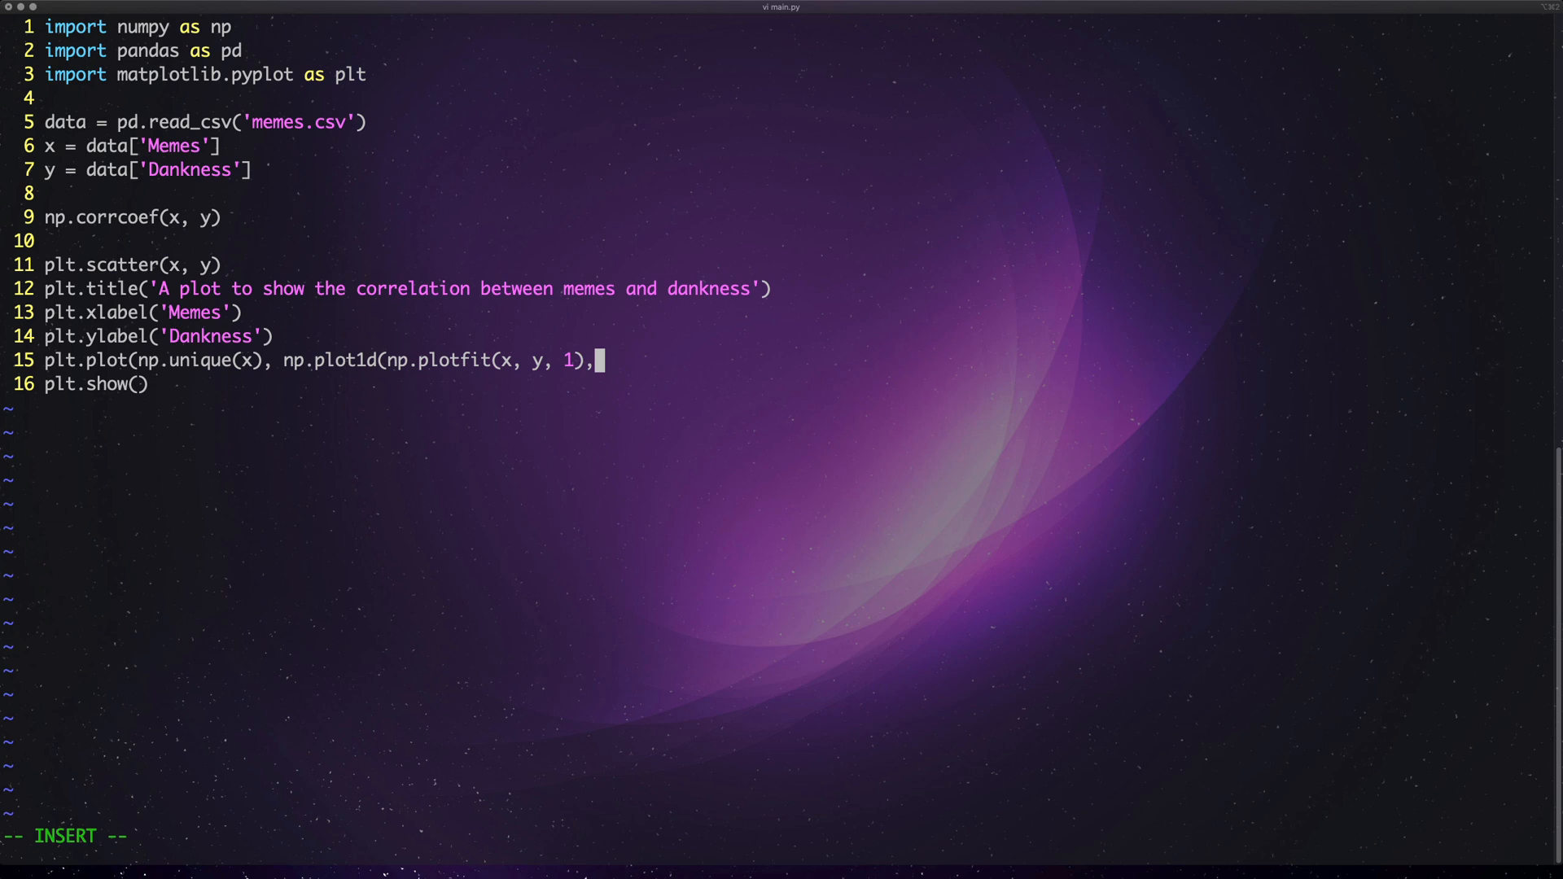
key(BackSpace)
text())
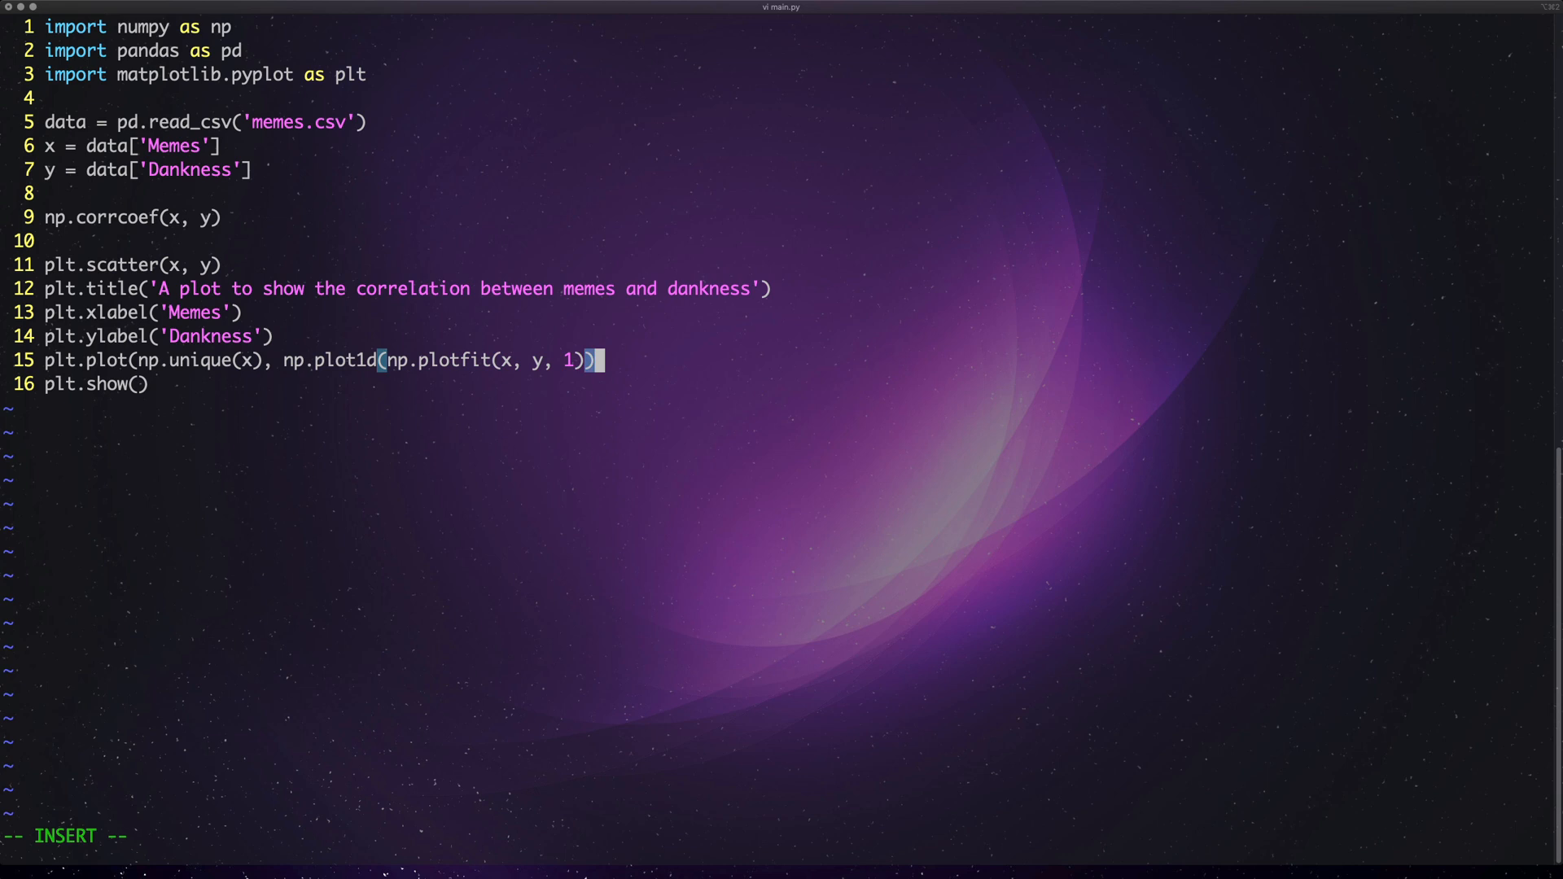
- Complete the line by evaluating at np.unique(x) with color='yellow'
text((np.)
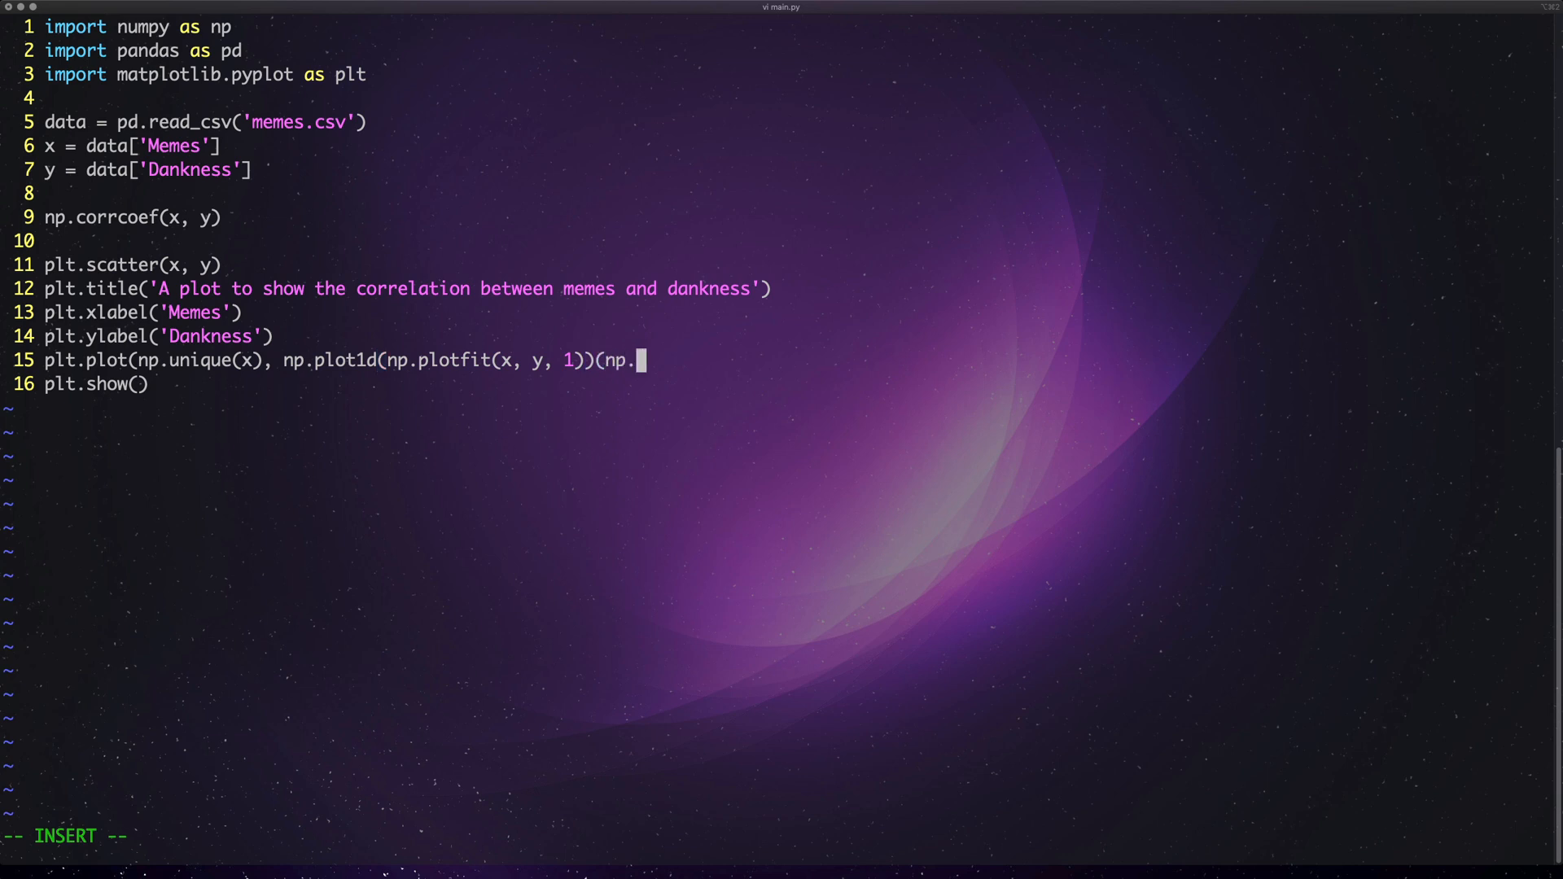
text(unq)
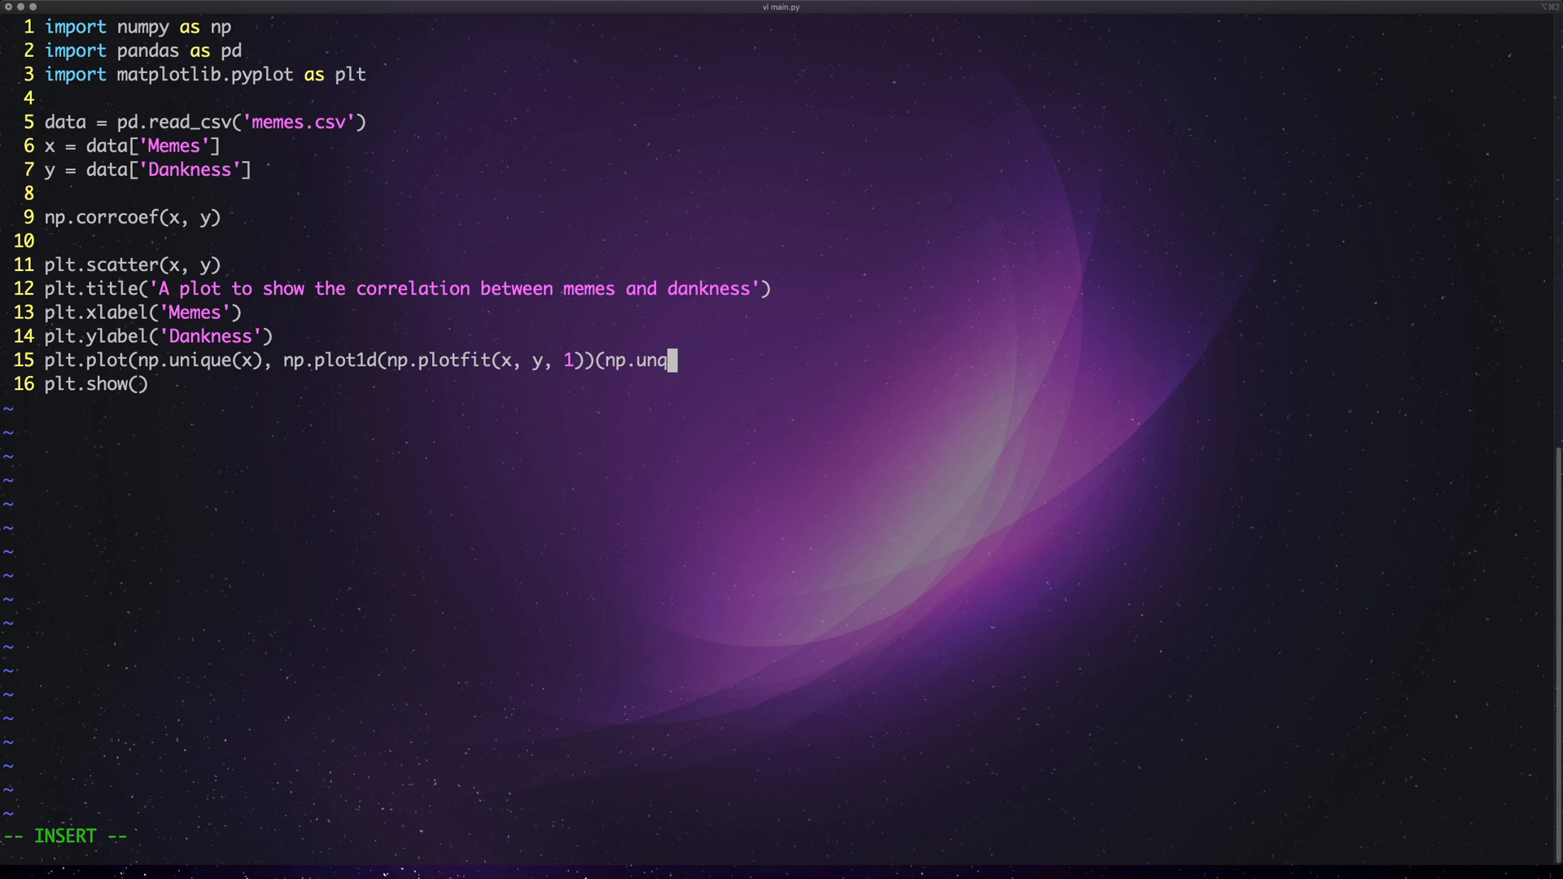
text(ique(x)),)
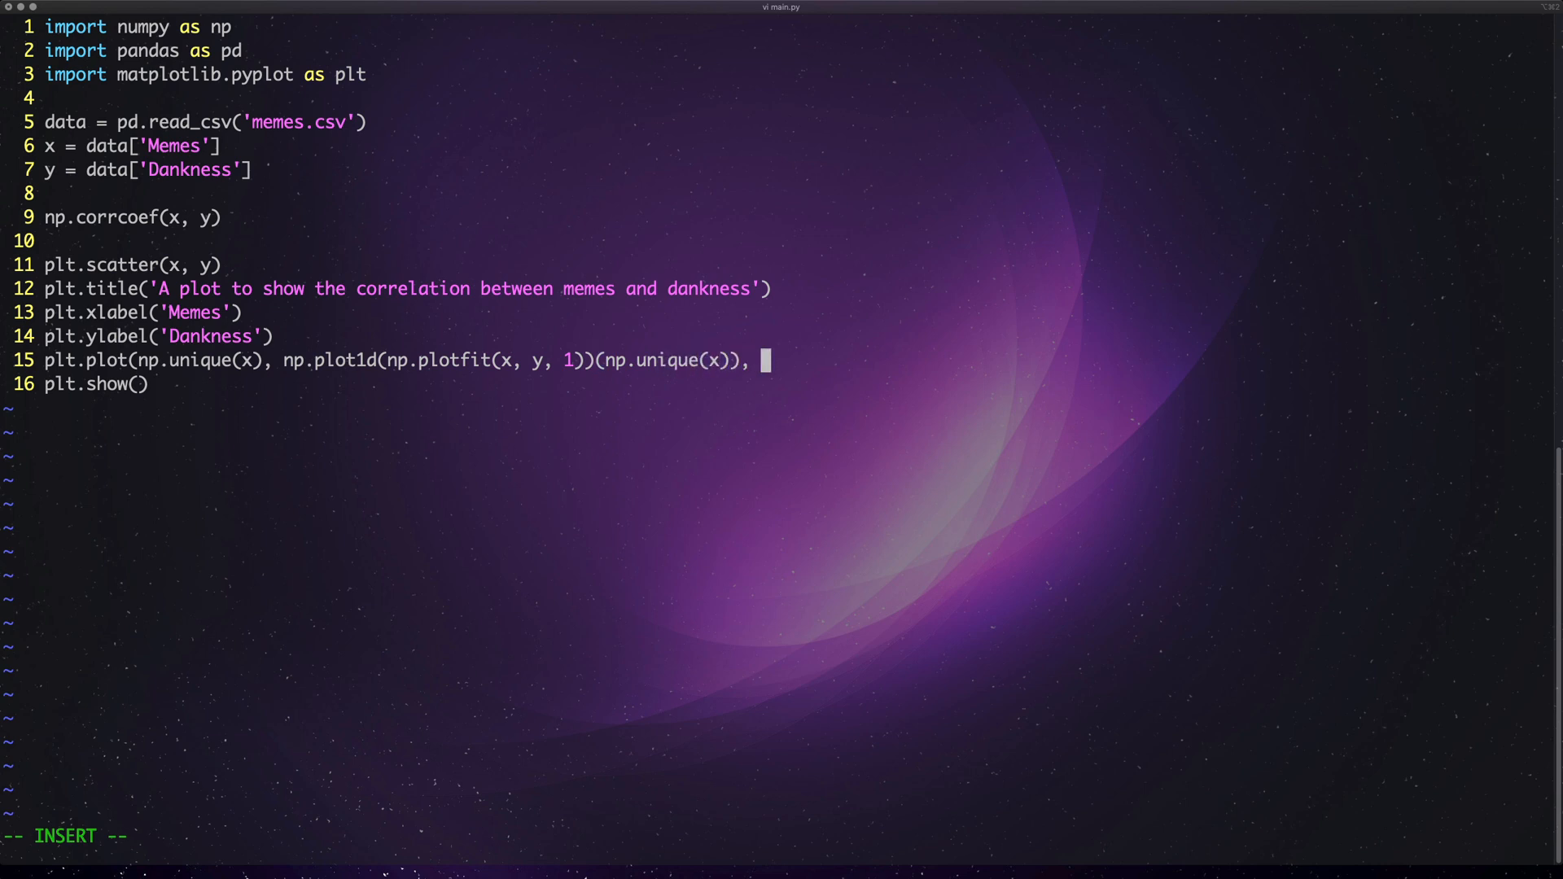
text(color=)
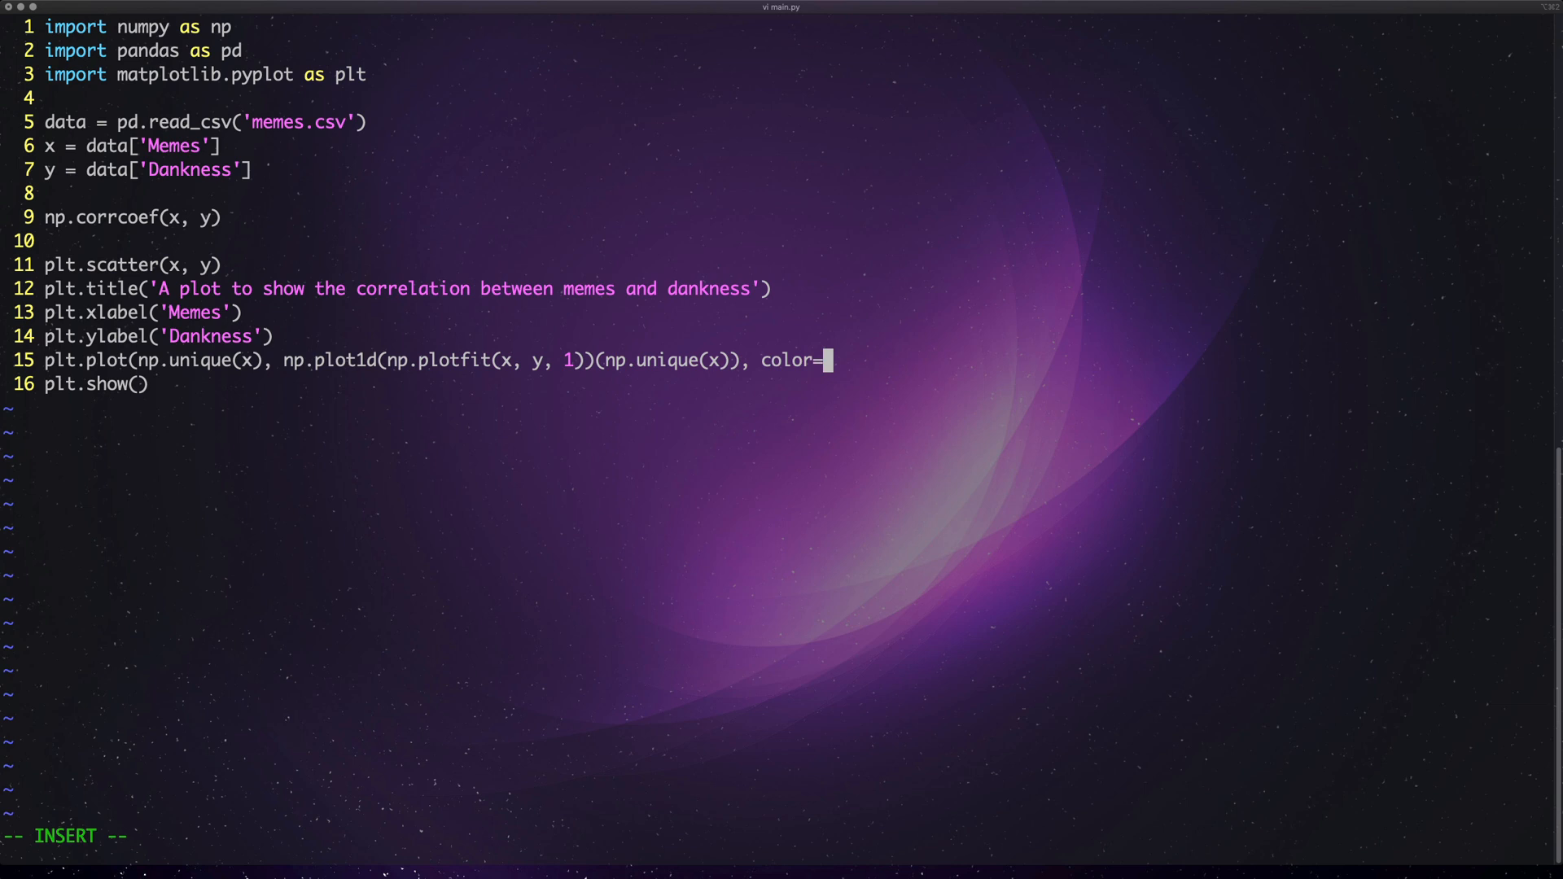
text('yellow)
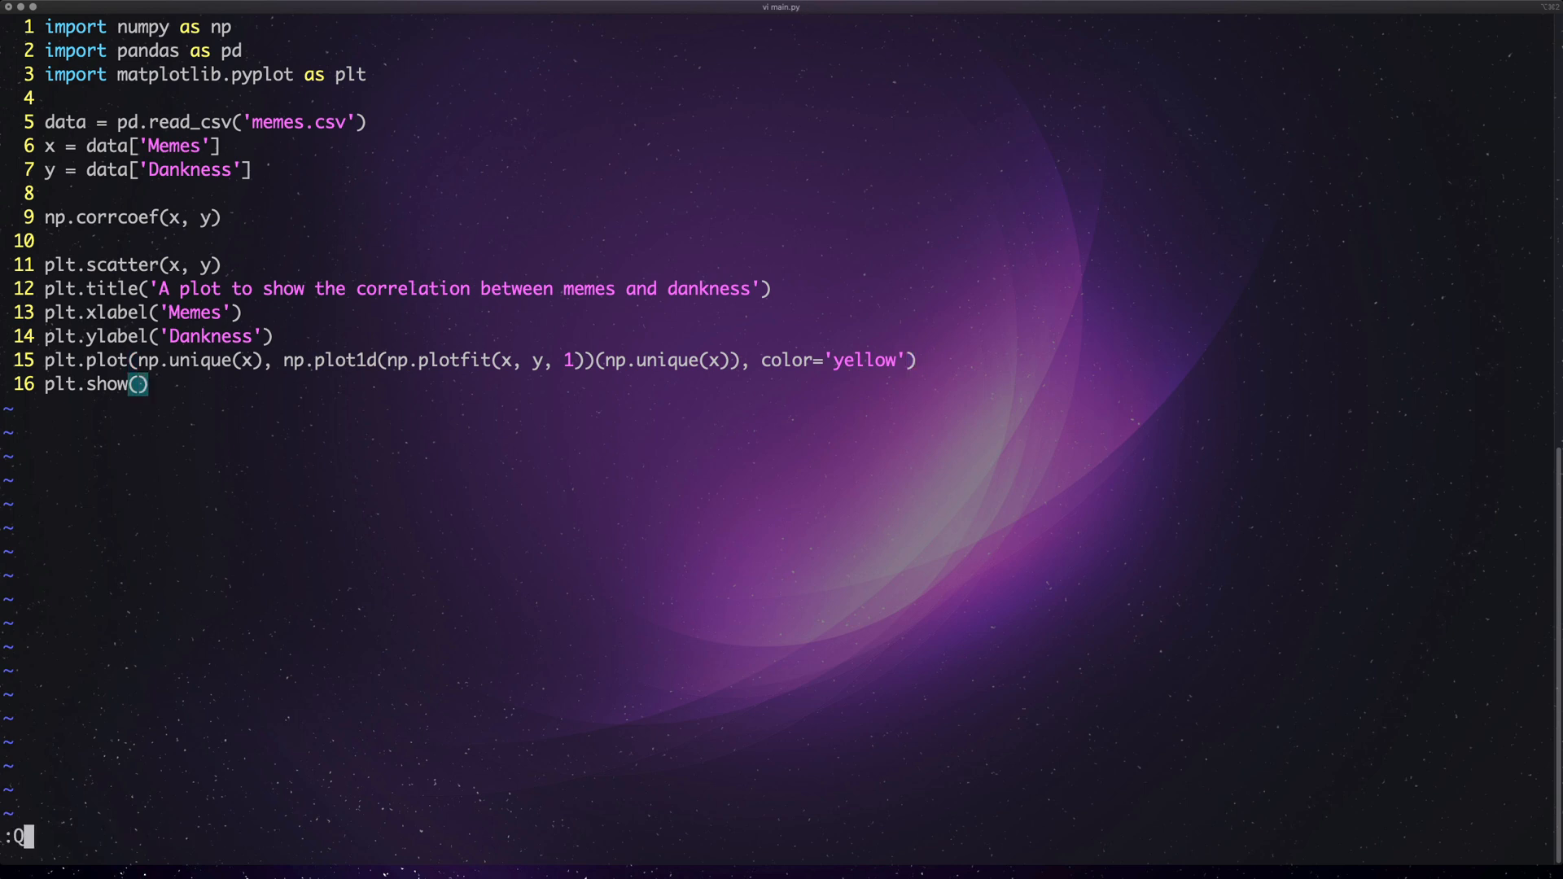
- Run :!python main.py from vim and read the plot1d AttributeError
text(!py)
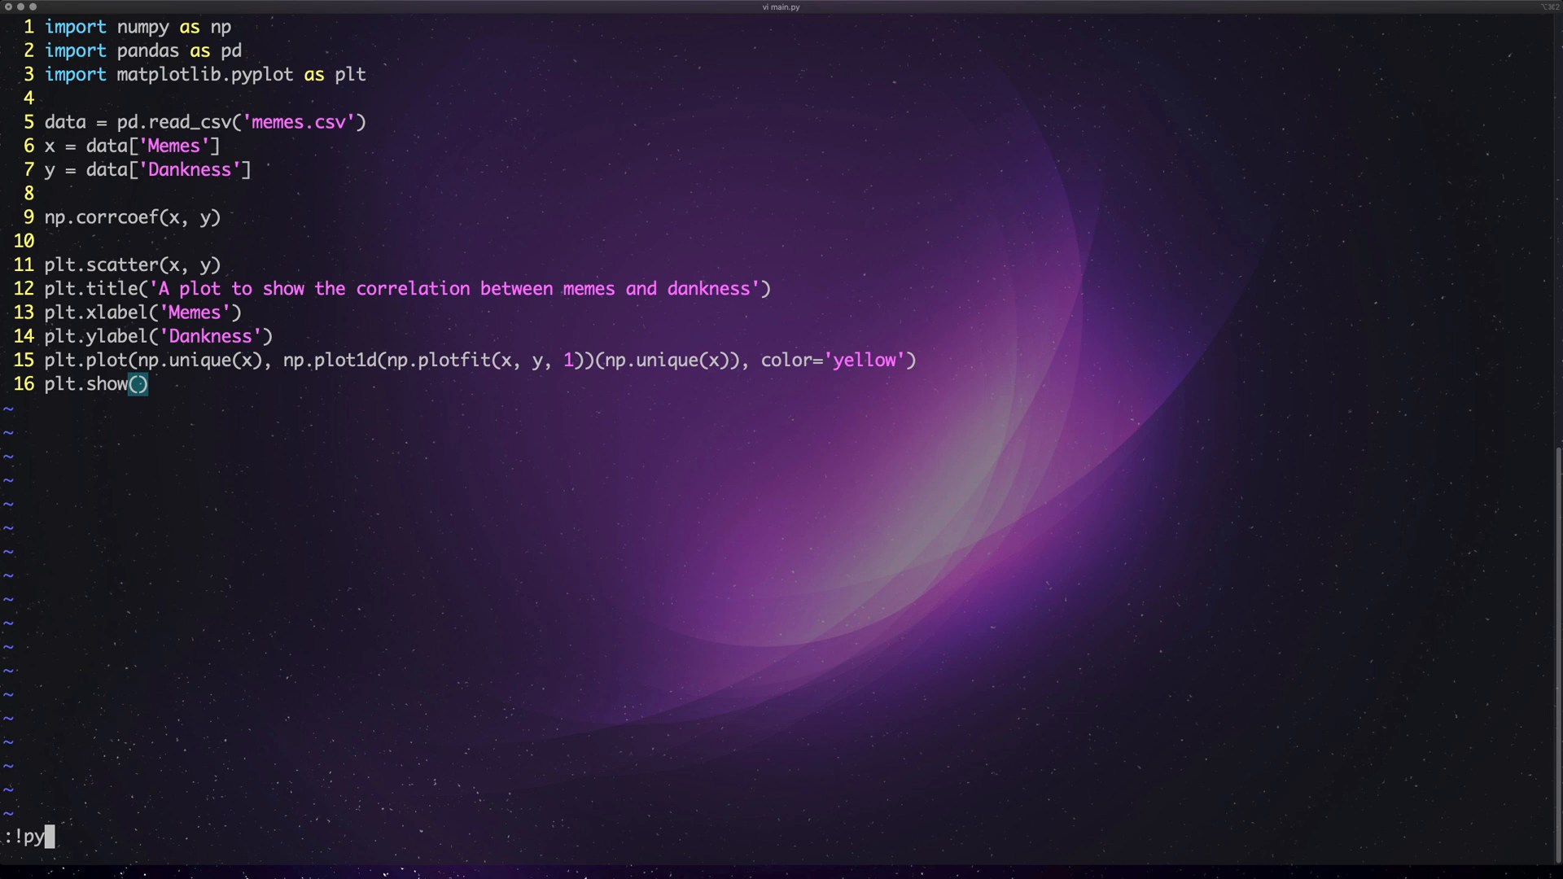
key(Return)
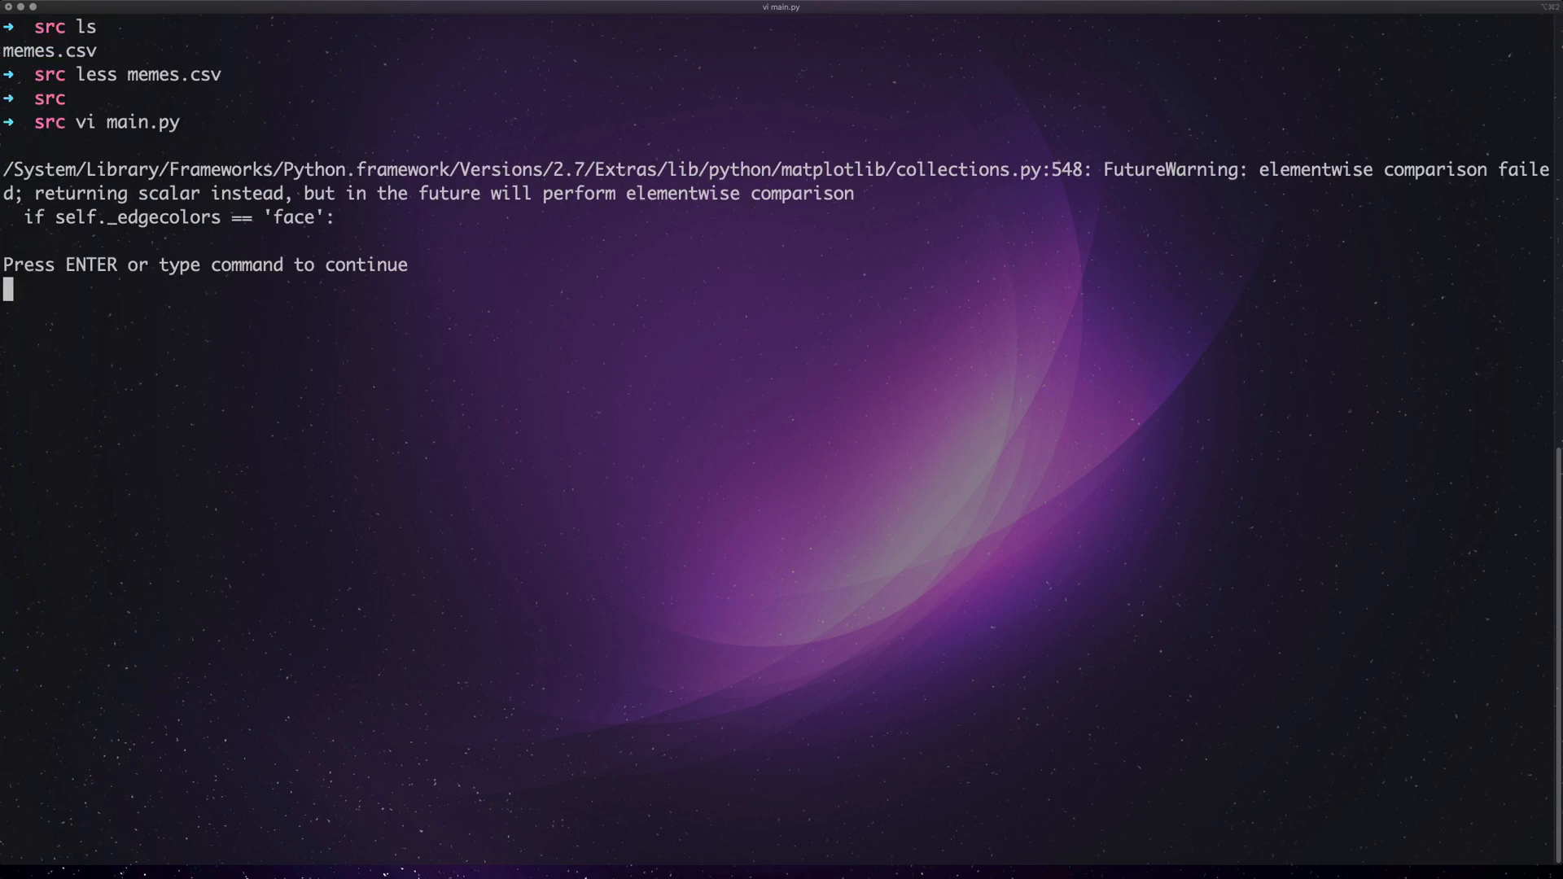
key(Return)
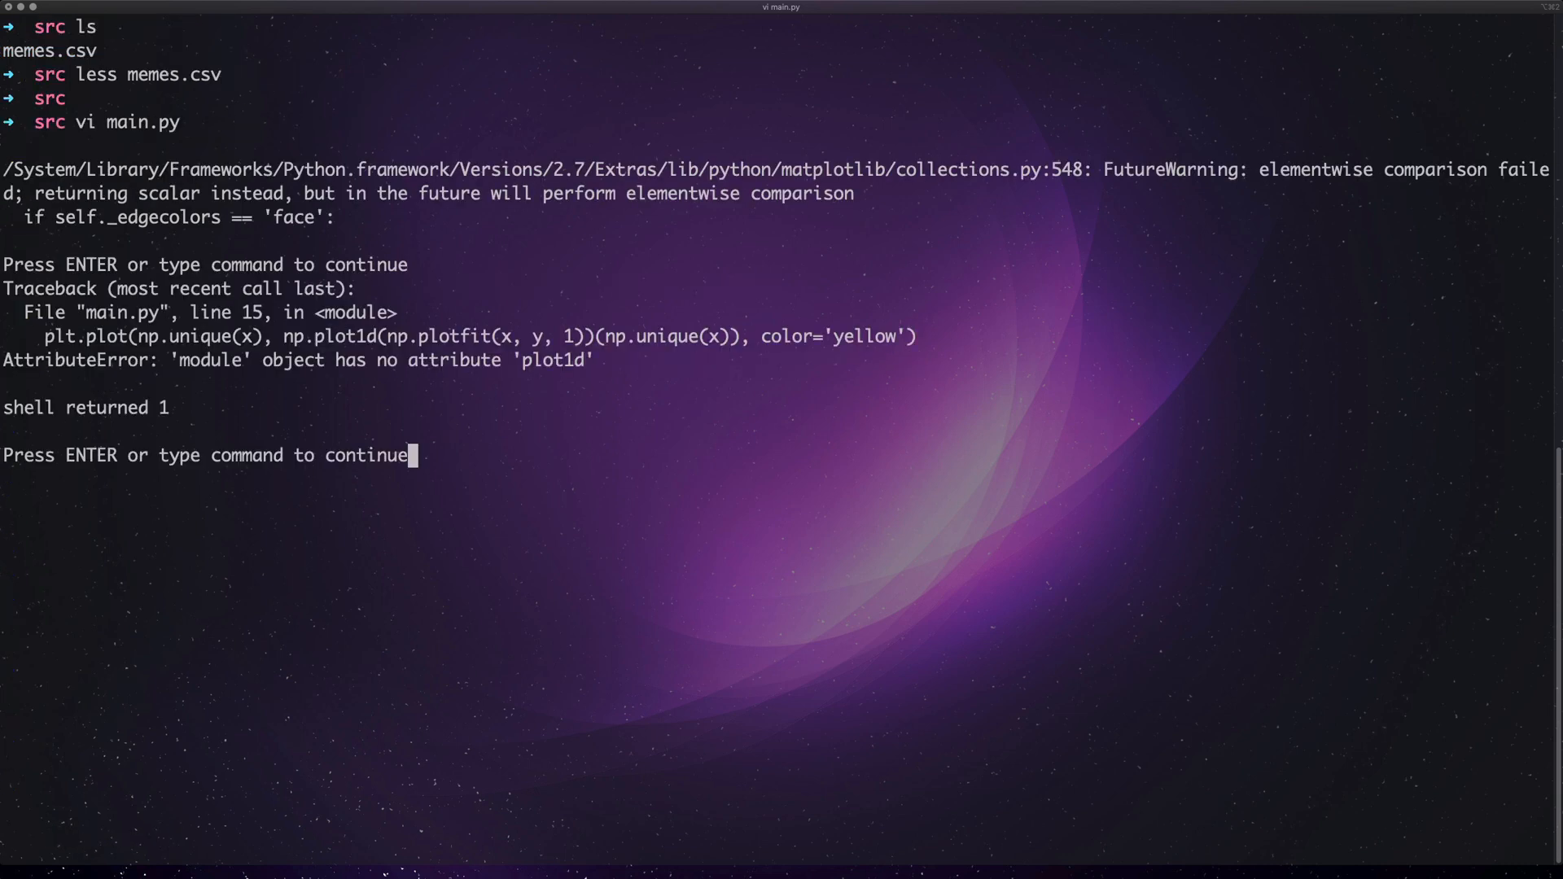
key(Return)
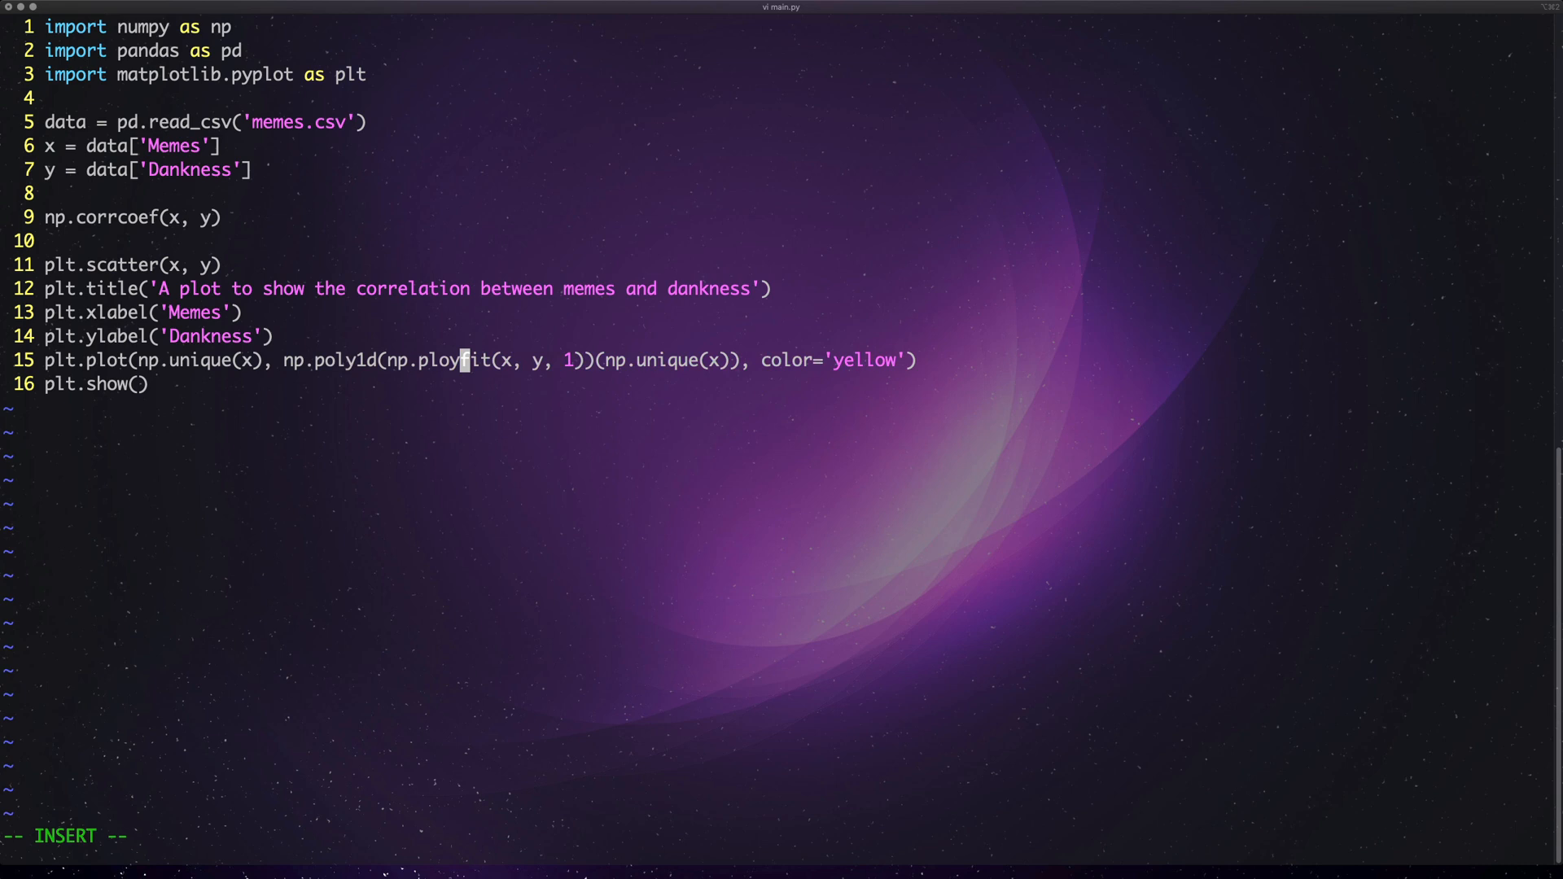
- Correct line 15 to np.poly1d(np.polyfit(x, y, 1))
key(Backspace)
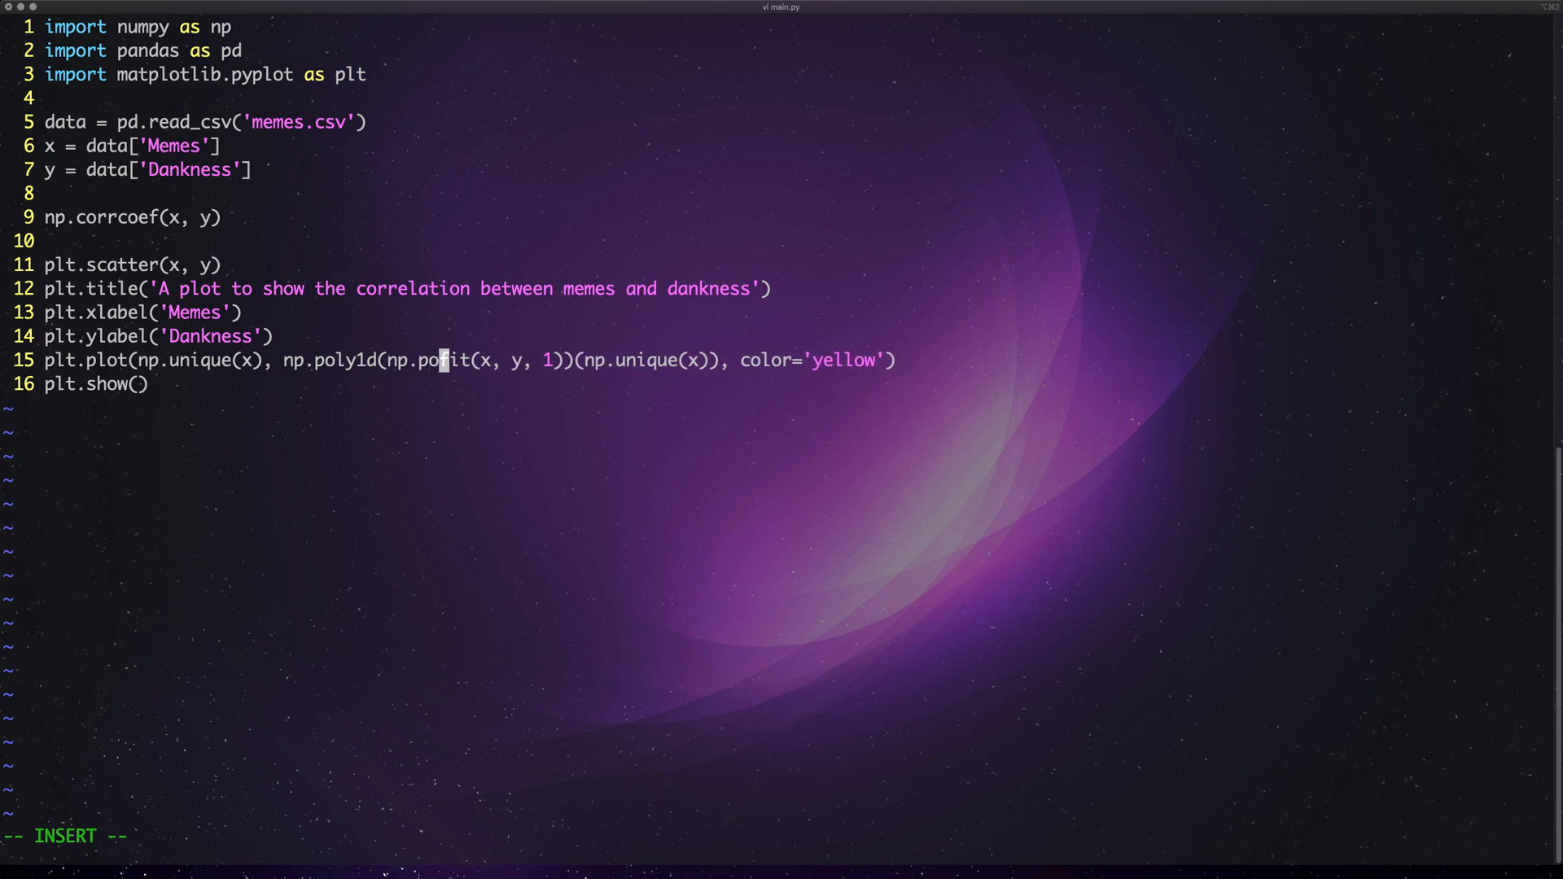
text(y)
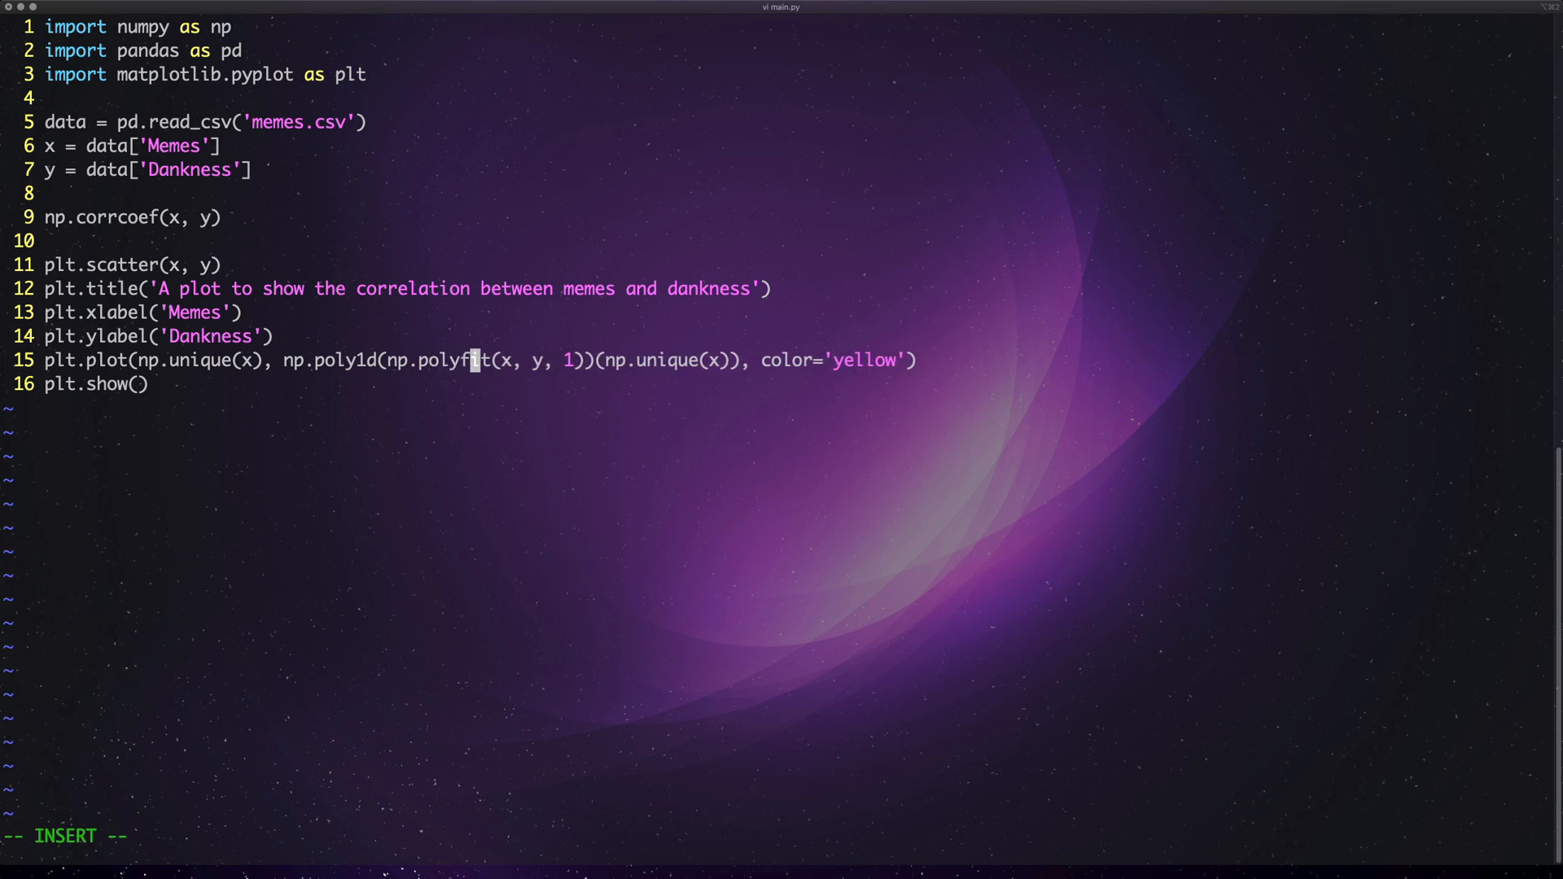
key(Escape)
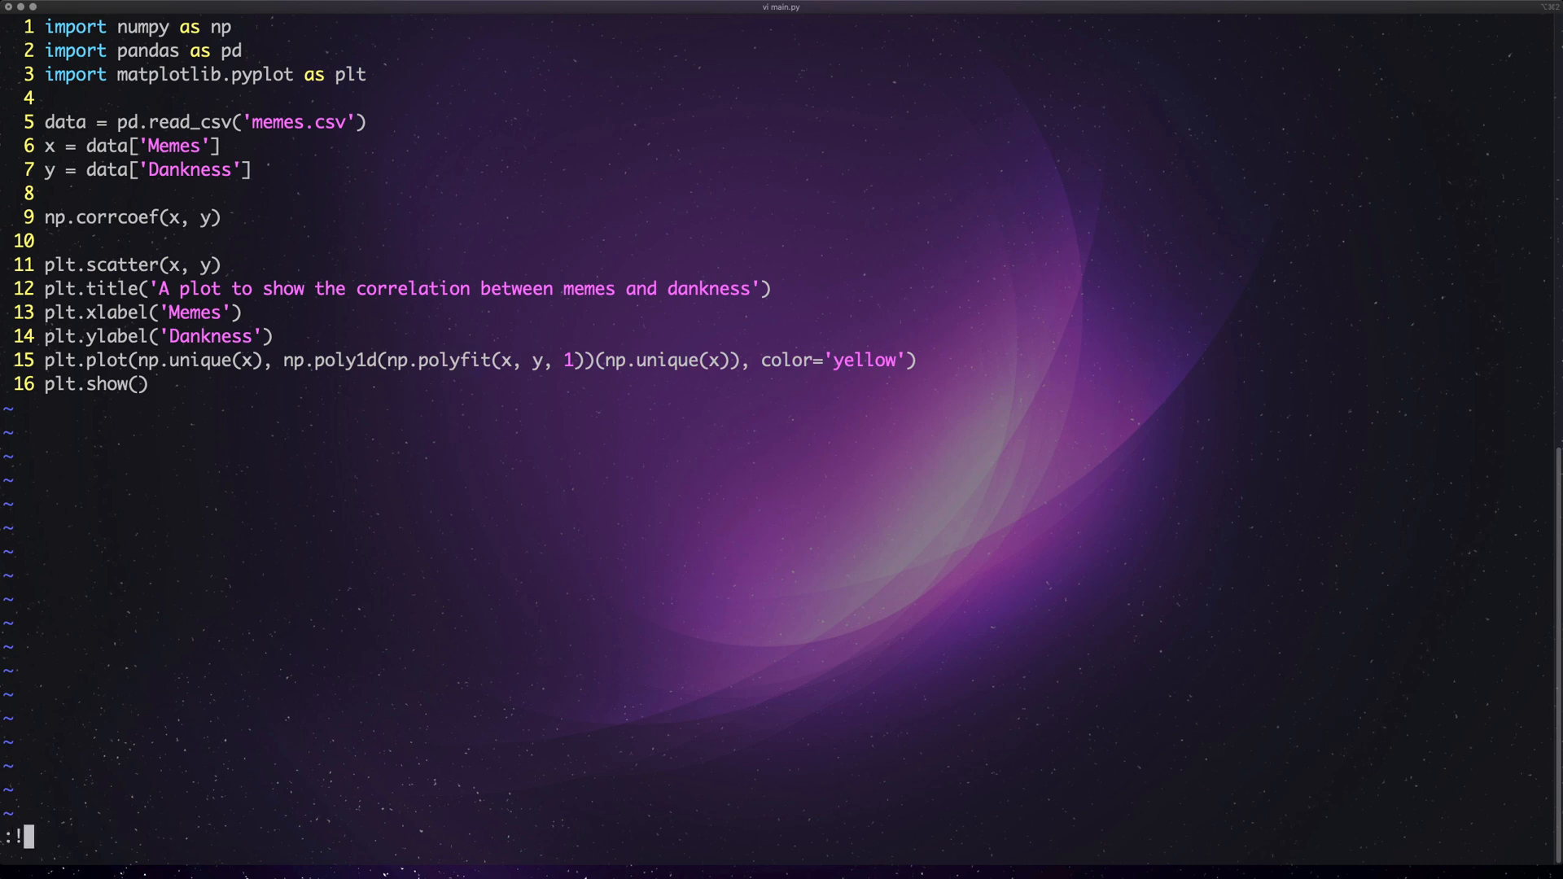
- Rerun main.py to show the titled scatter with yellow best-fit line, then close Figure 1
key(Return)
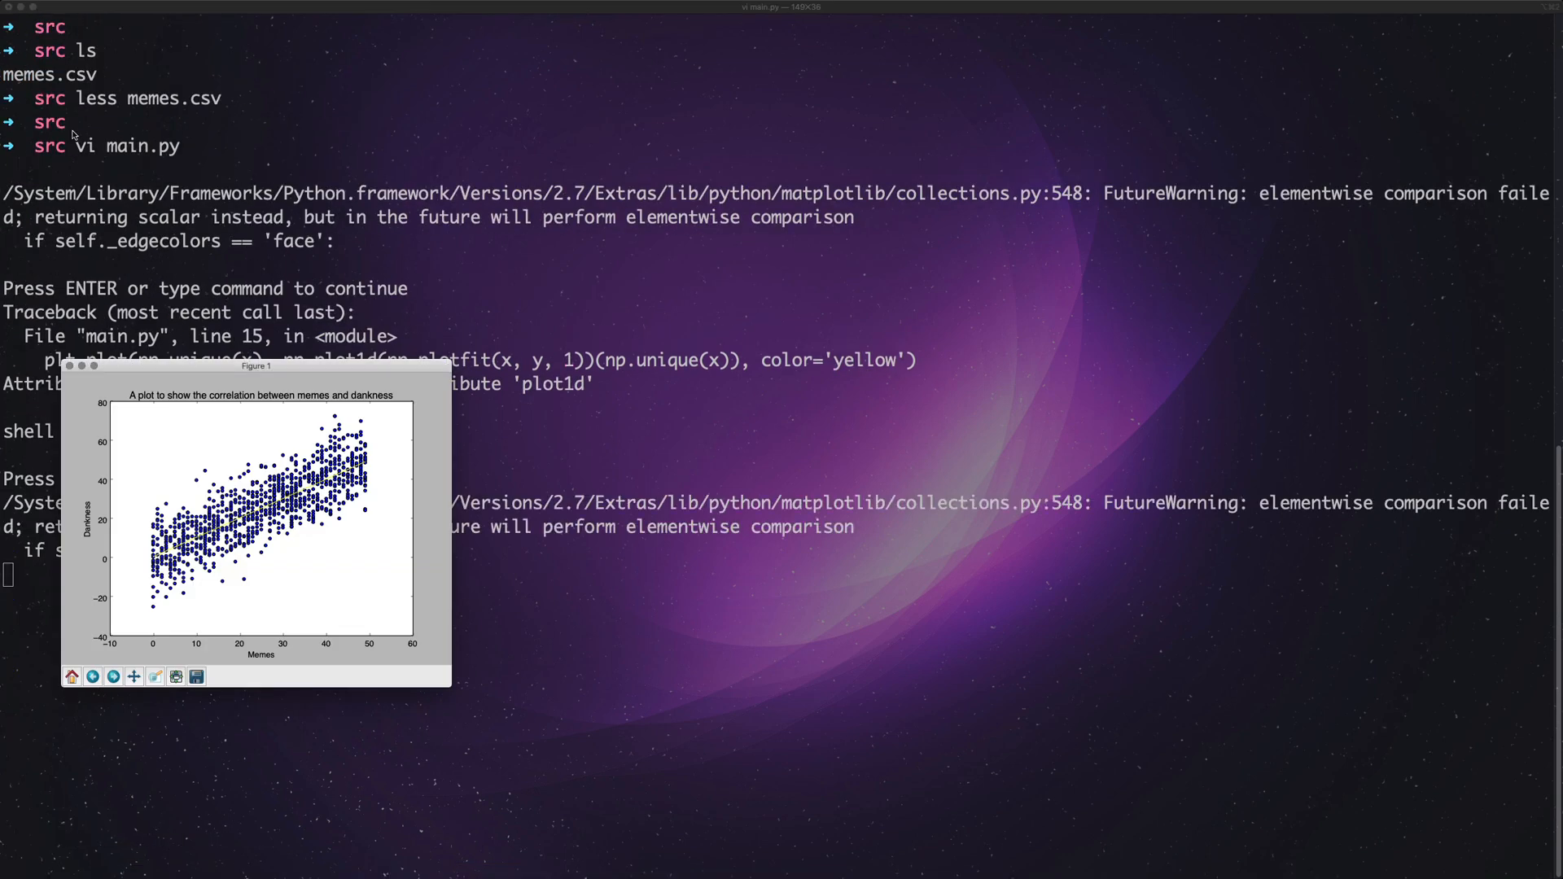
mouse_move(506, 274)
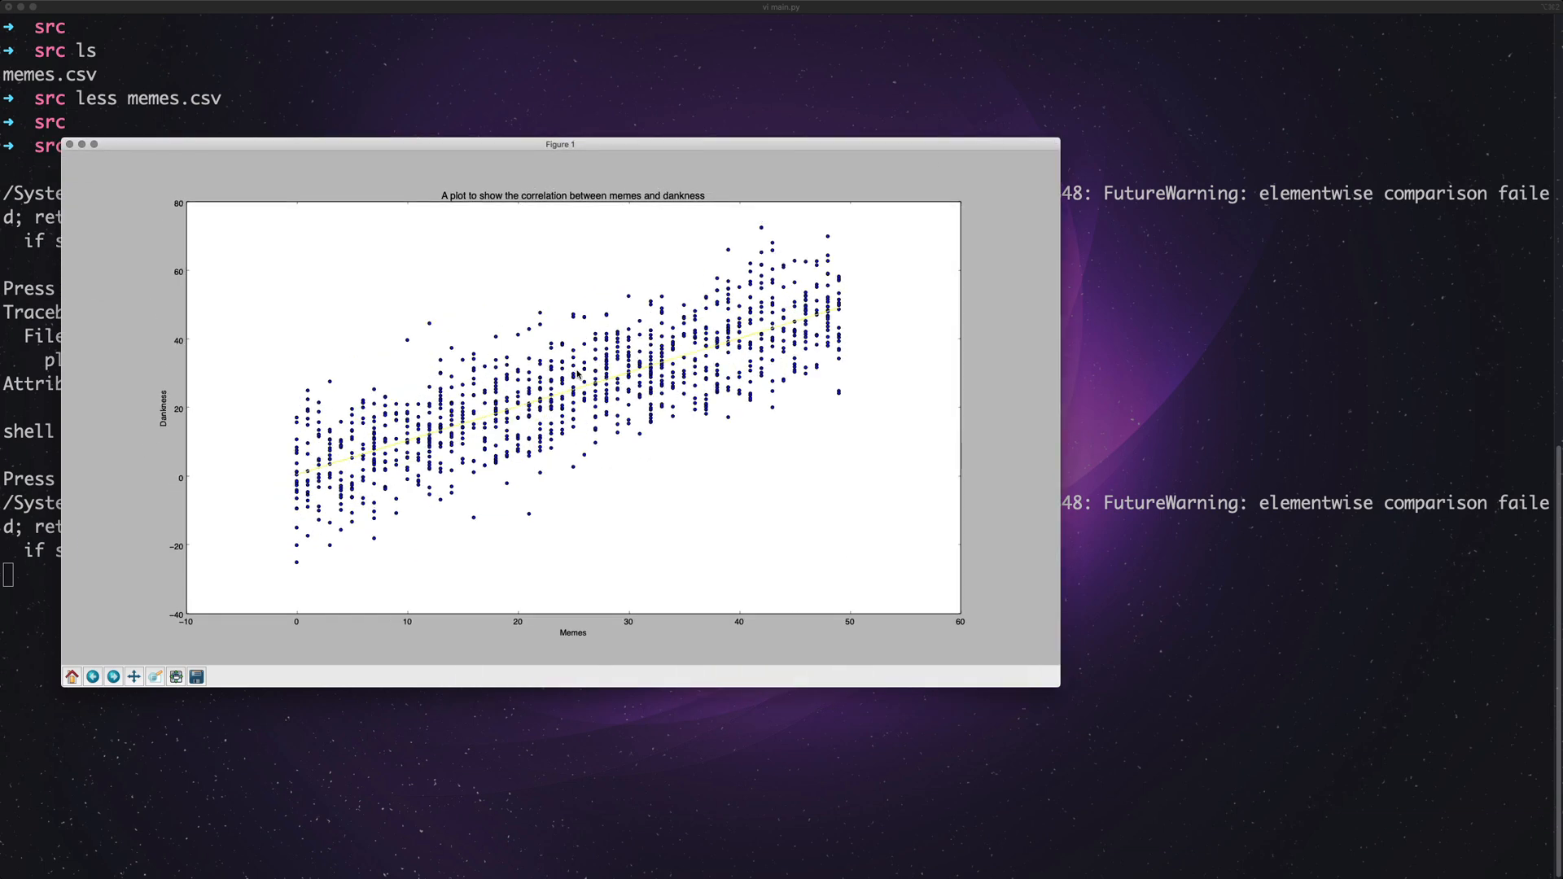
mouse_move(379, 326)
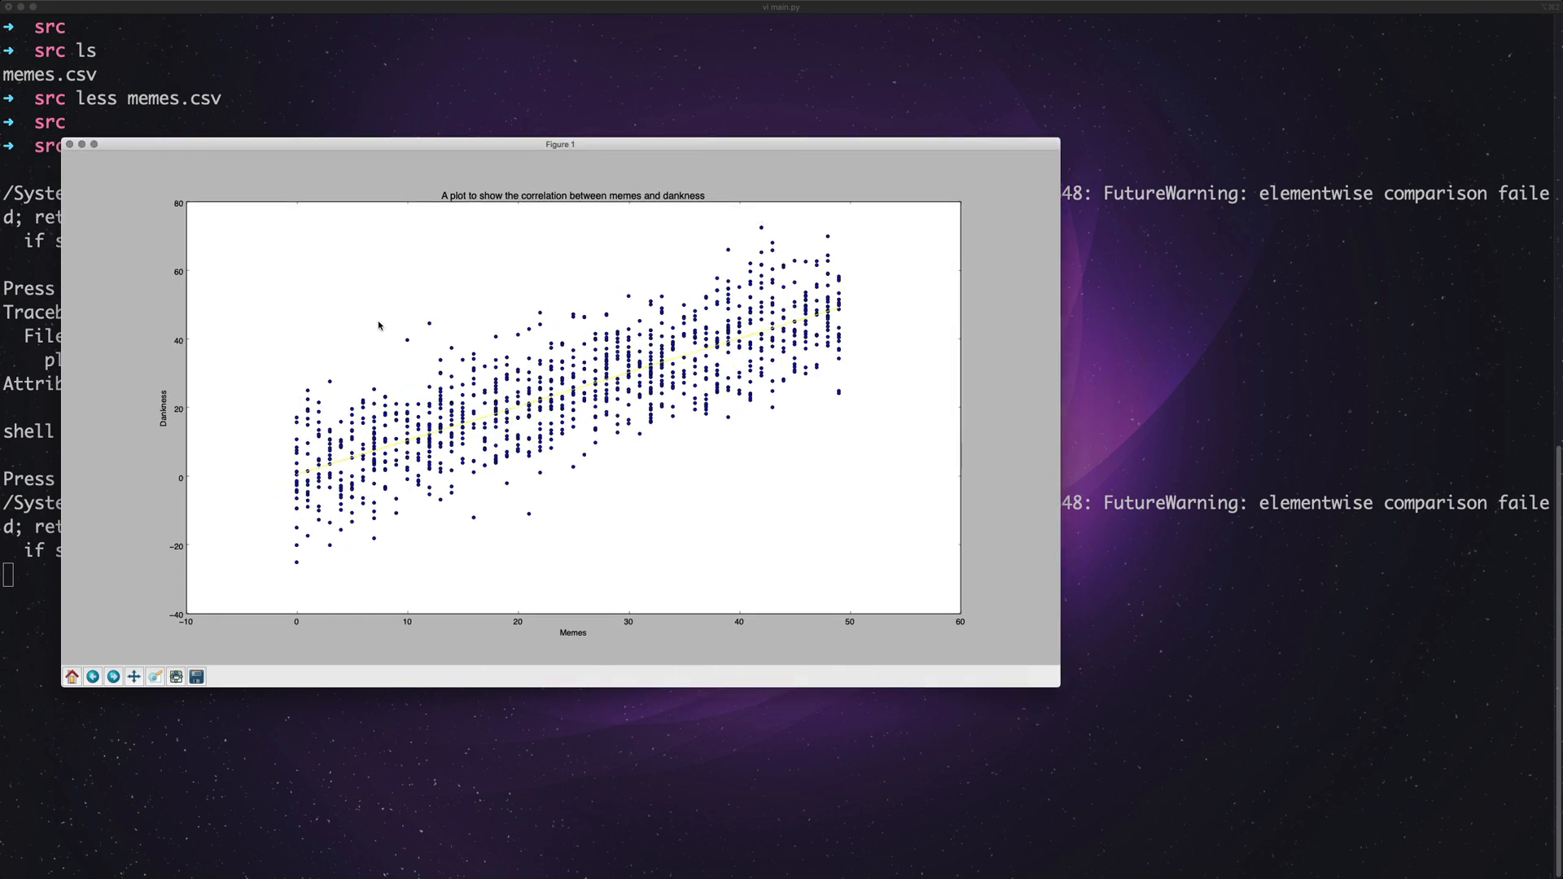
mouse_move(578, 652)
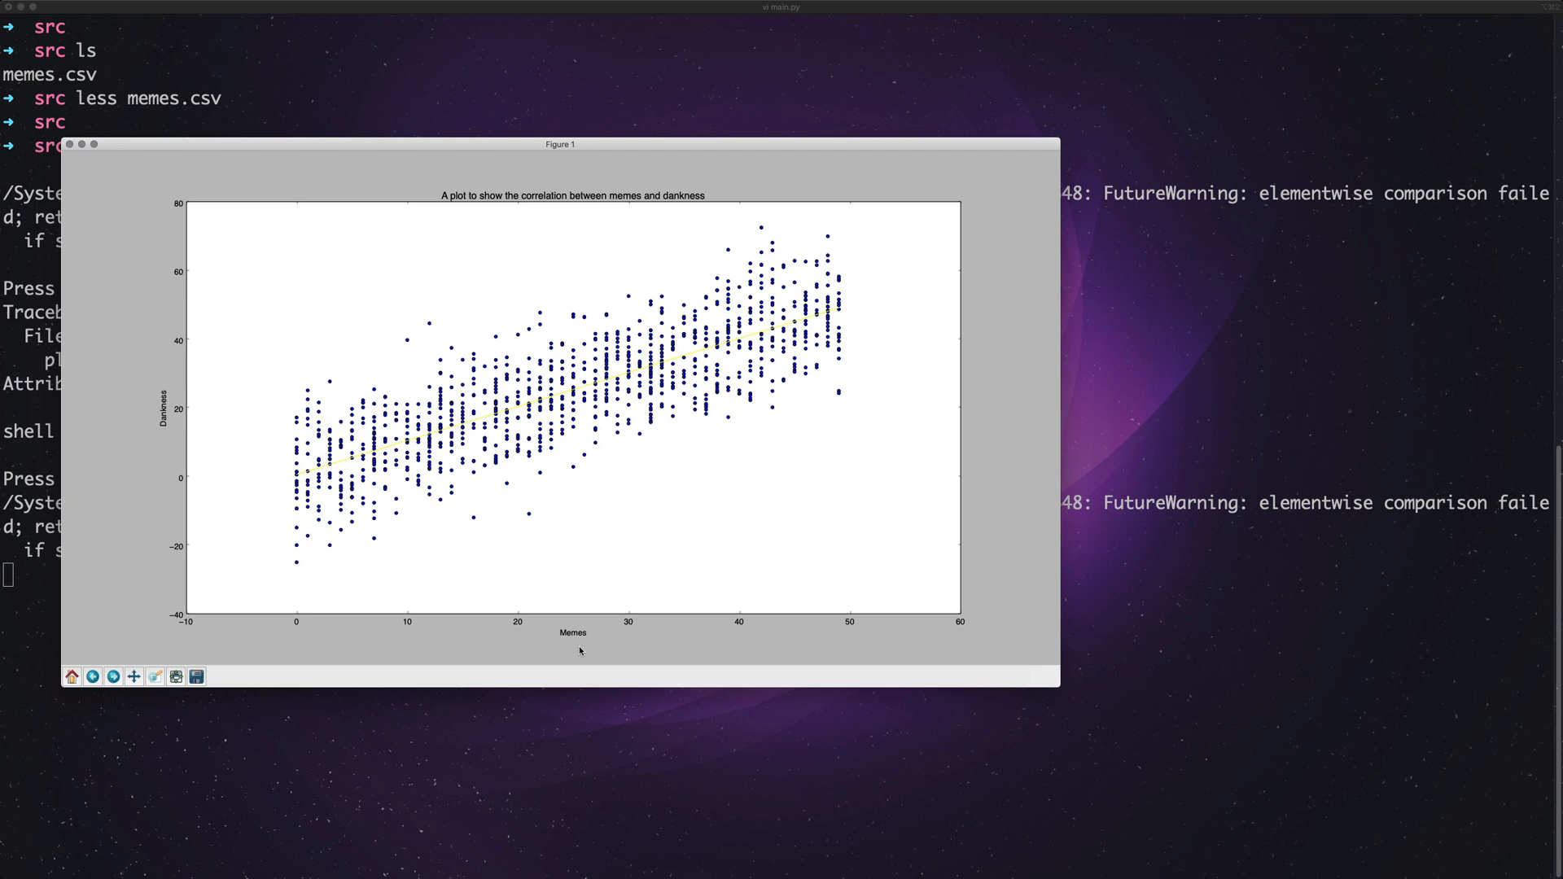
mouse_move(115, 380)
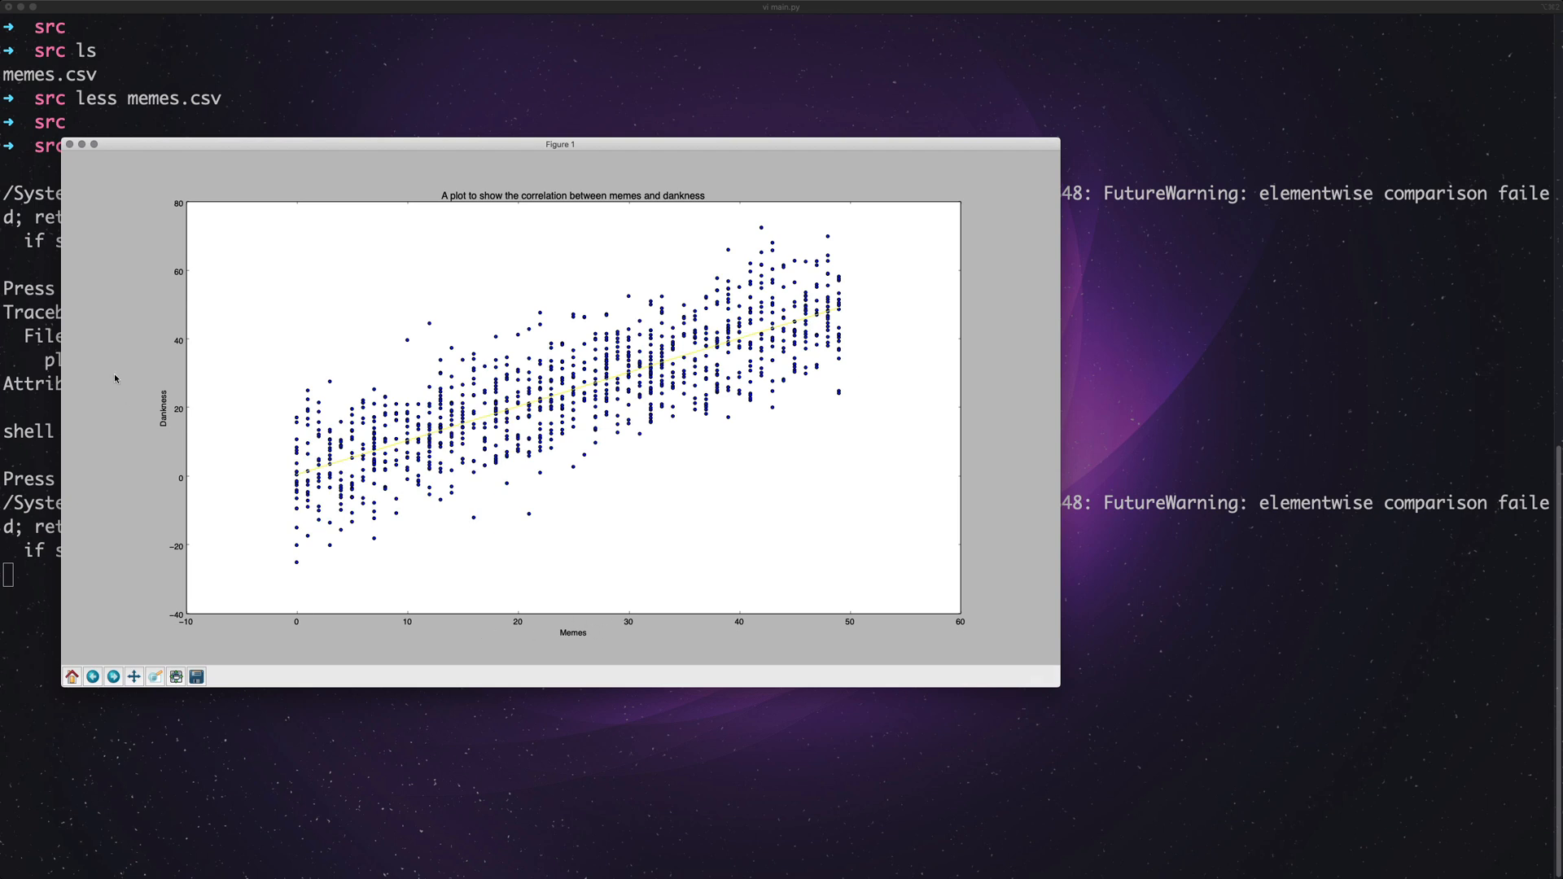
mouse_move(159, 407)
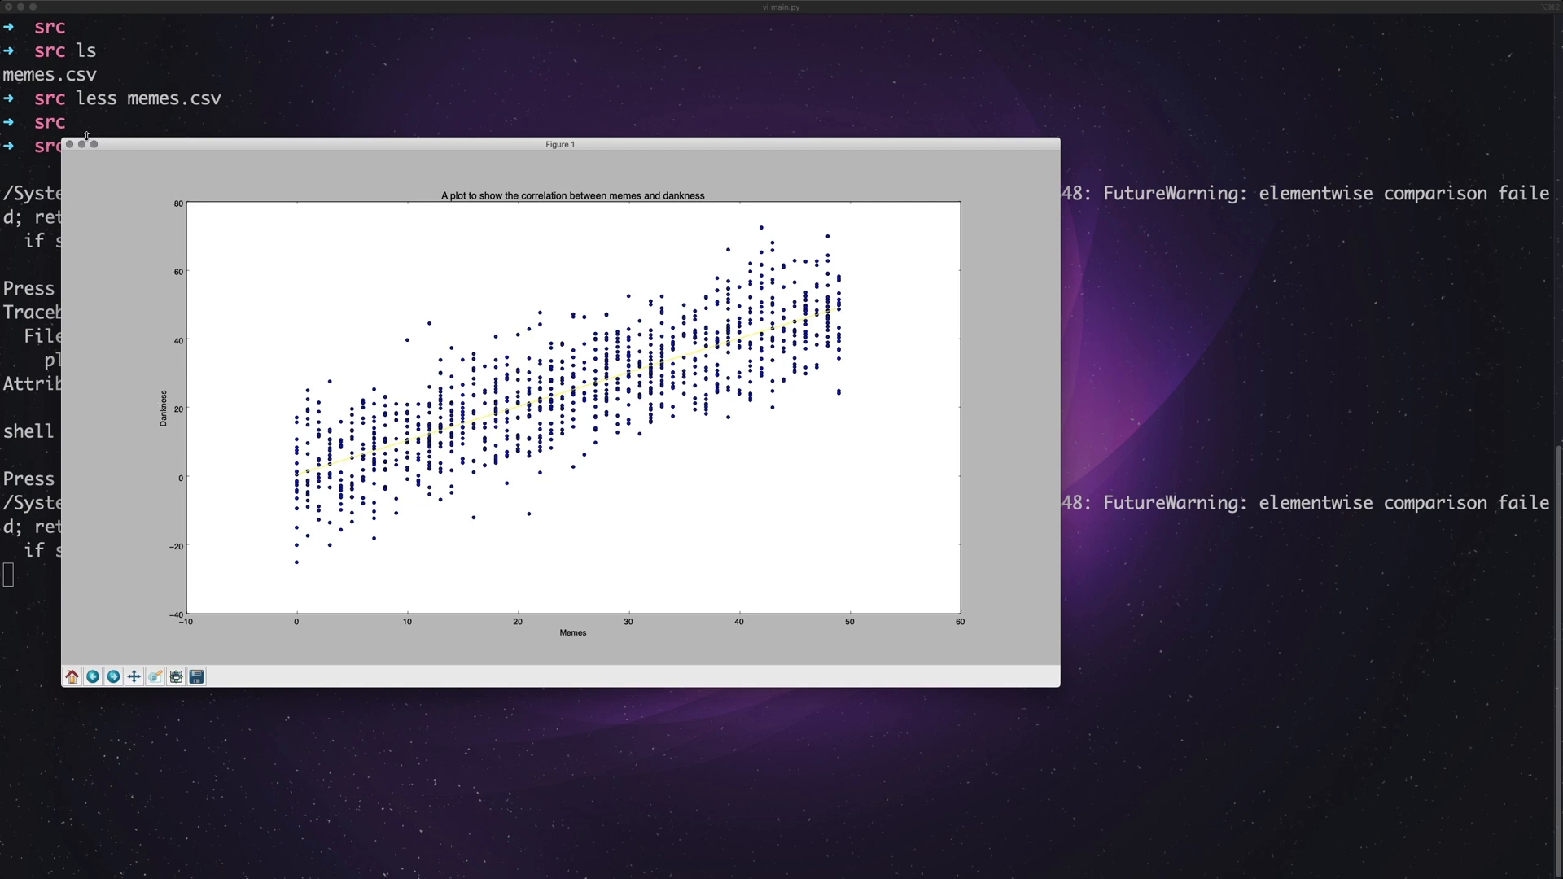
click(68, 143)
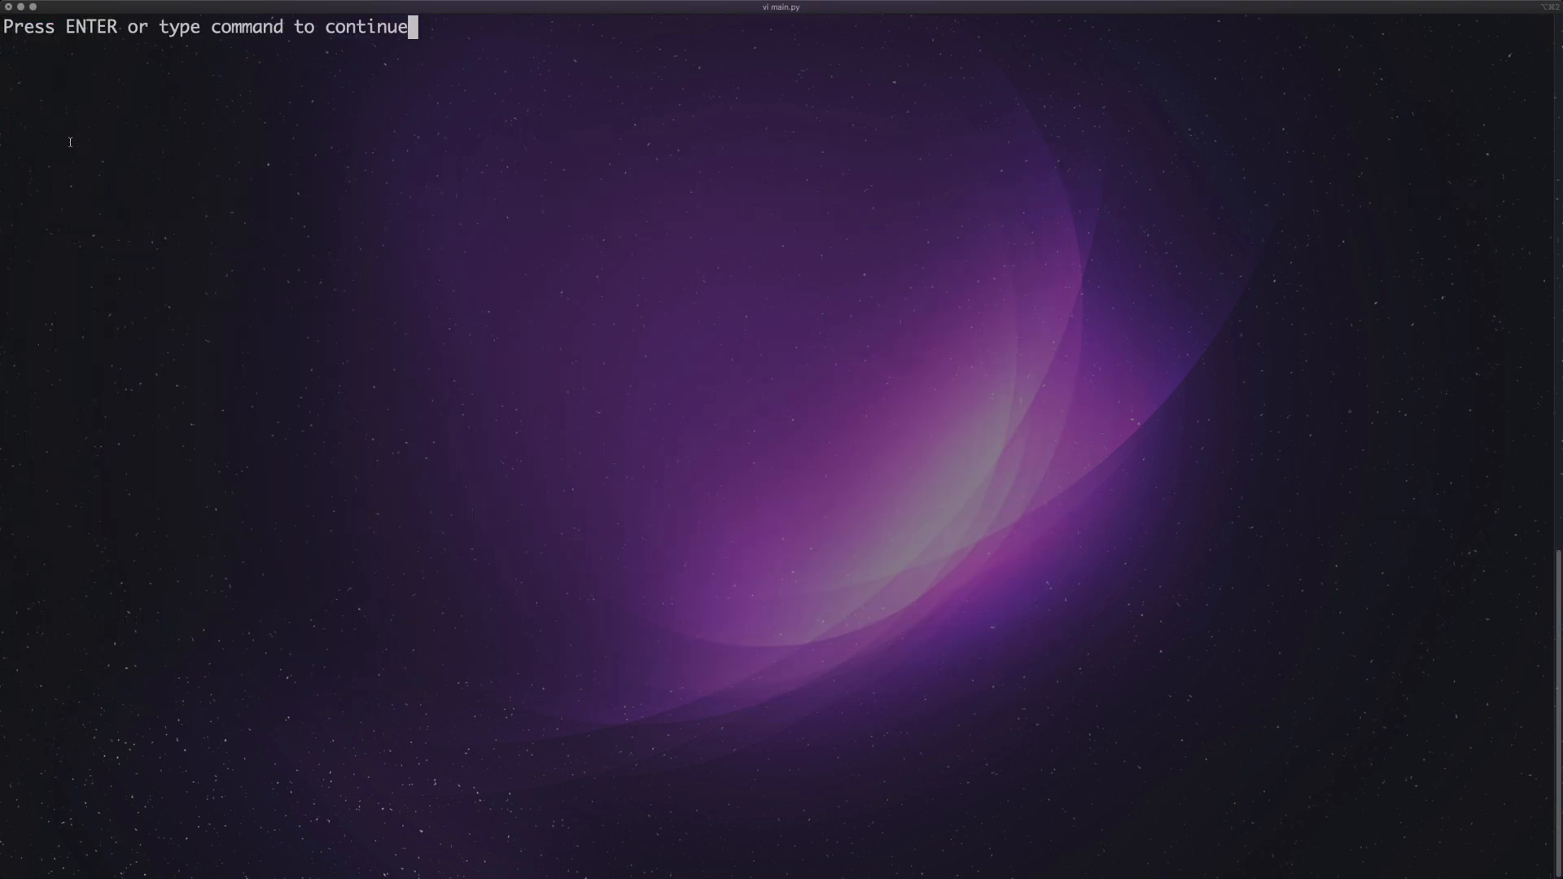